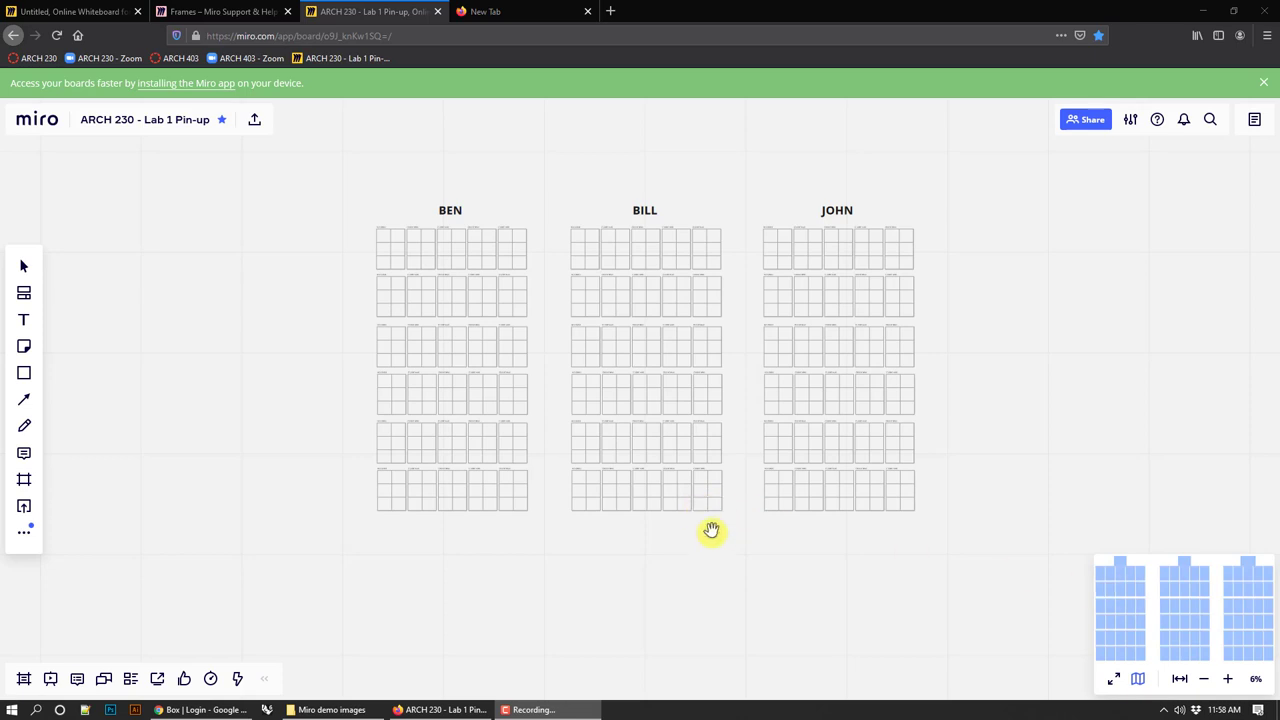
mouse_move(580, 342)
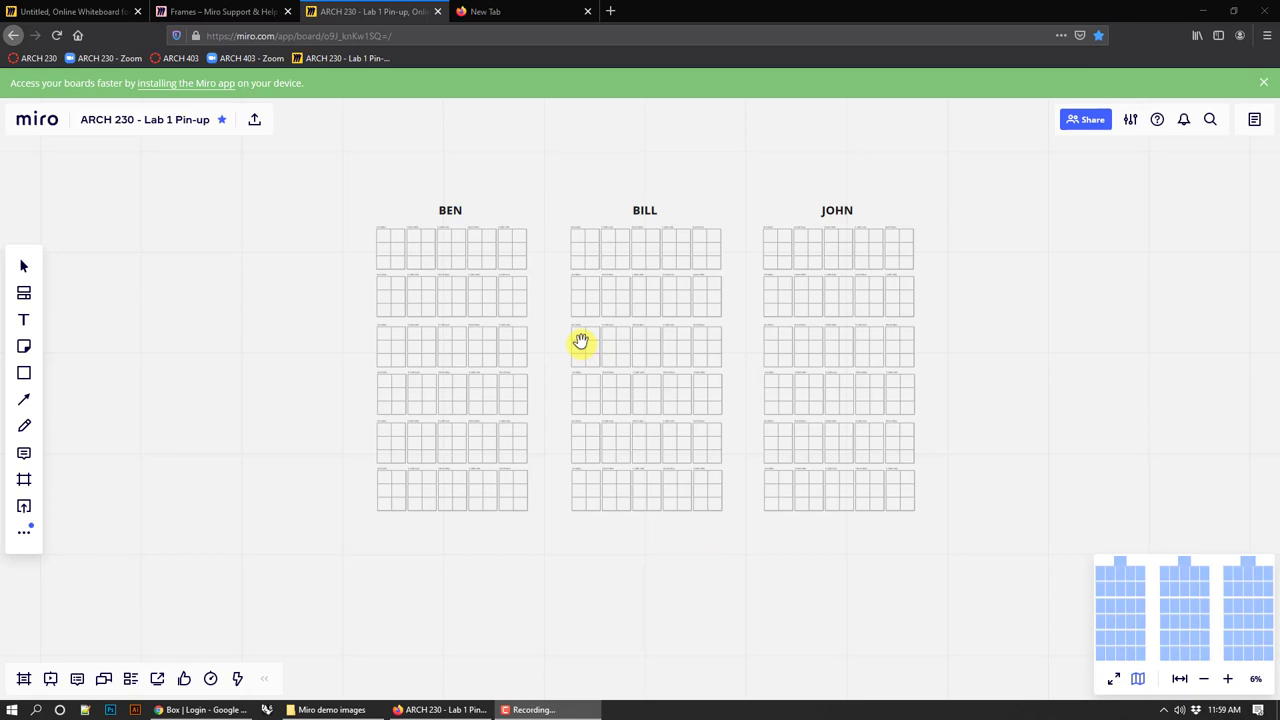
mouse_move(736, 164)
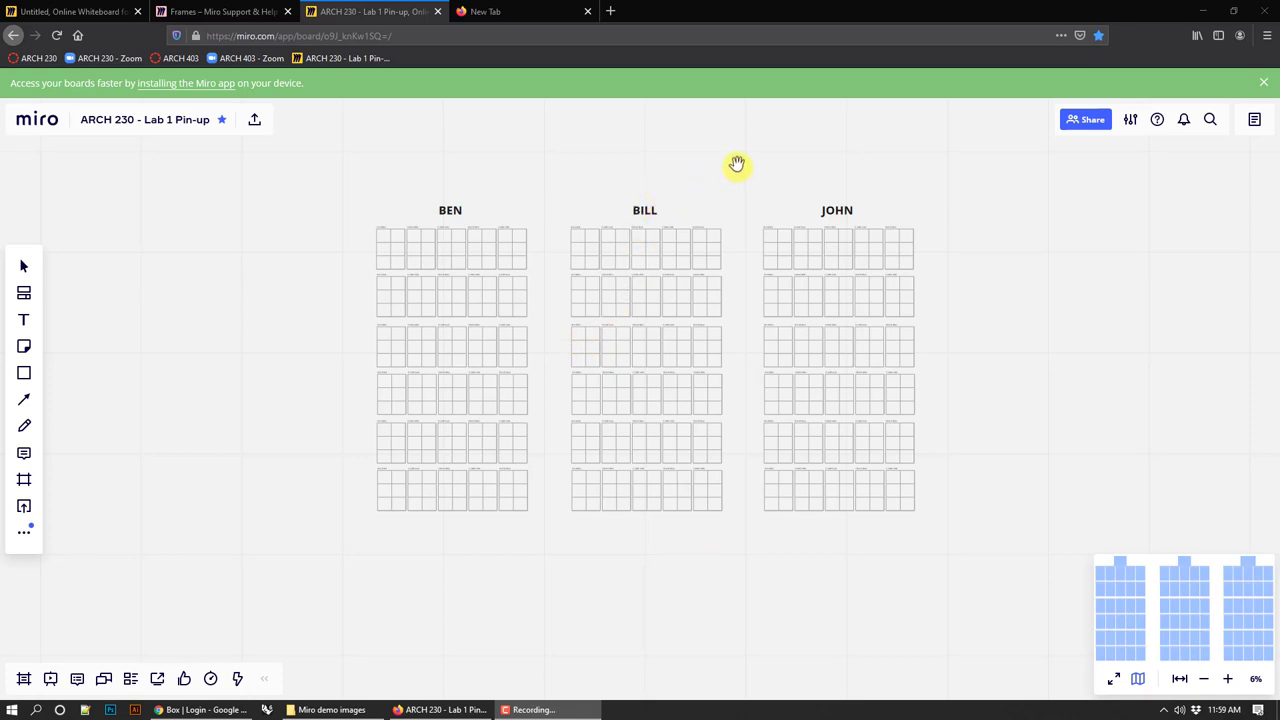
mouse_move(564, 188)
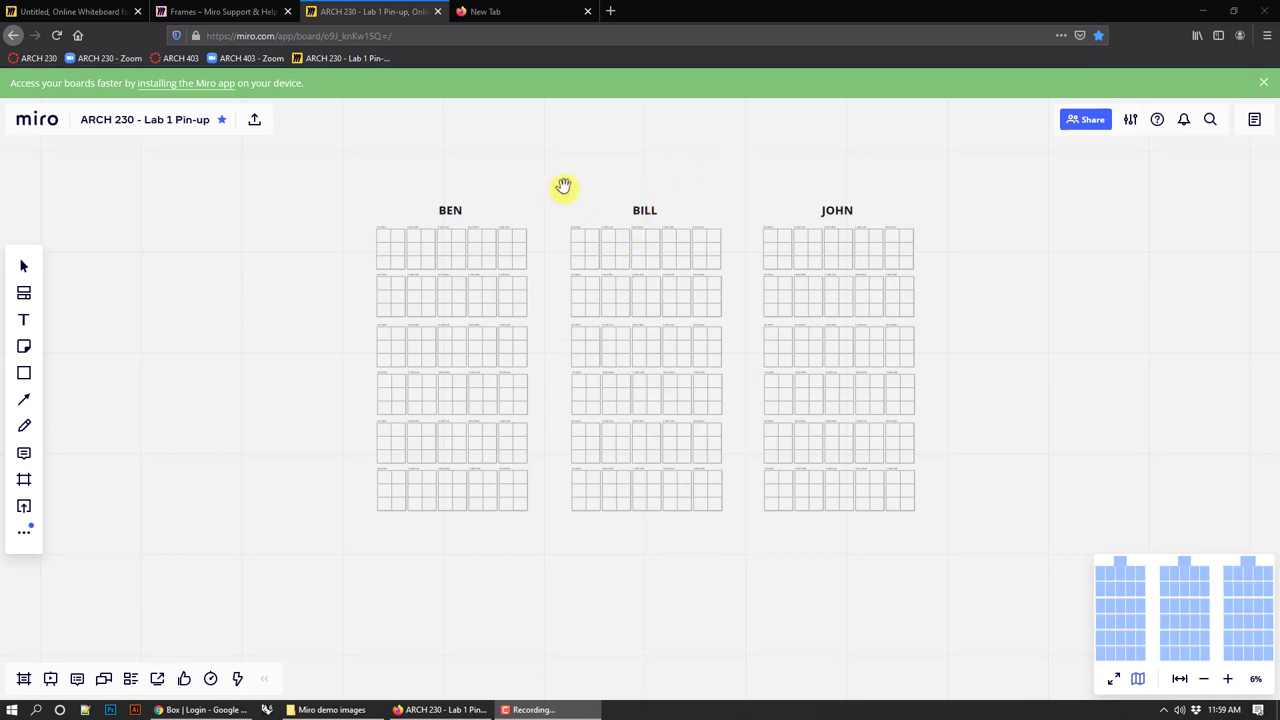
- Pan around the board and recentre the three student grids on screen
left_click_drag(564, 186, 440, 186)
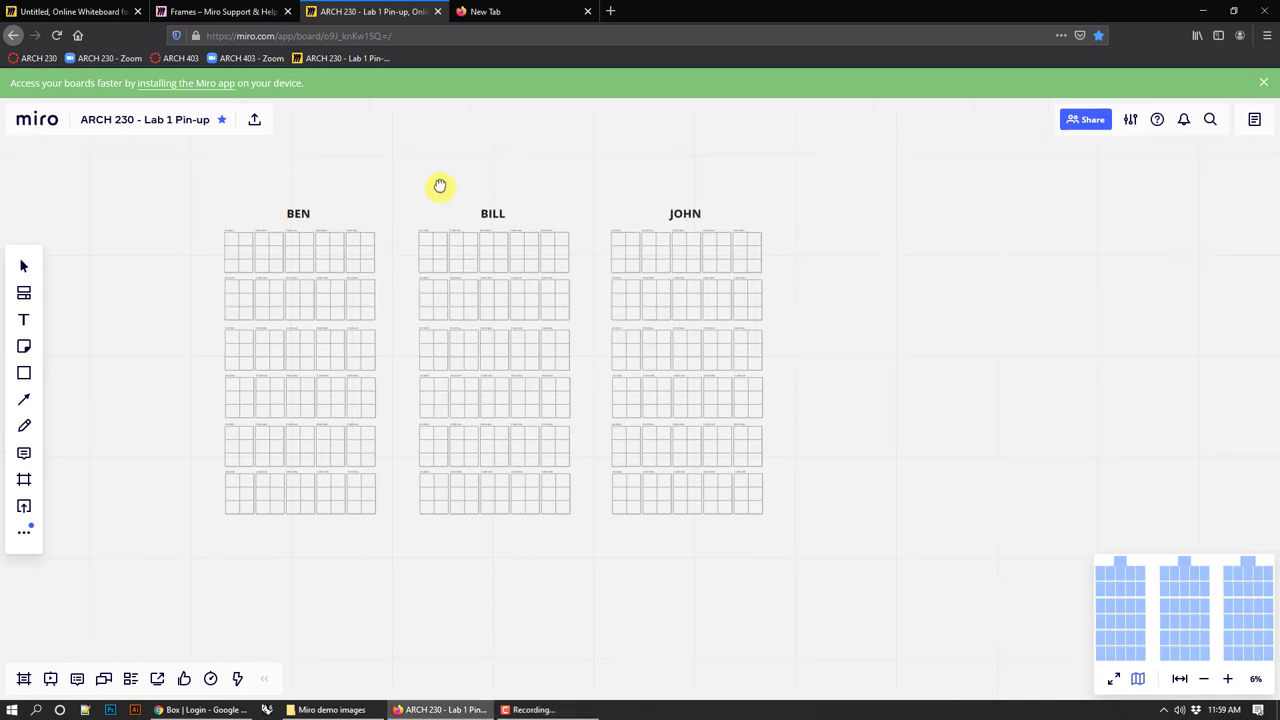
left_click_drag(440, 186, 692, 298)
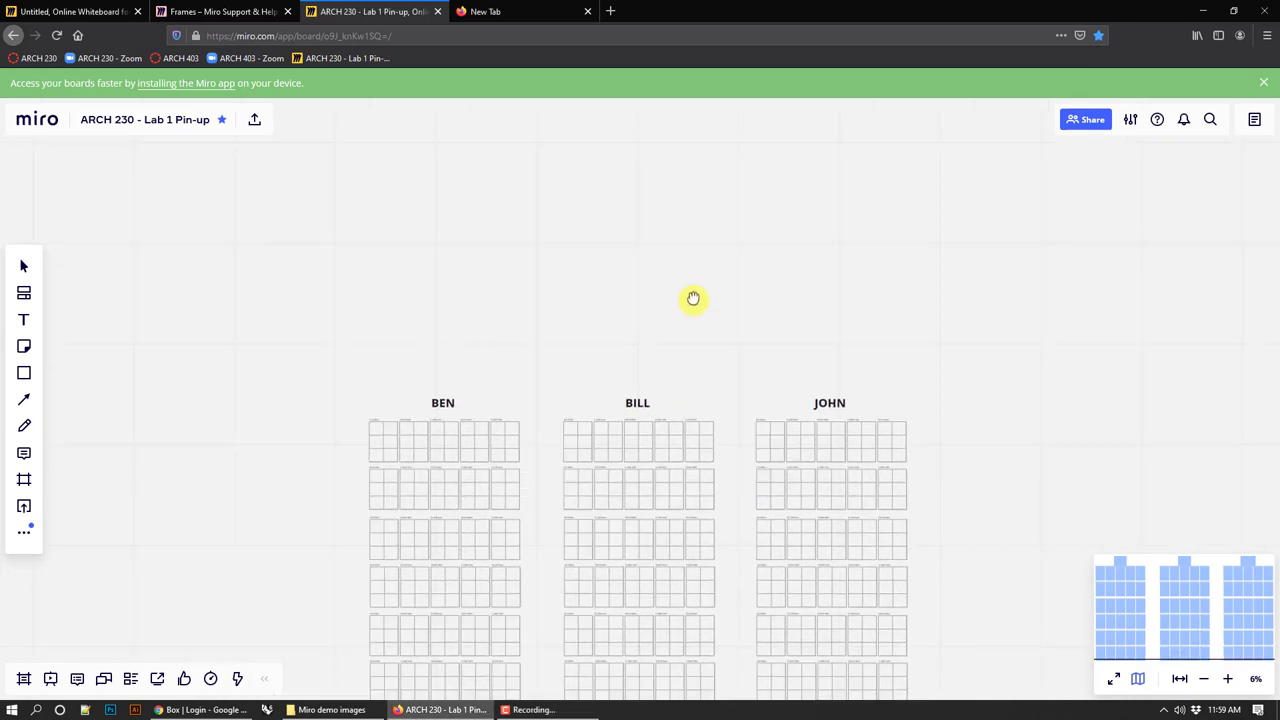
left_click_drag(692, 300, 568, 196)
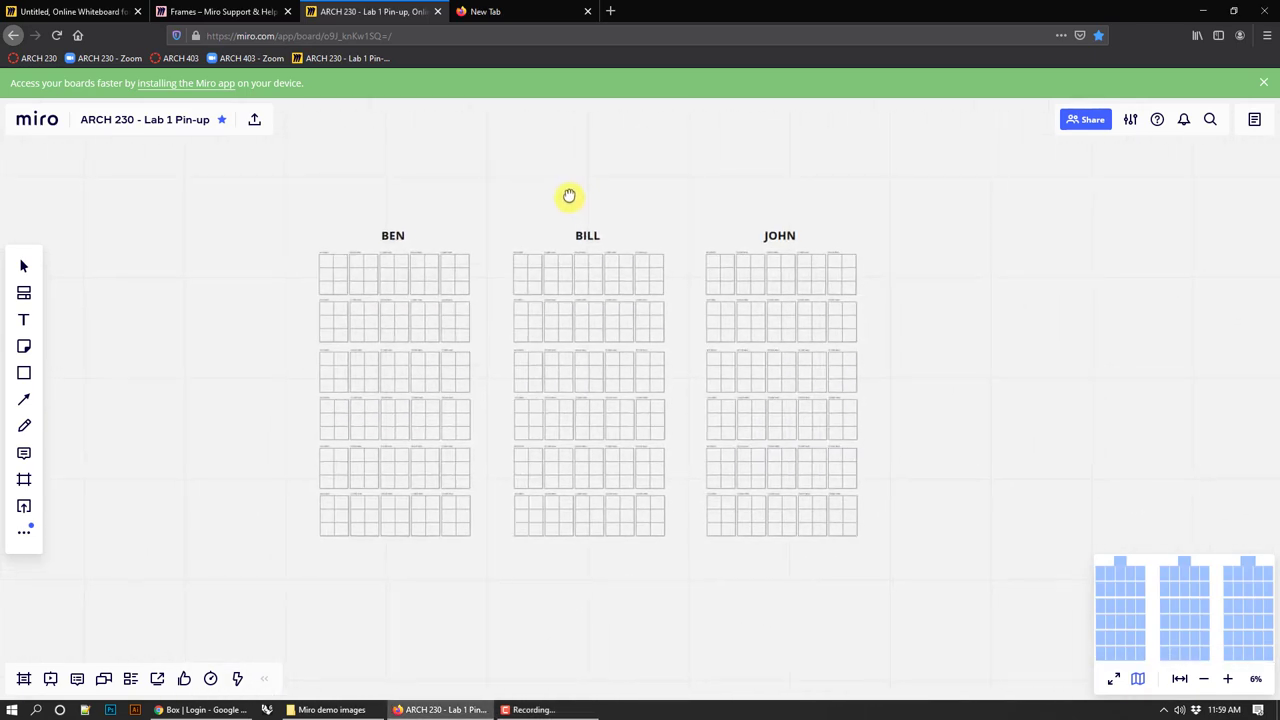
left_click_drag(568, 196, 304, 400)
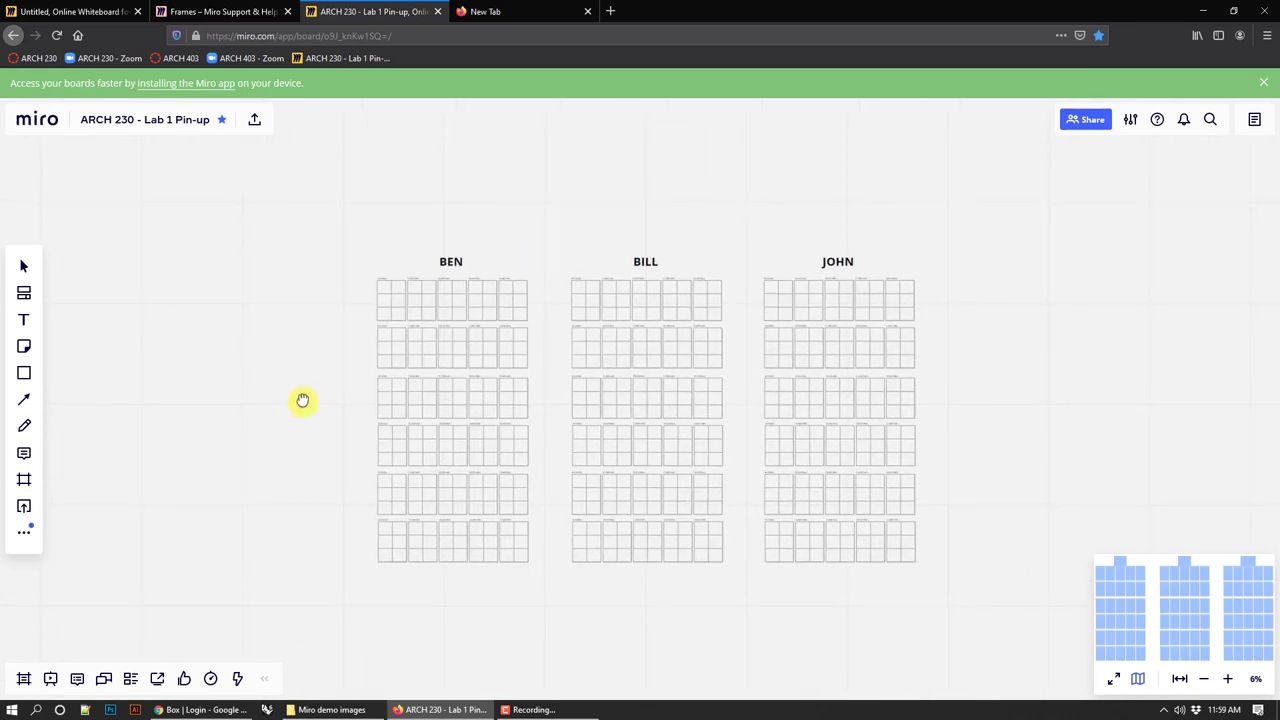
left_click_drag(302, 400, 284, 360)
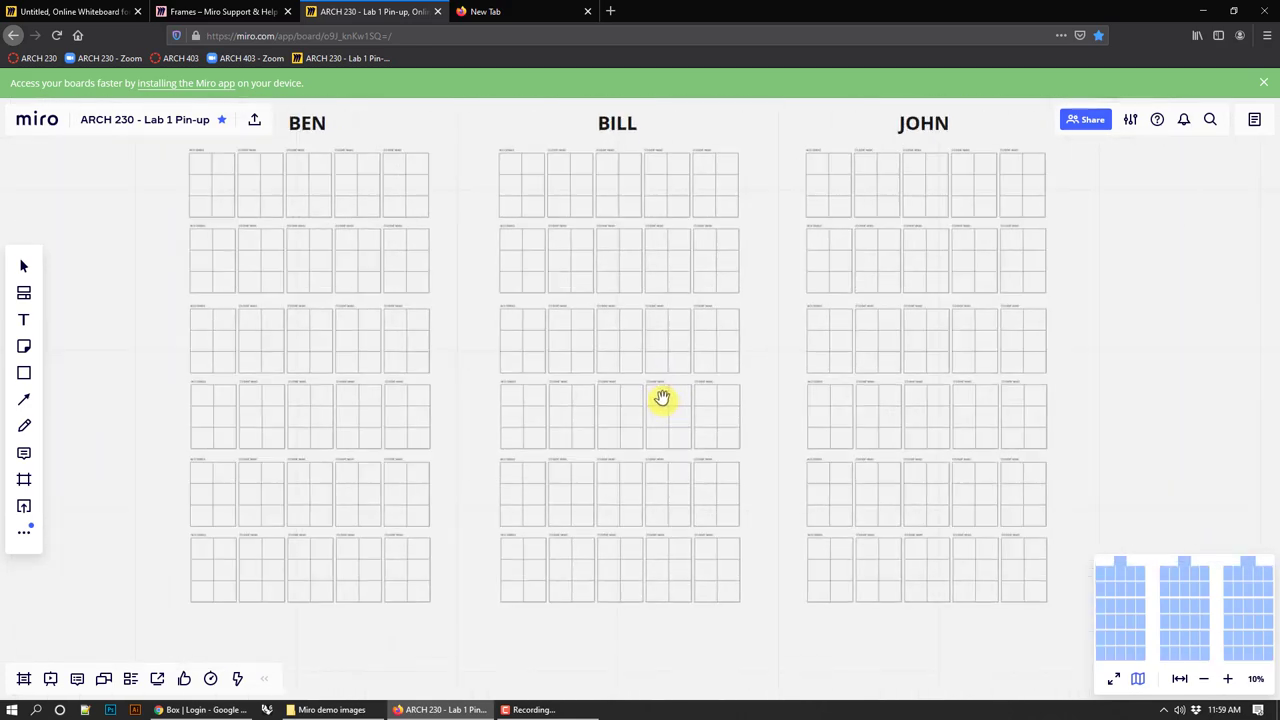
scroll("down", 3)
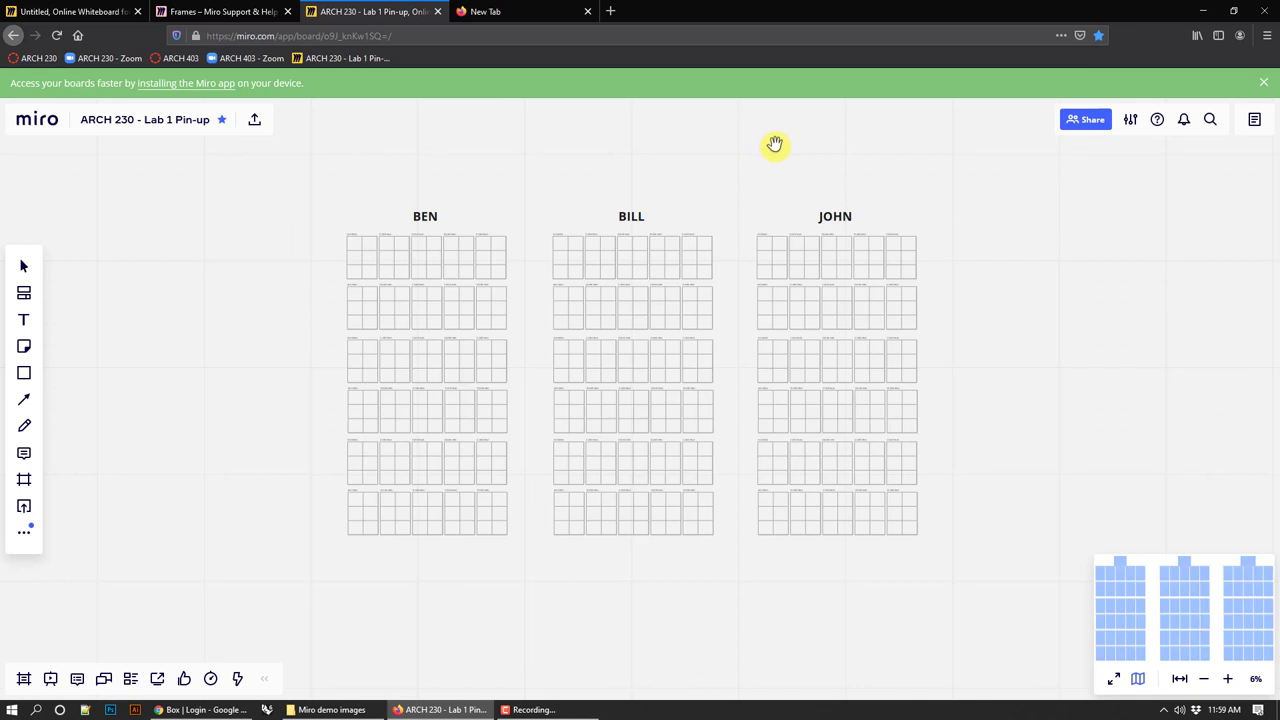
left_click_drag(776, 144, 752, 160)
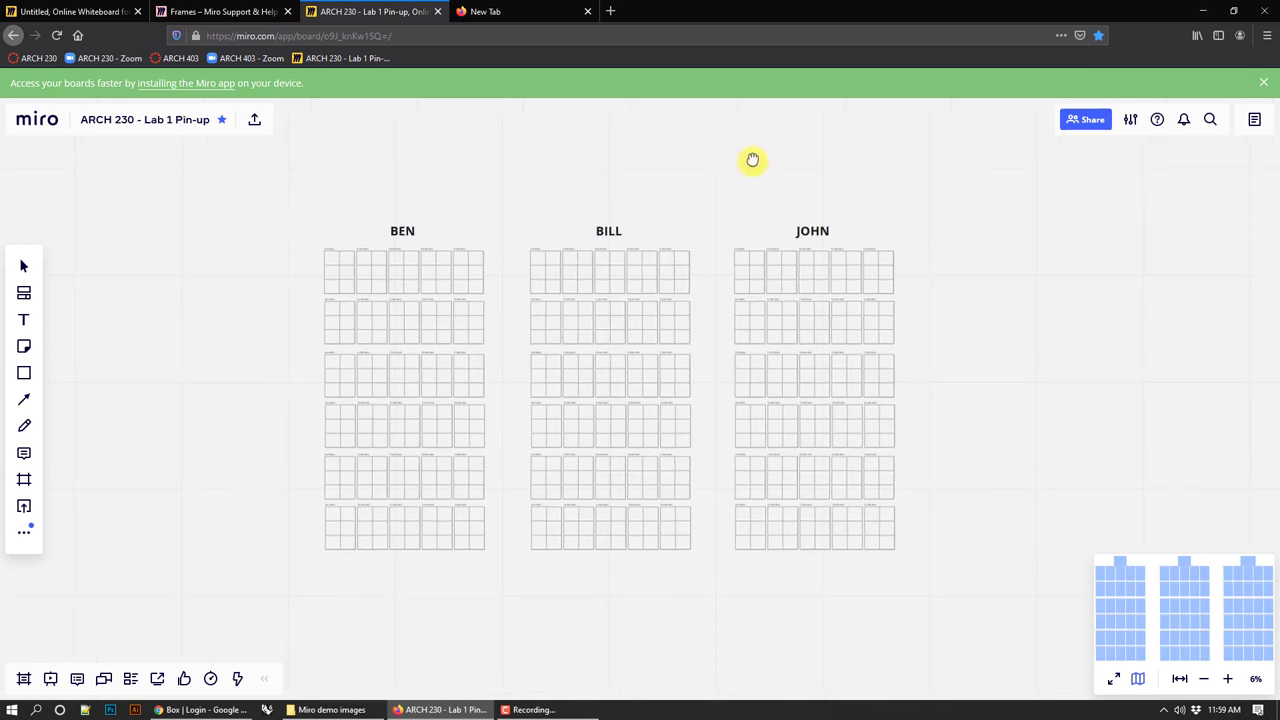
mouse_move(818, 180)
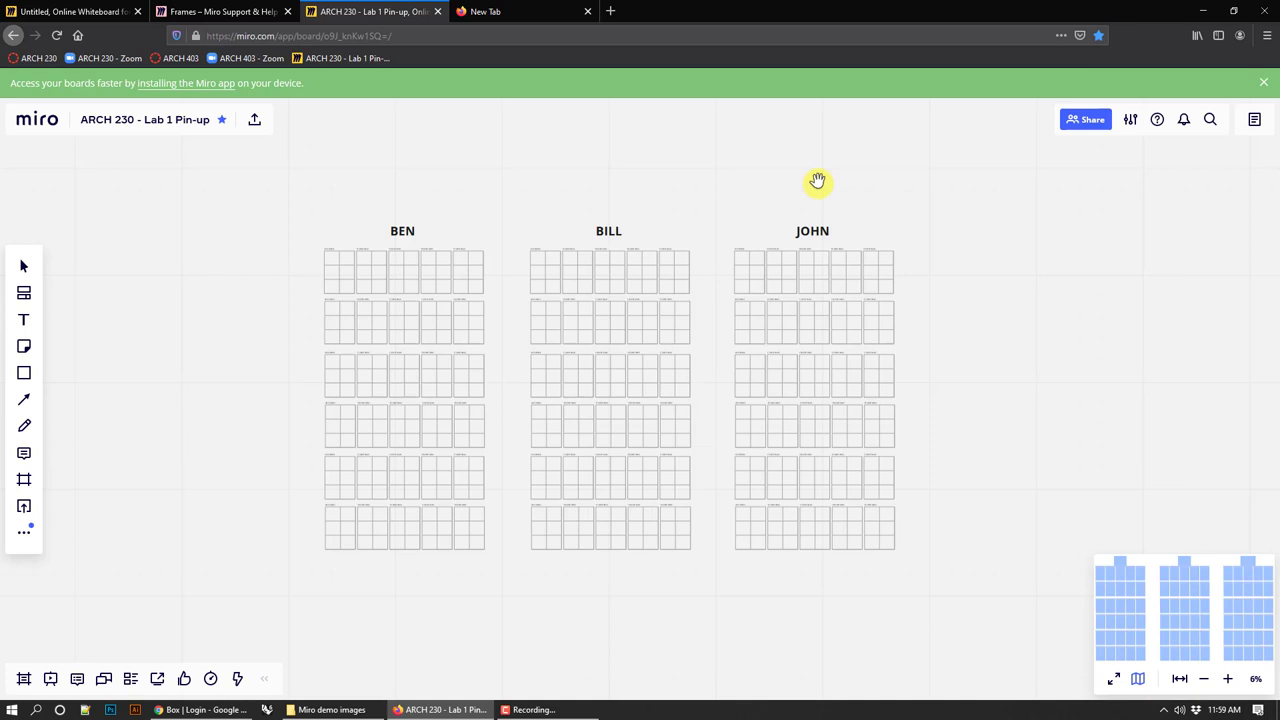
mouse_move(220, 94)
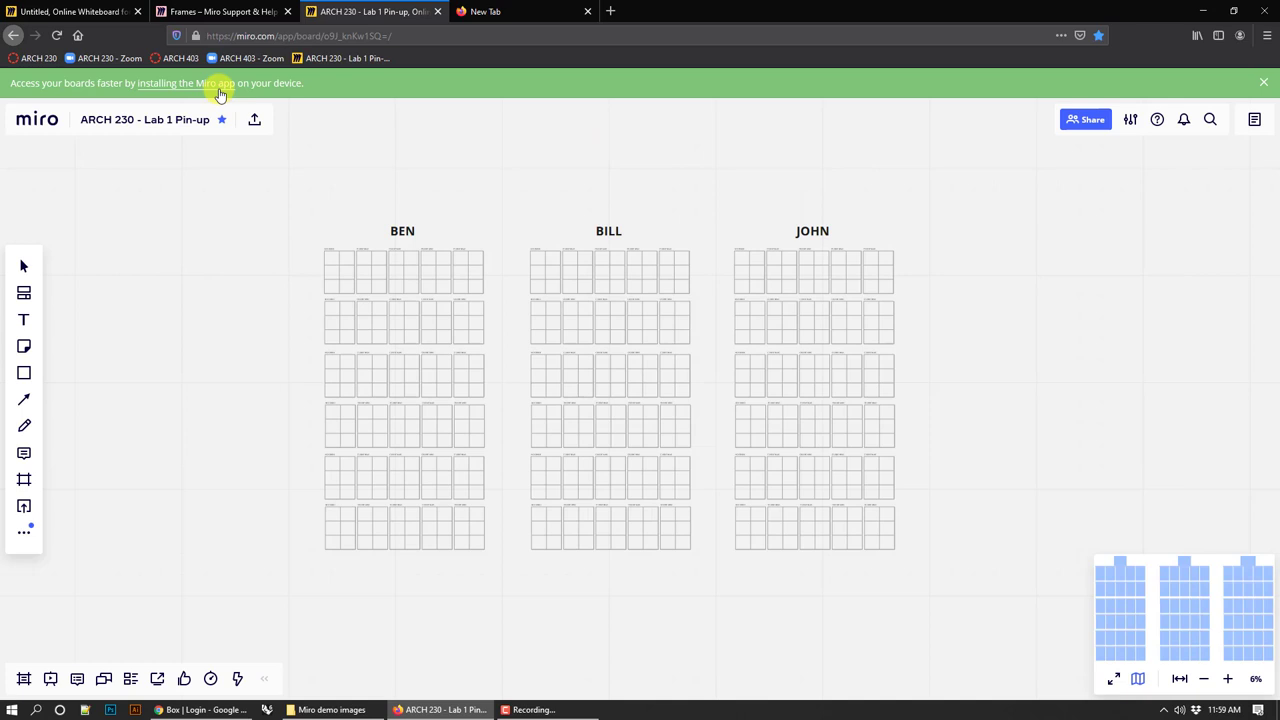
mouse_move(308, 268)
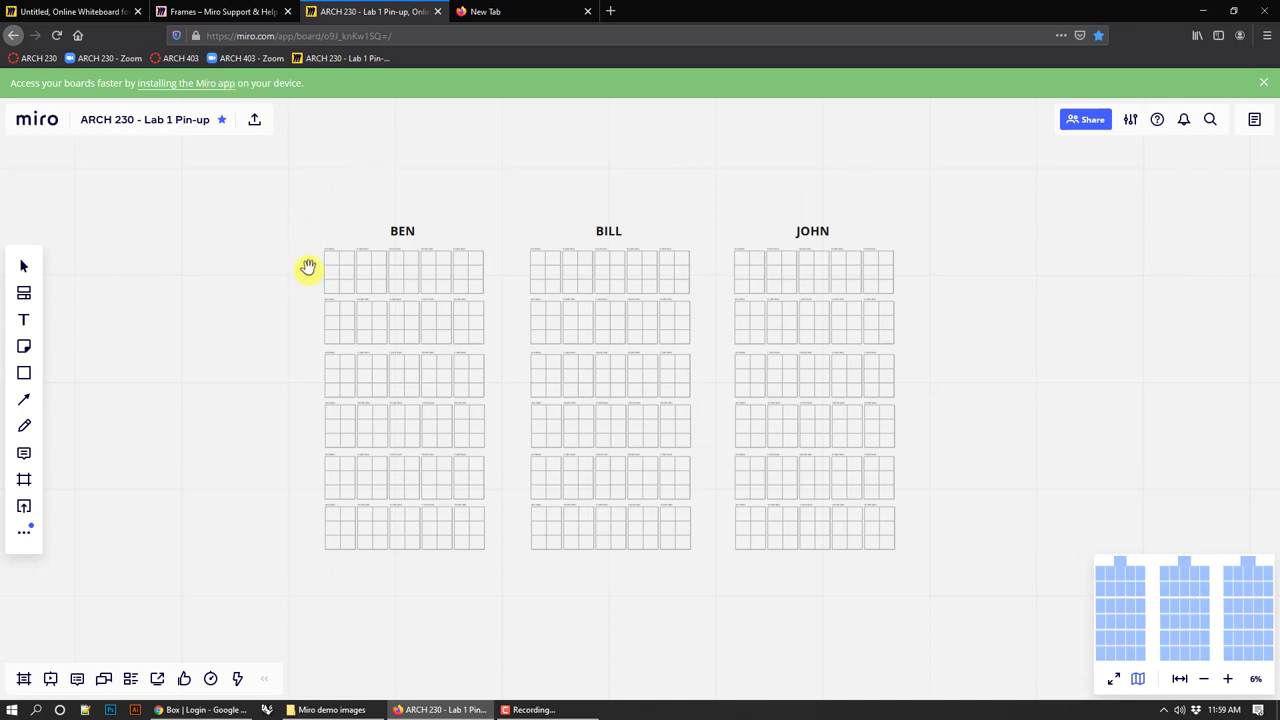
mouse_move(302, 256)
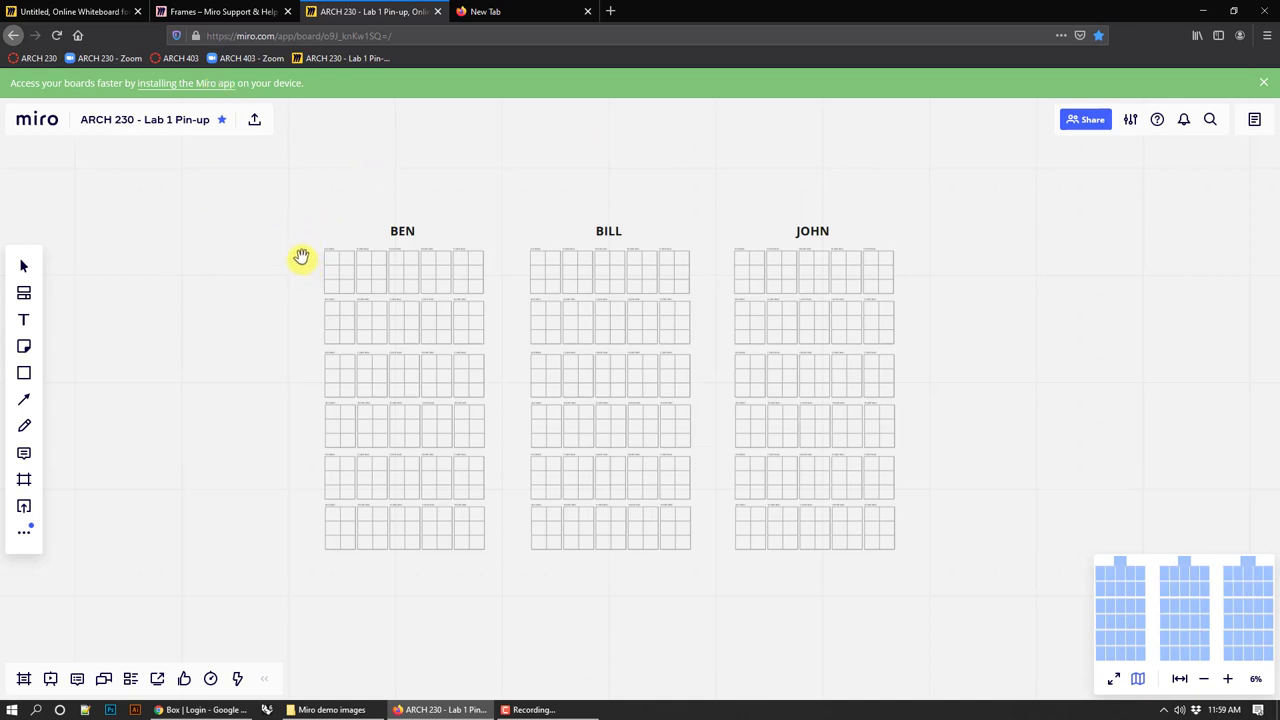
mouse_move(540, 166)
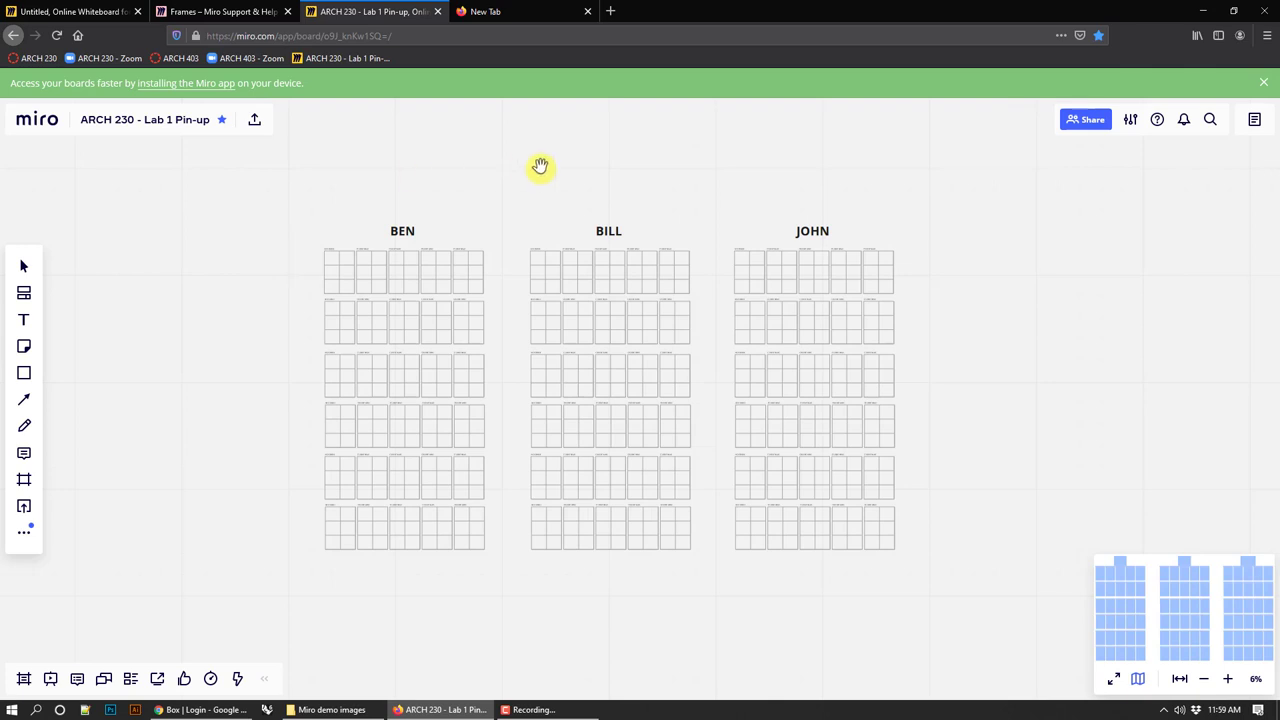
mouse_move(588, 164)
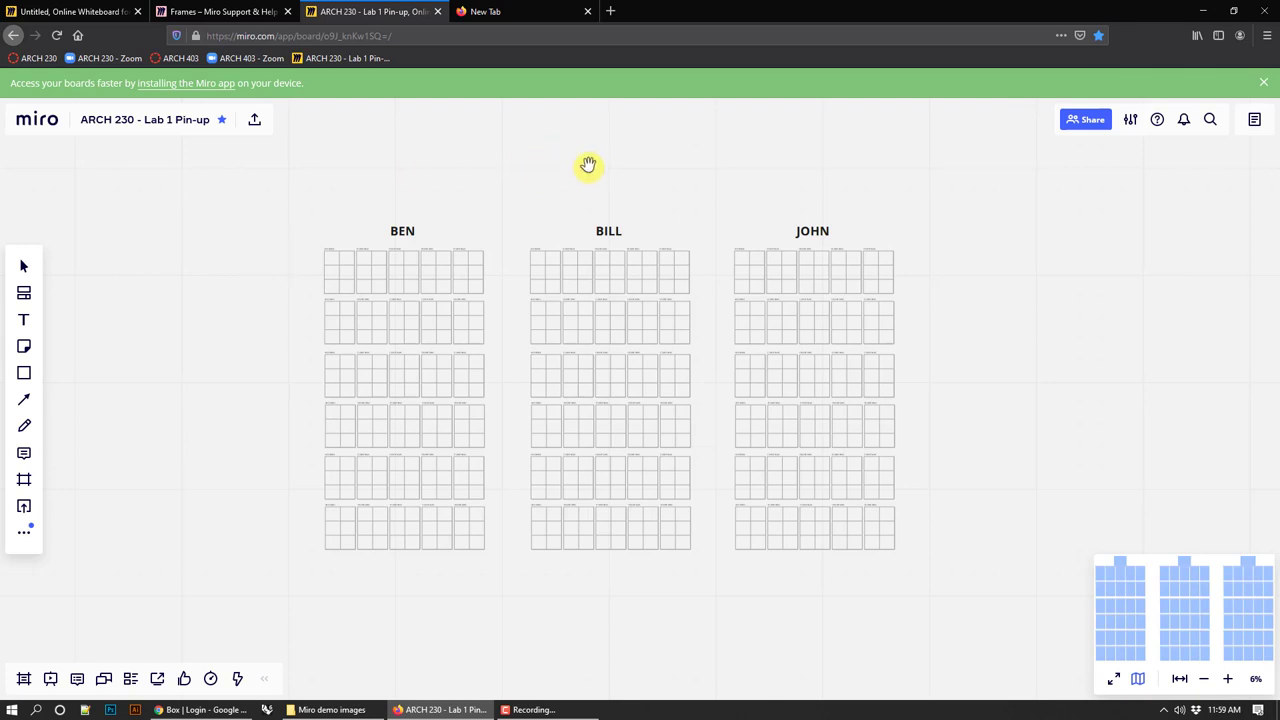
mouse_move(596, 164)
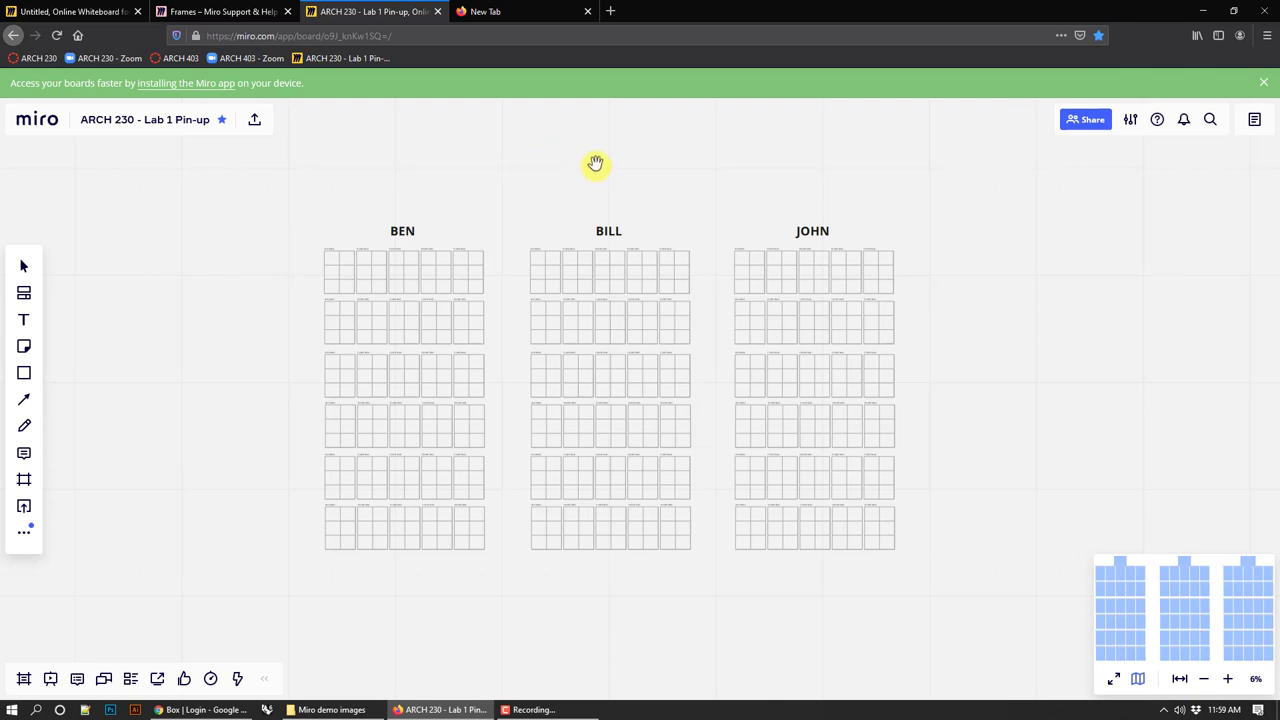
left_click_drag(596, 164, 624, 168)
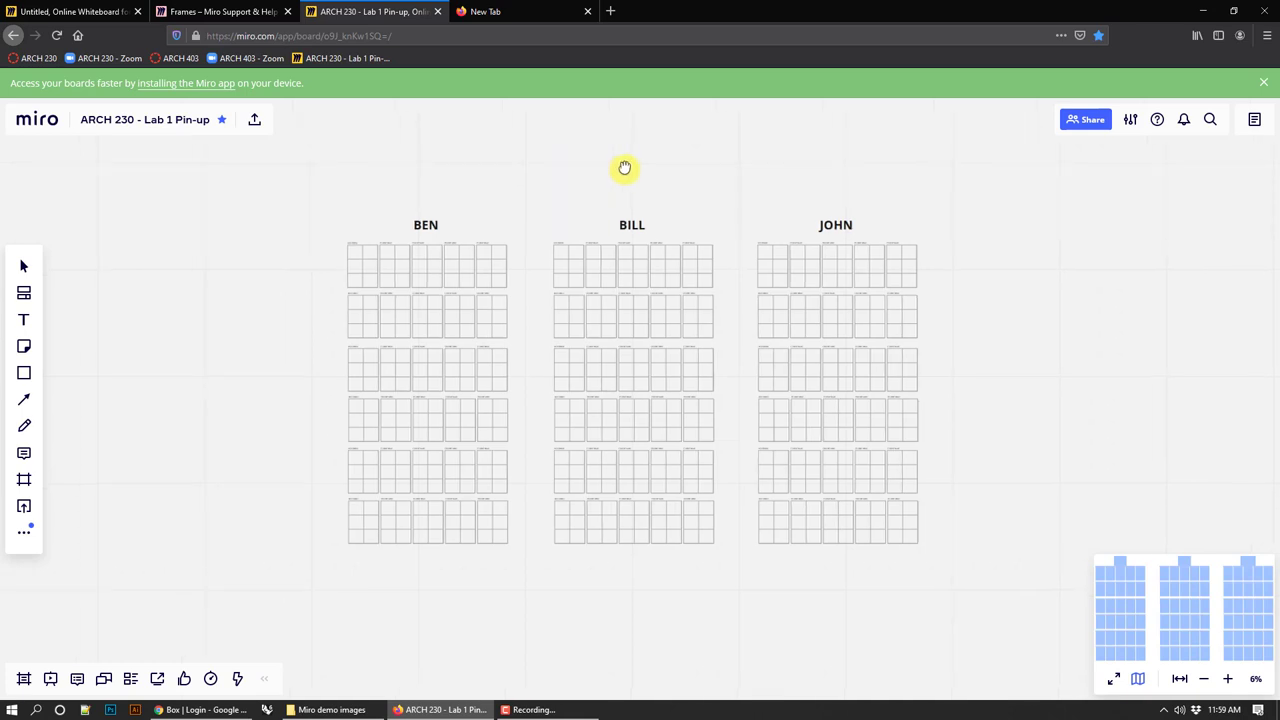
mouse_move(598, 180)
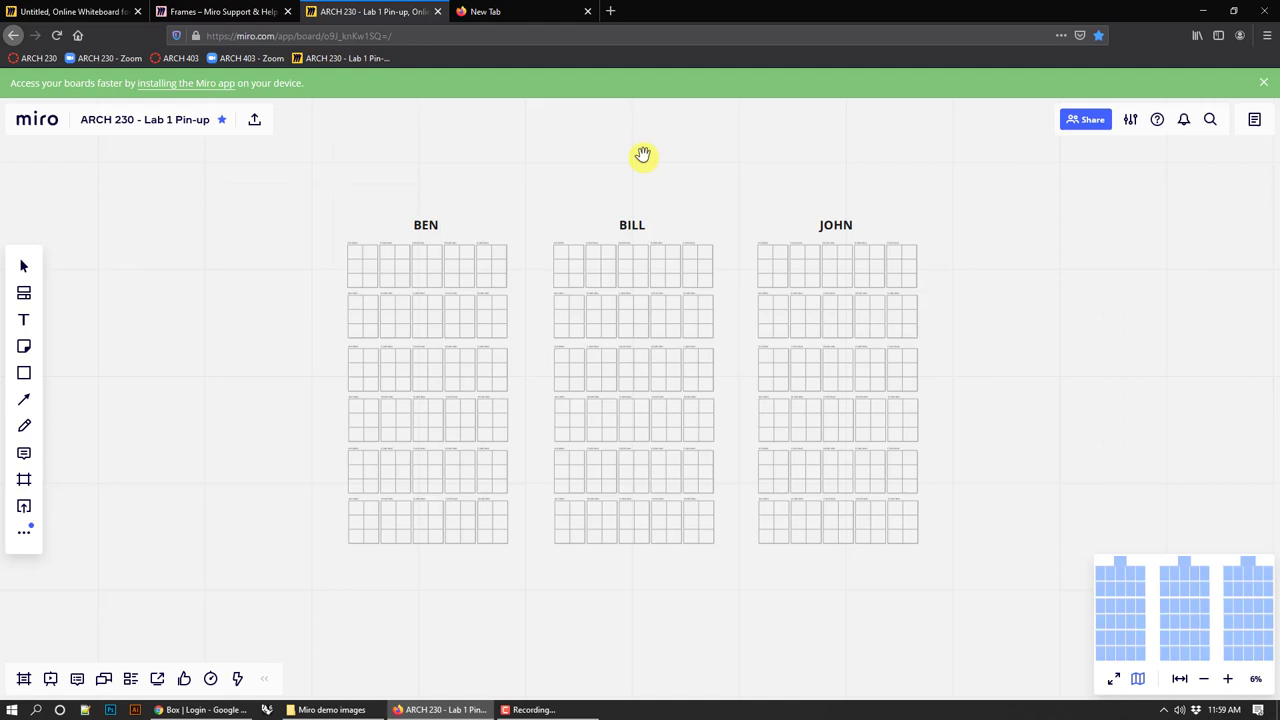
mouse_move(630, 180)
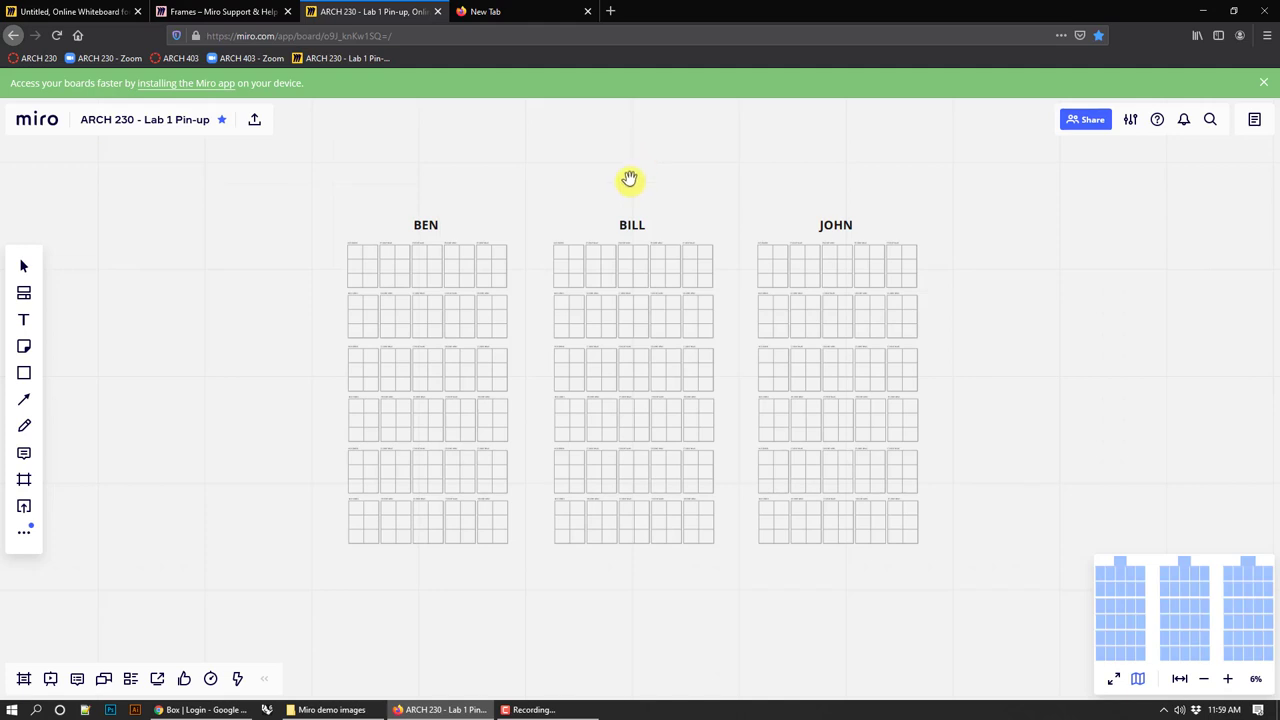
mouse_move(864, 248)
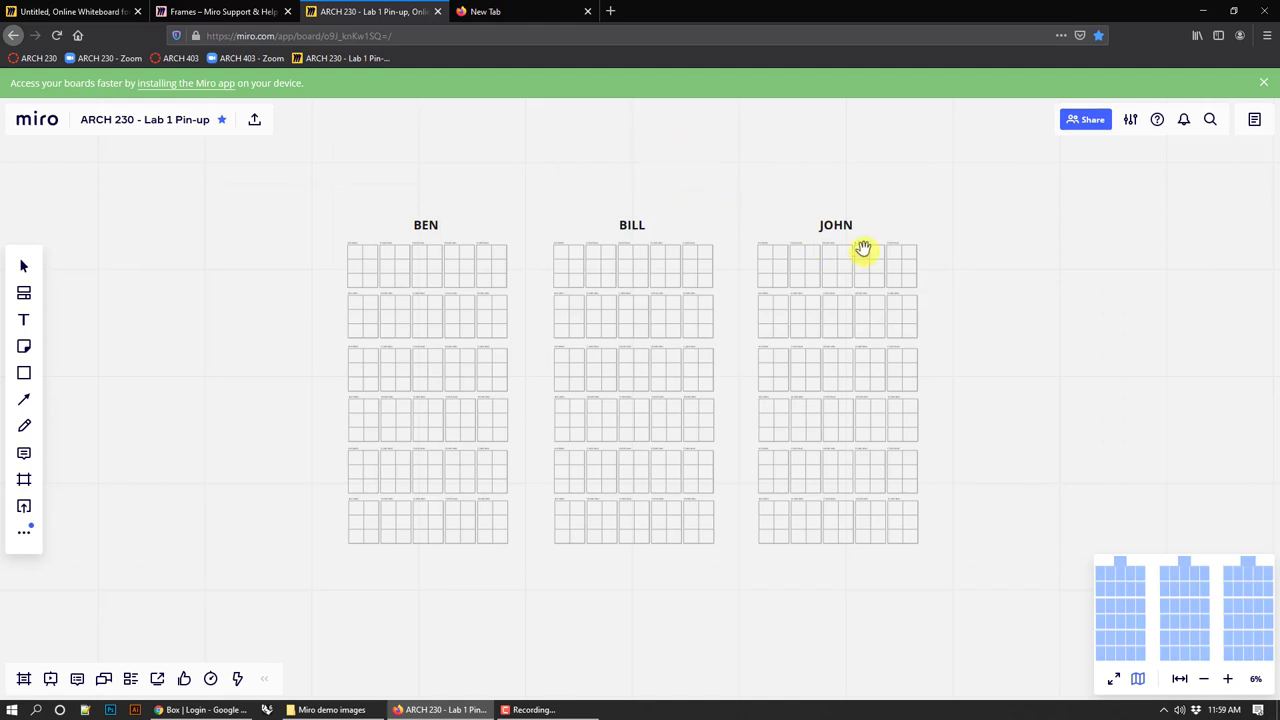
mouse_move(932, 262)
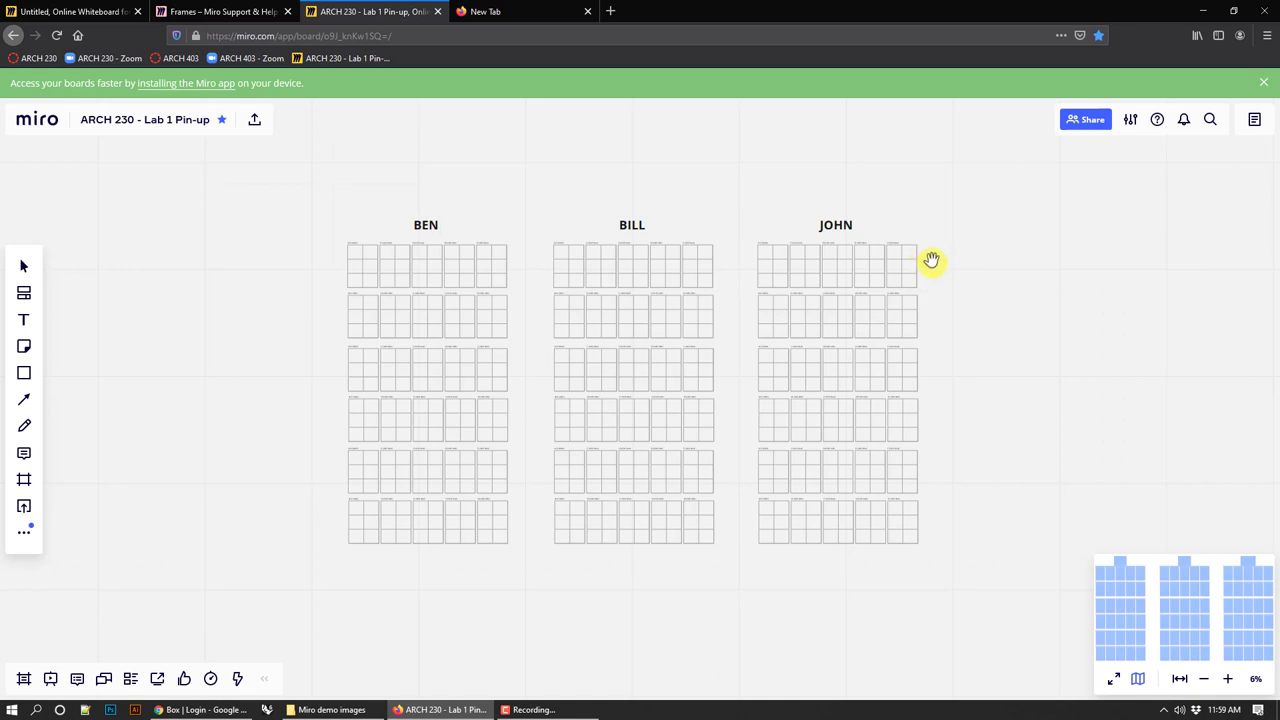
mouse_move(936, 288)
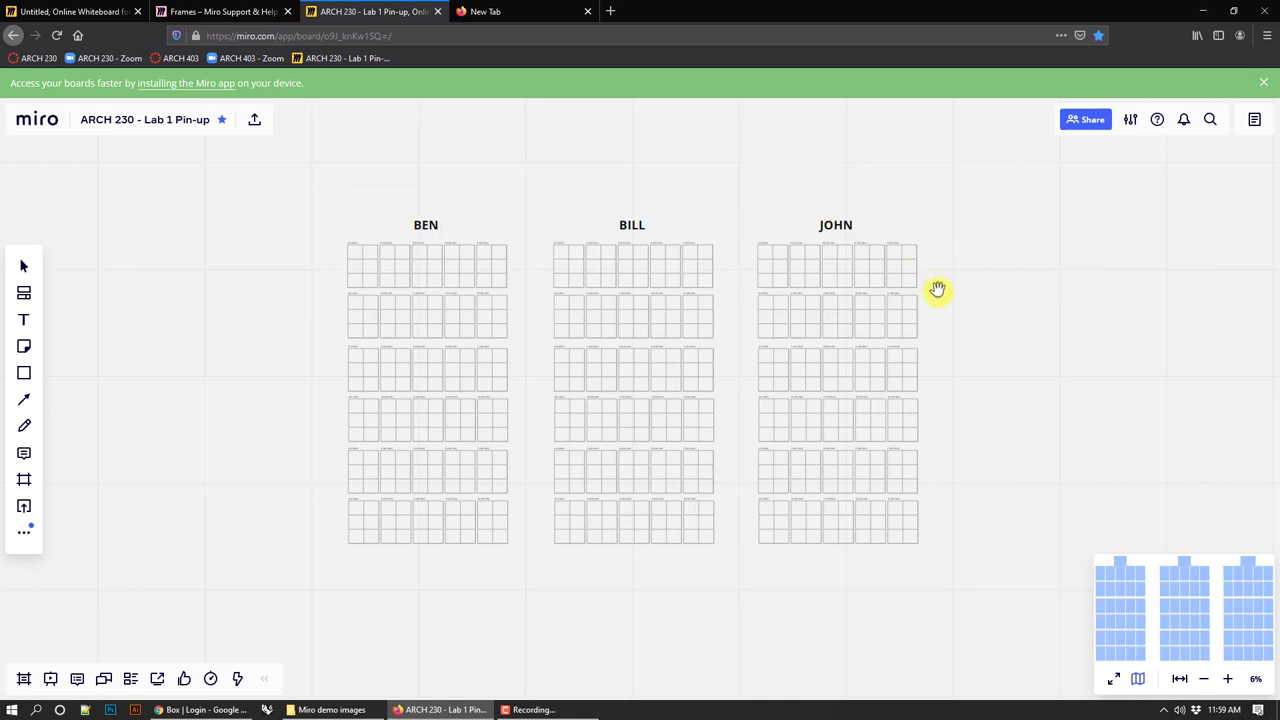
mouse_move(1188, 588)
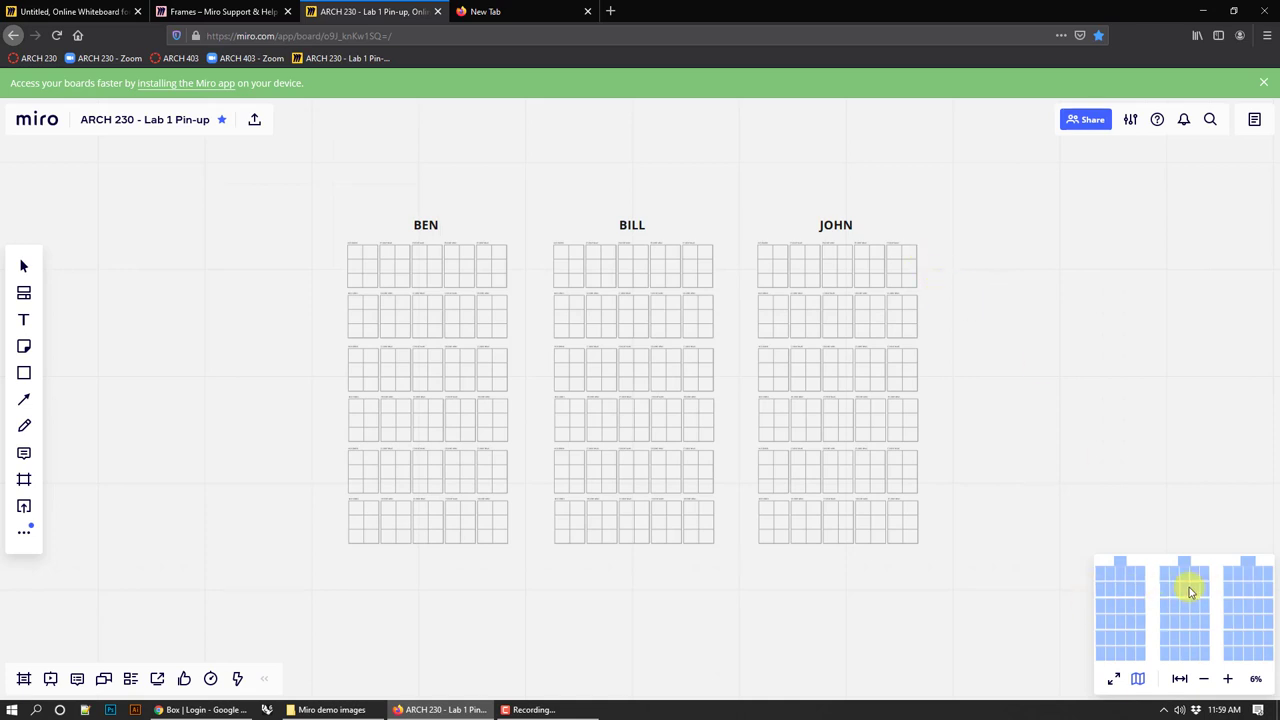
mouse_move(1156, 616)
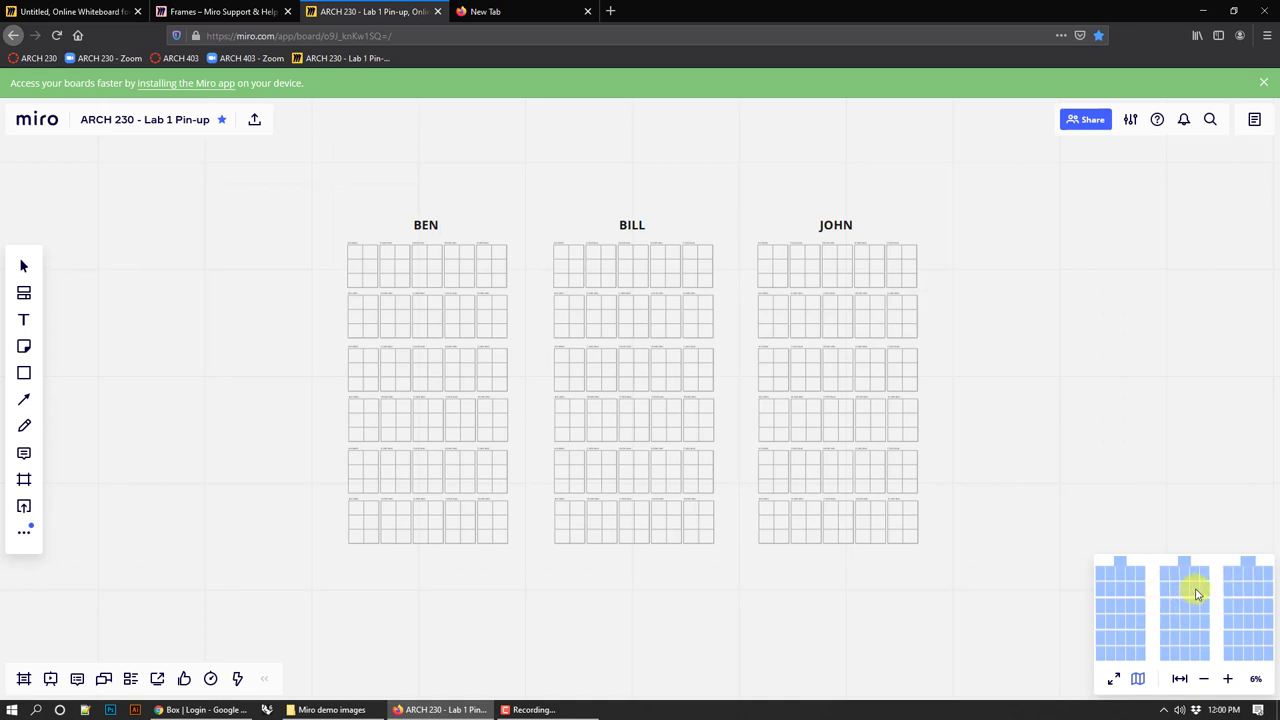
- Zoom in and out over the grids, bring BILL's grid into view, and undo the label move
left_click(1228, 680)
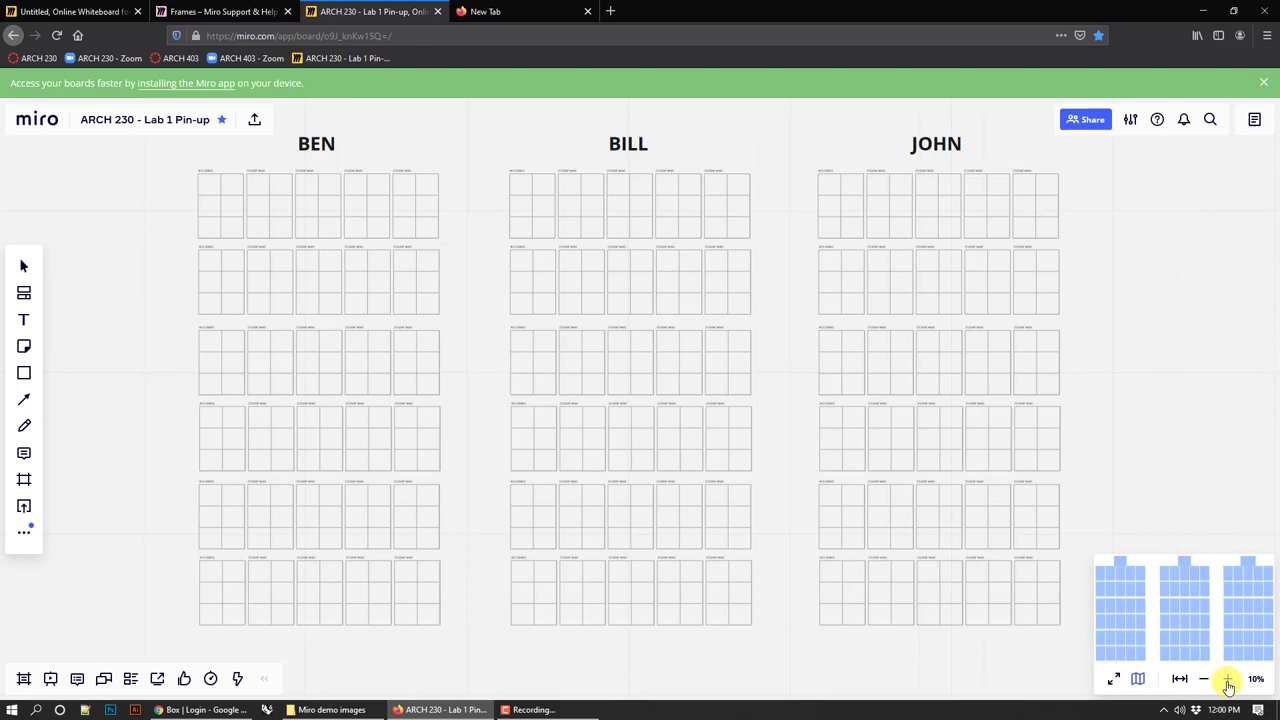
left_click(1228, 680)
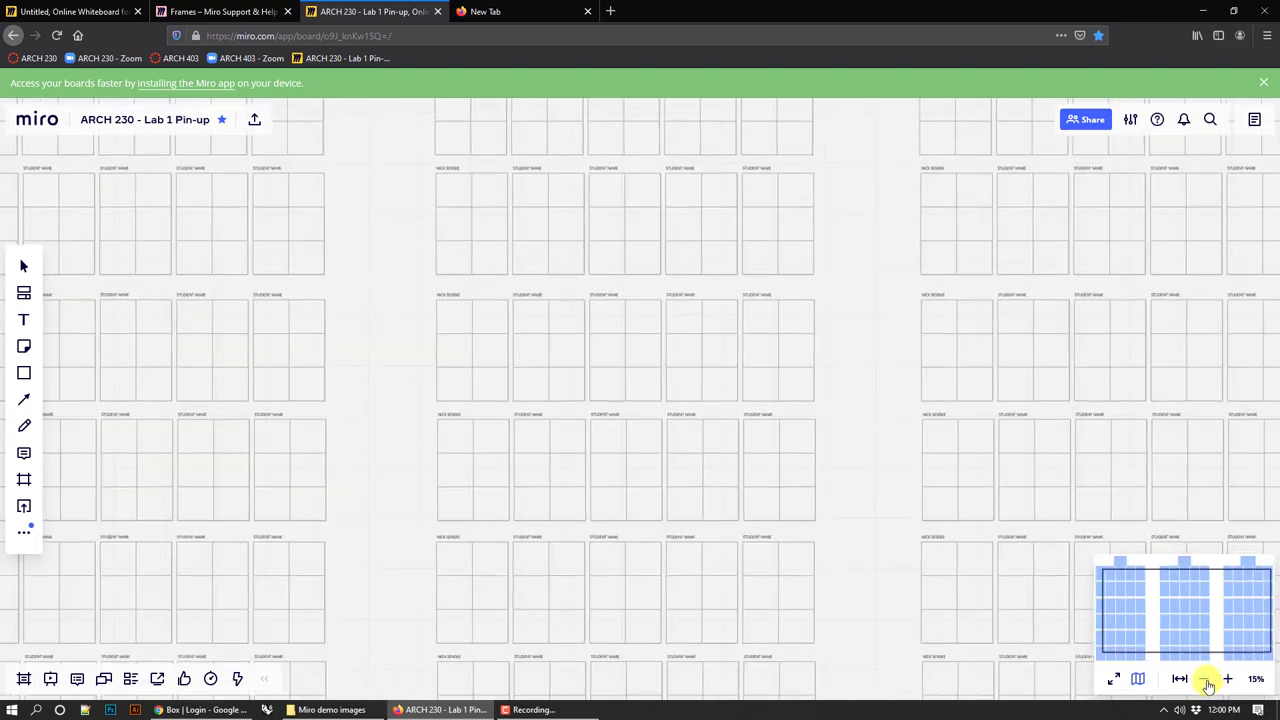
left_click(1180, 680)
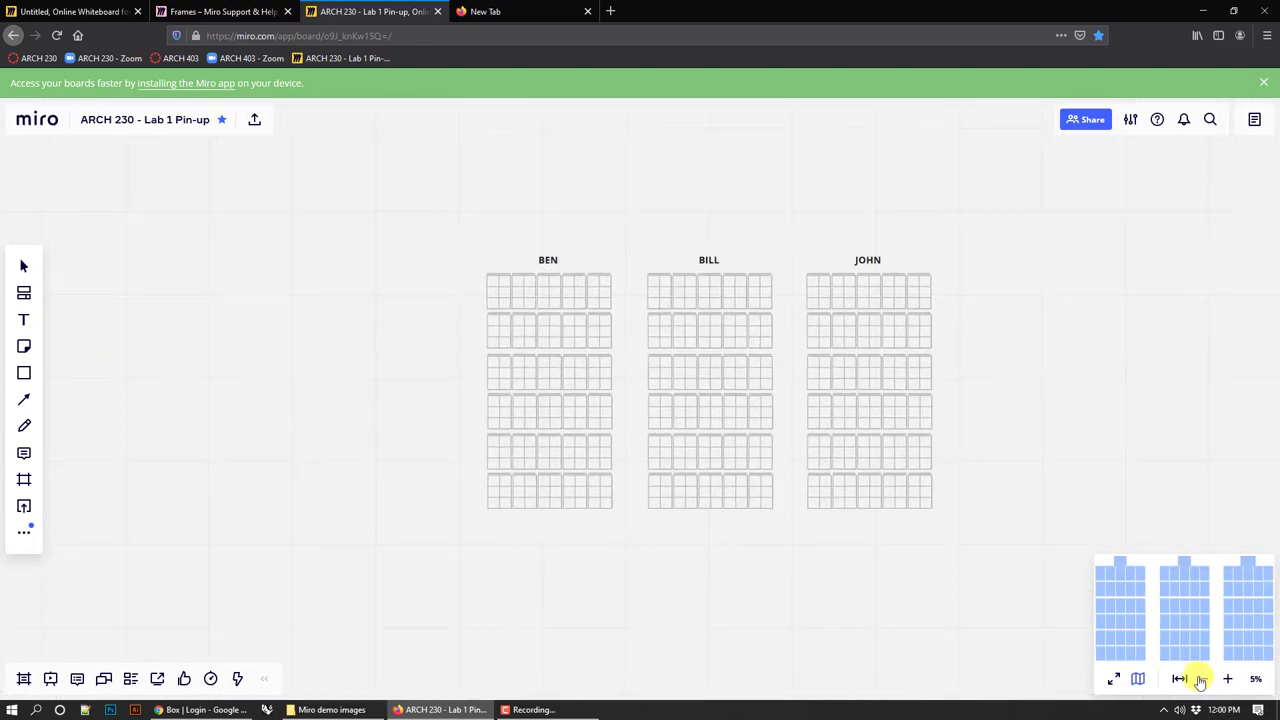
left_click(1204, 680)
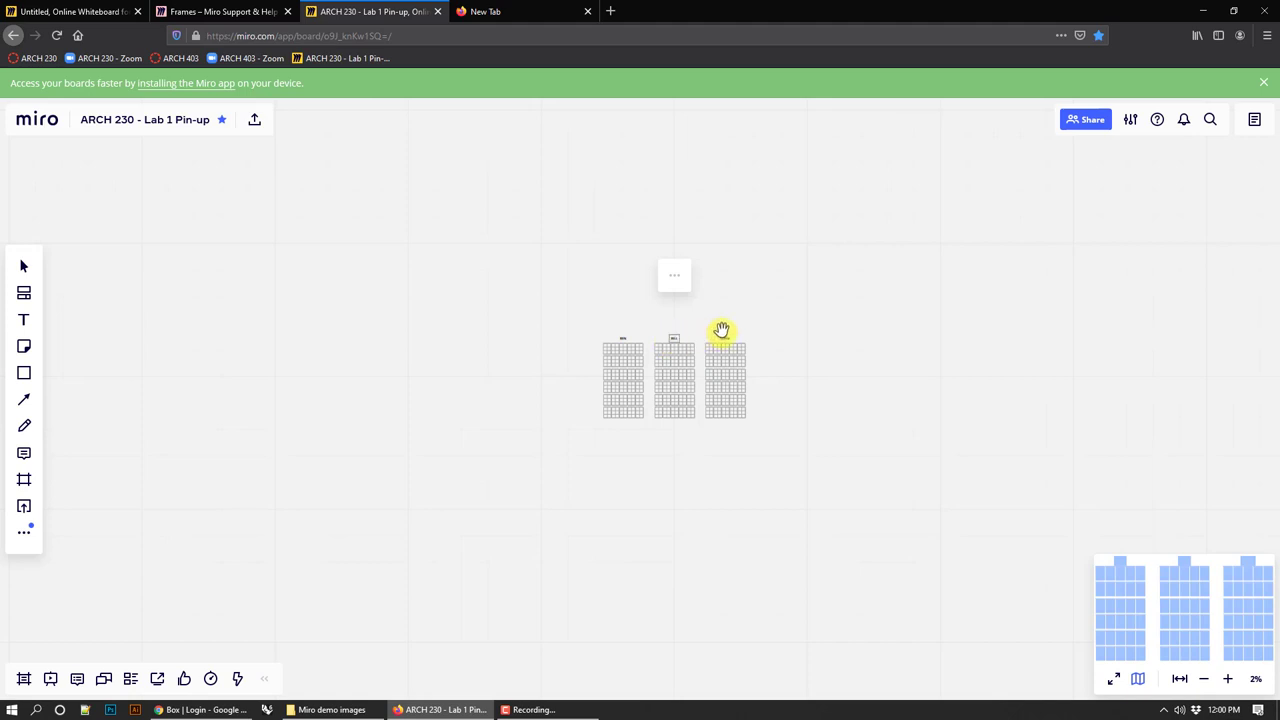
mouse_move(680, 332)
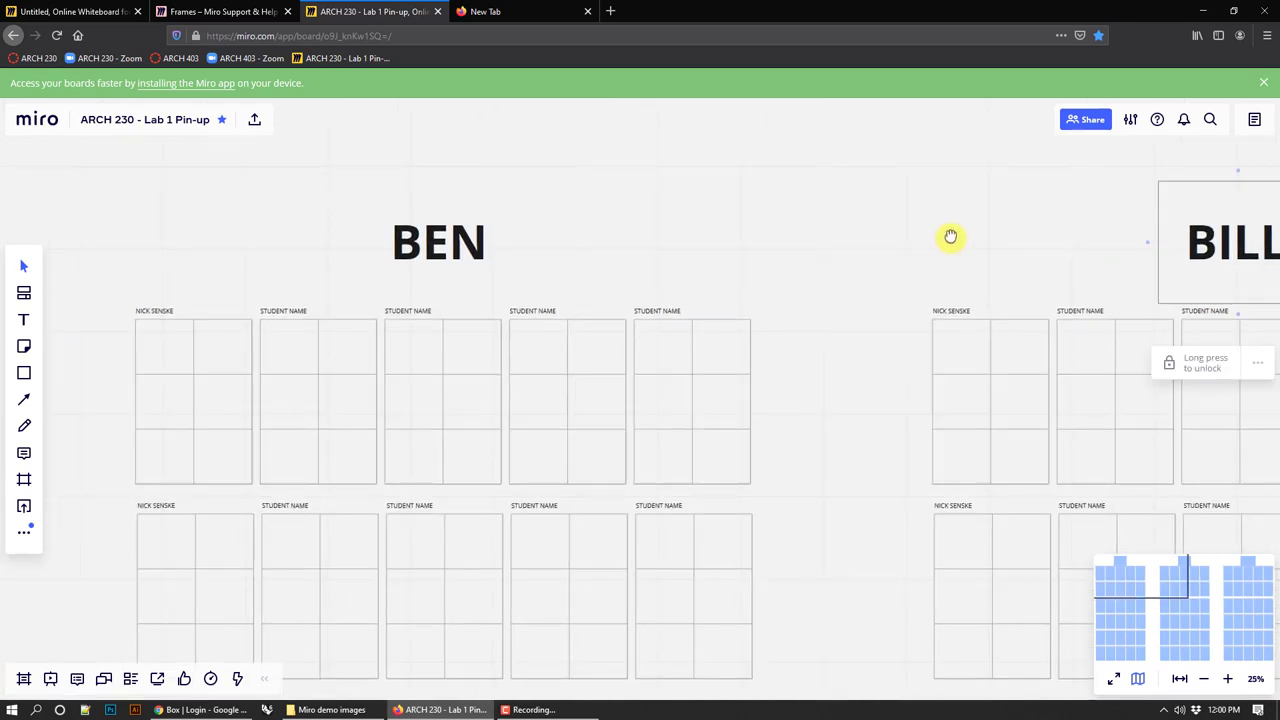
left_click_drag(950, 236, 688, 300)
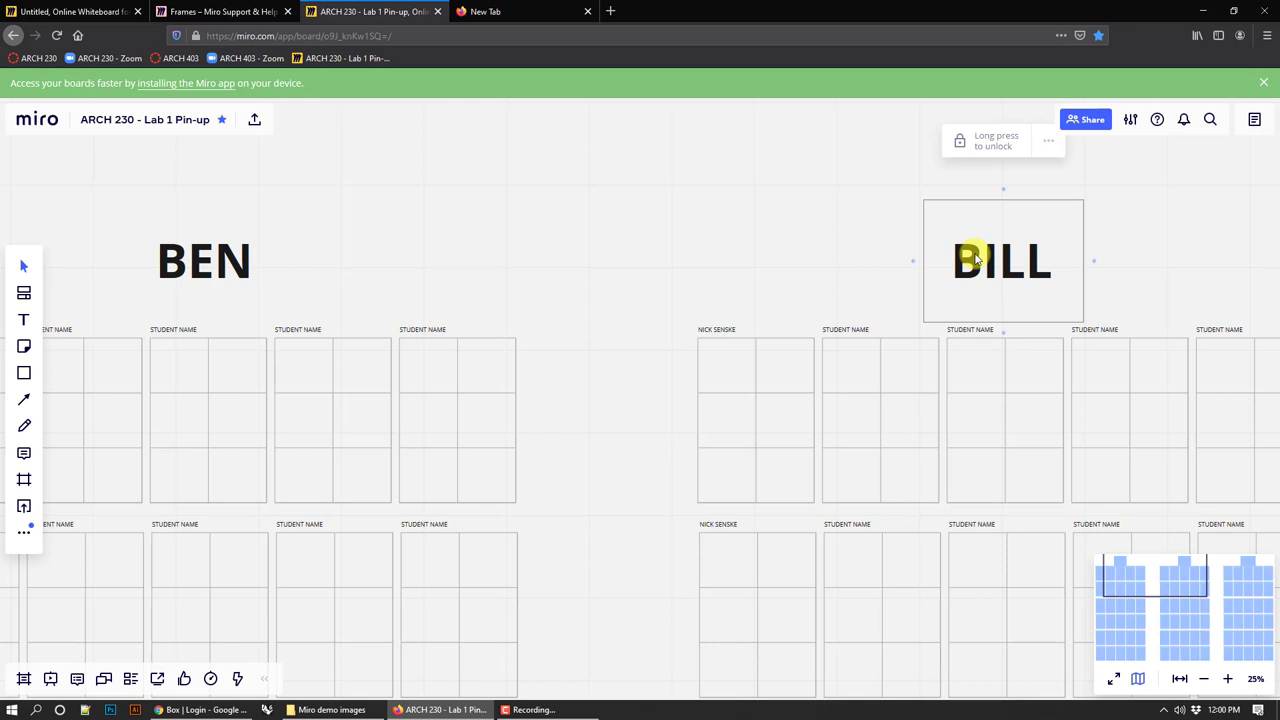
mouse_move(1004, 140)
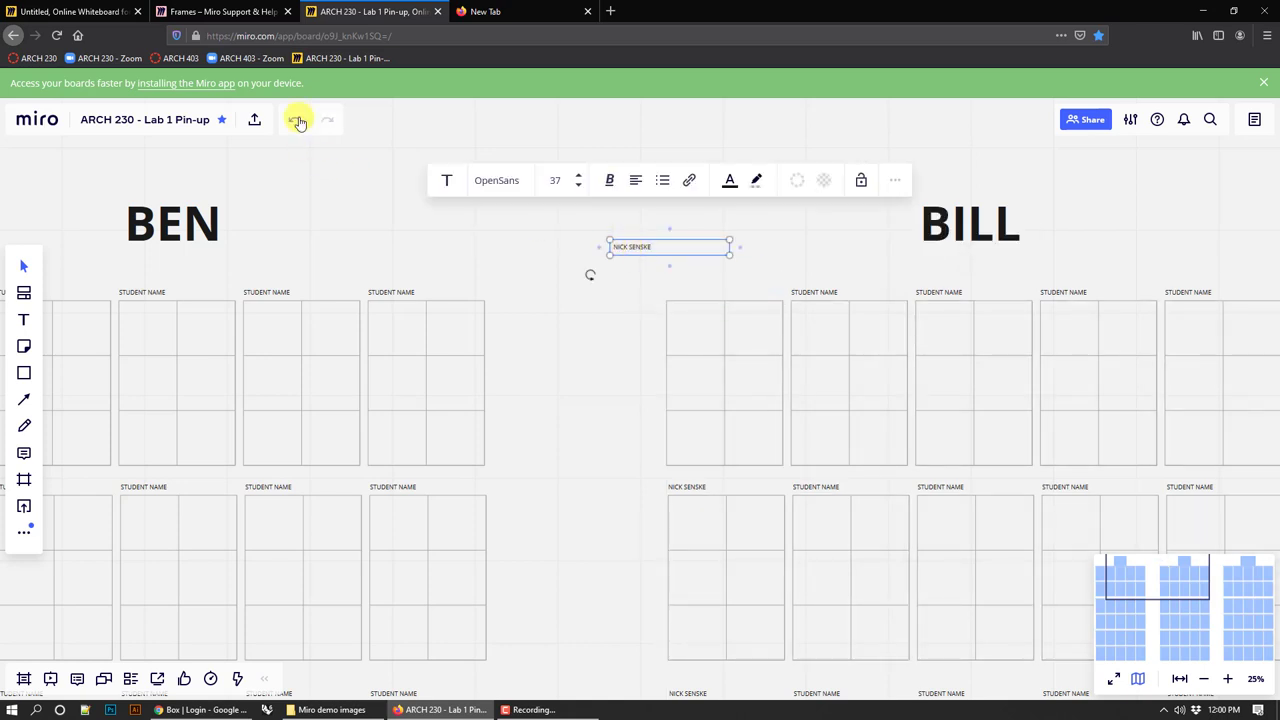
mouse_move(296, 120)
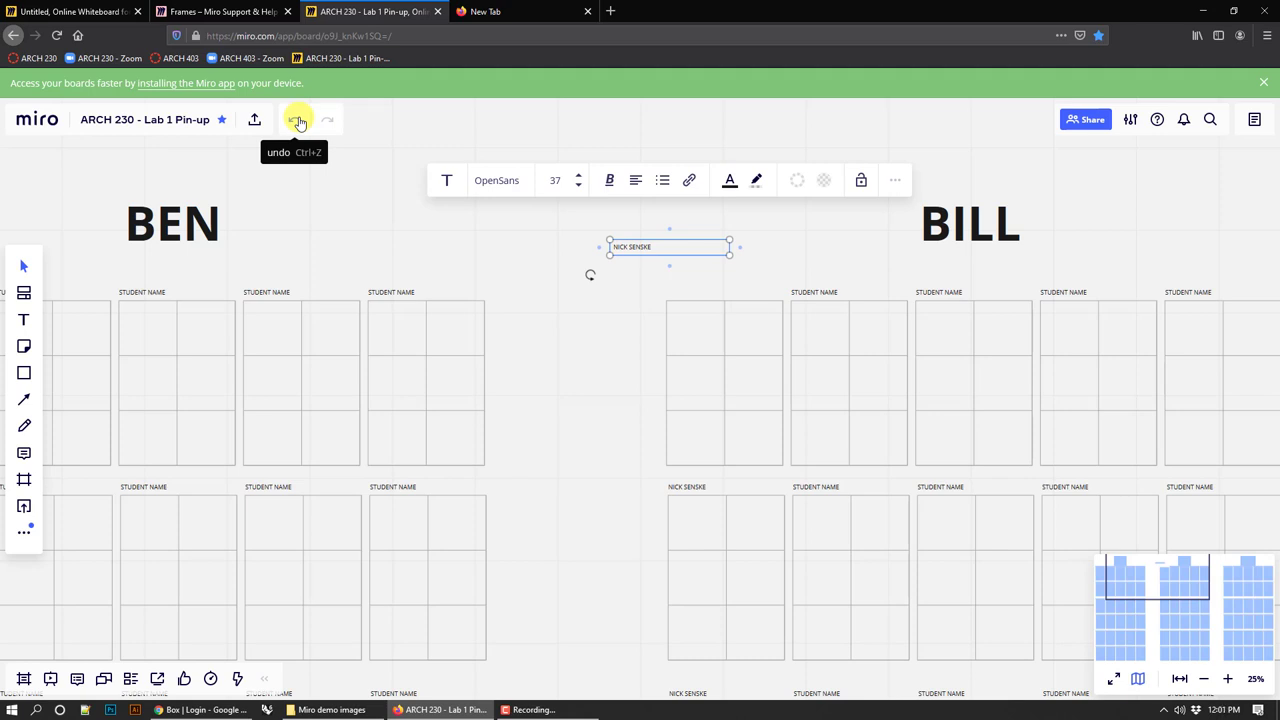
left_click(294, 120)
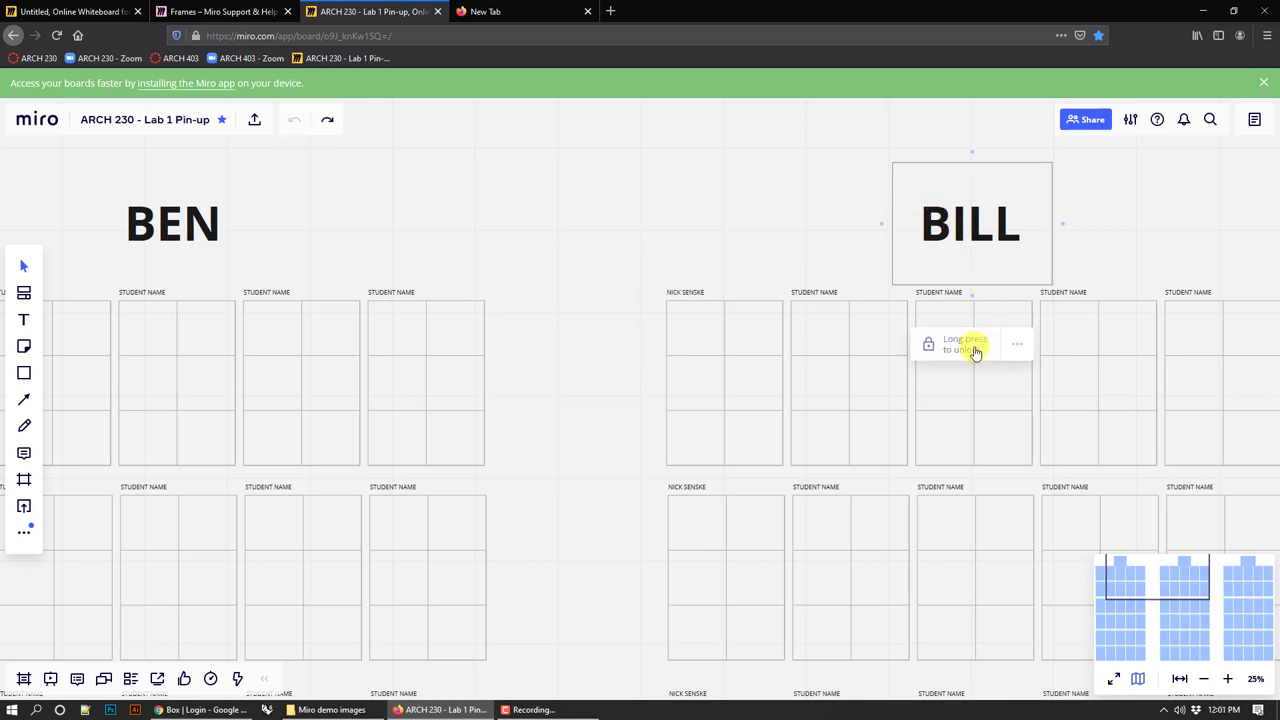
mouse_move(780, 188)
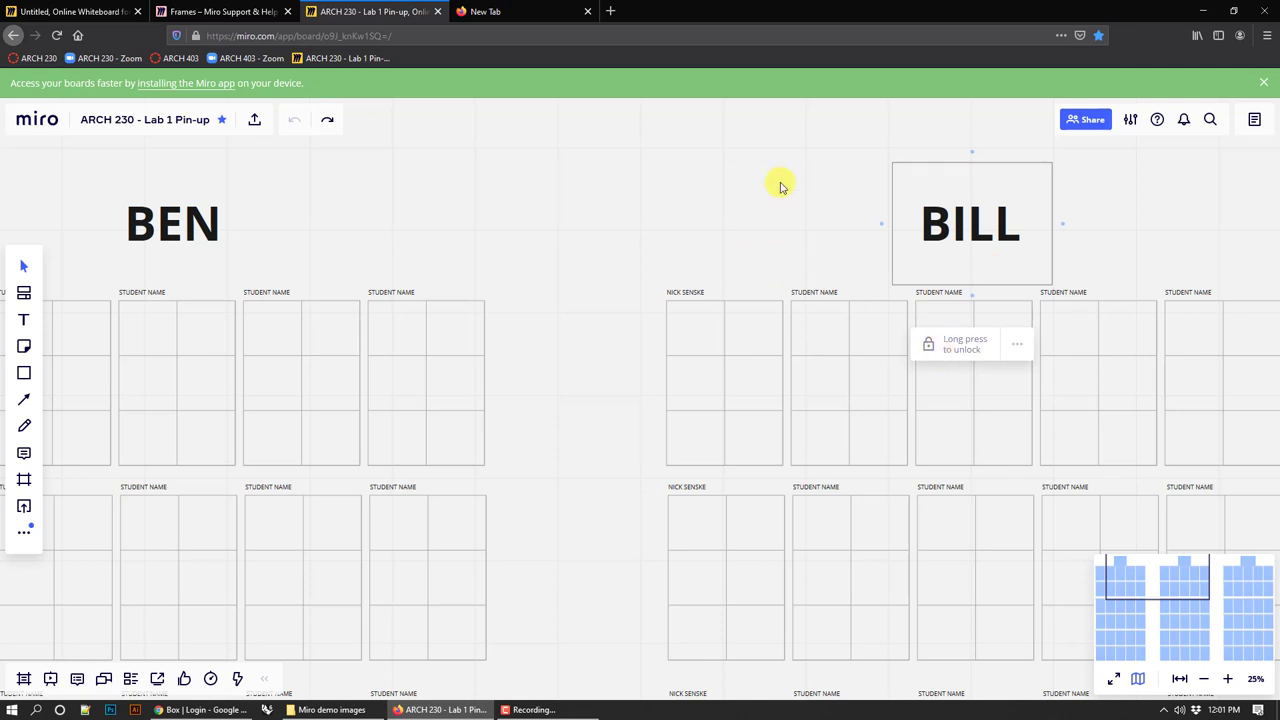
left_click(748, 234)
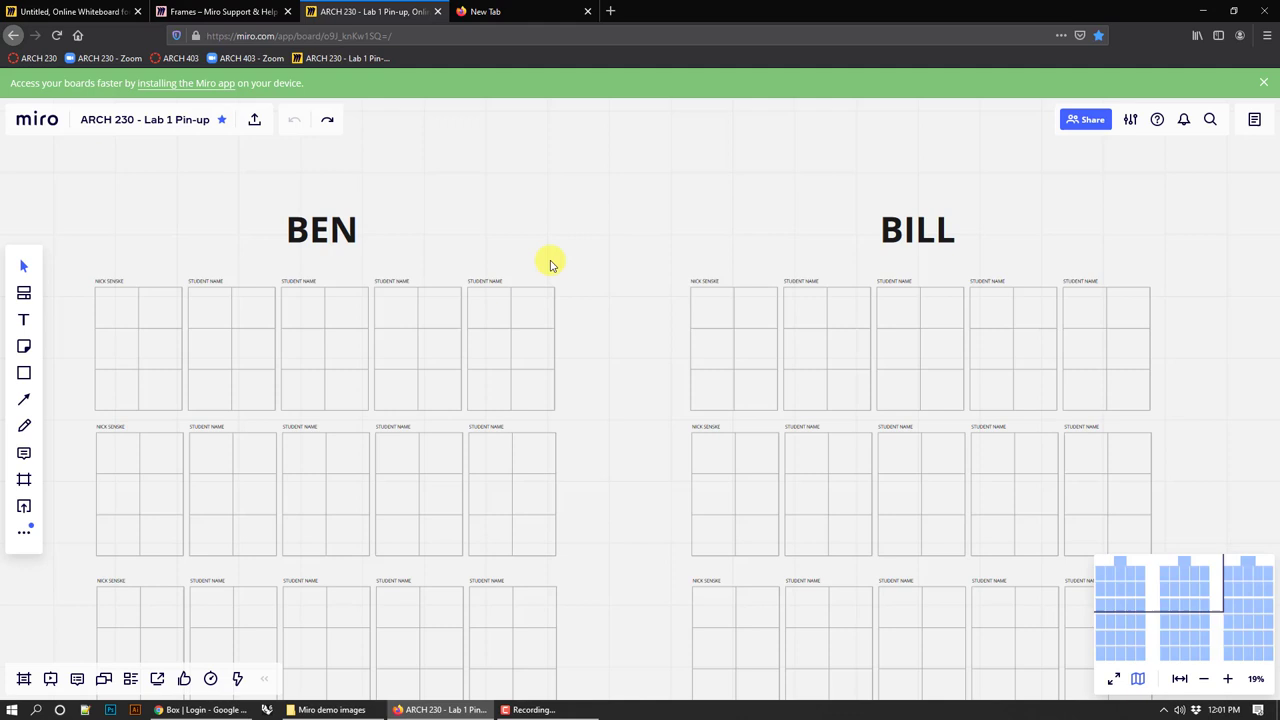
mouse_move(588, 240)
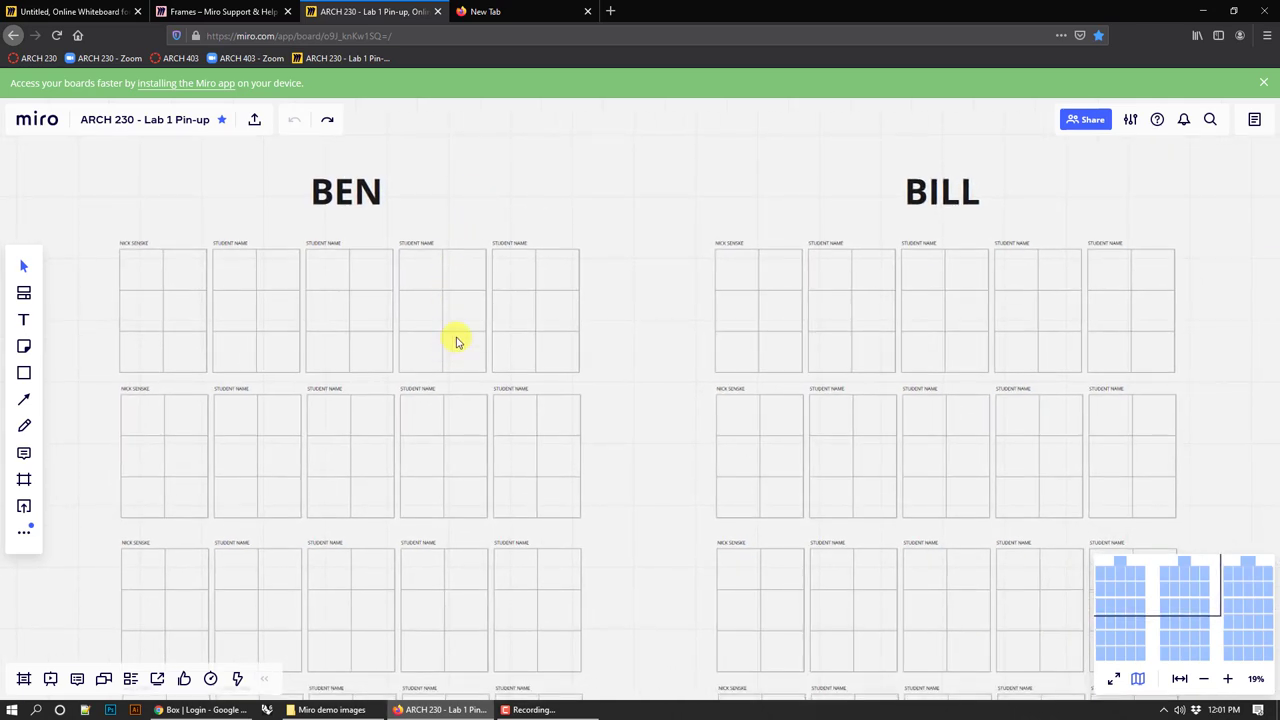
mouse_move(396, 664)
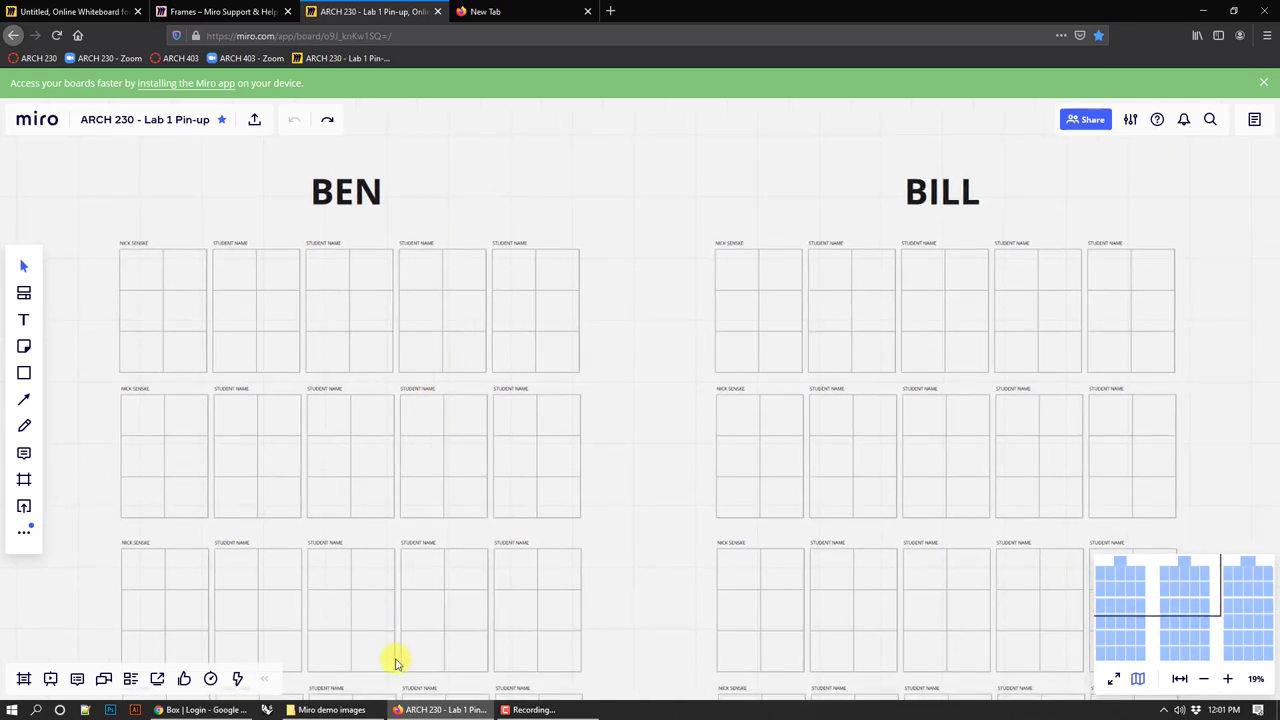
- Drag 0.jpg from the demo images folder onto the board beside the BEN title
left_click(332, 708)
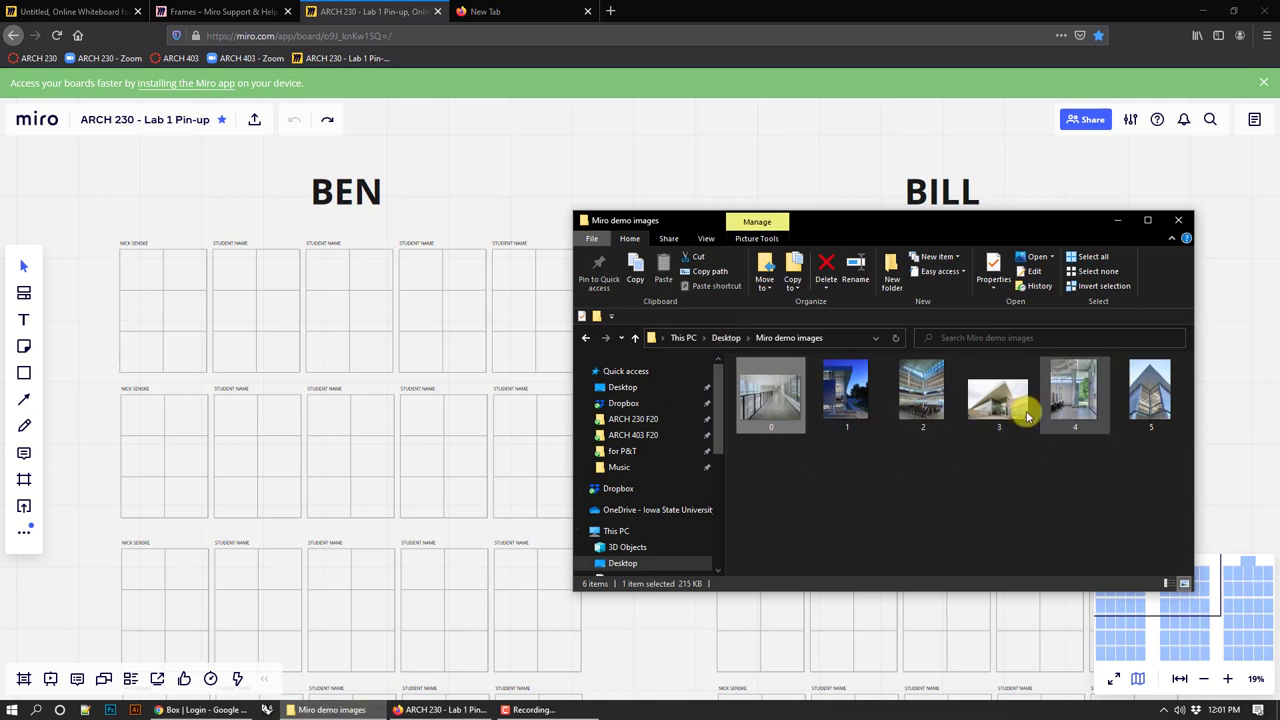
mouse_move(524, 390)
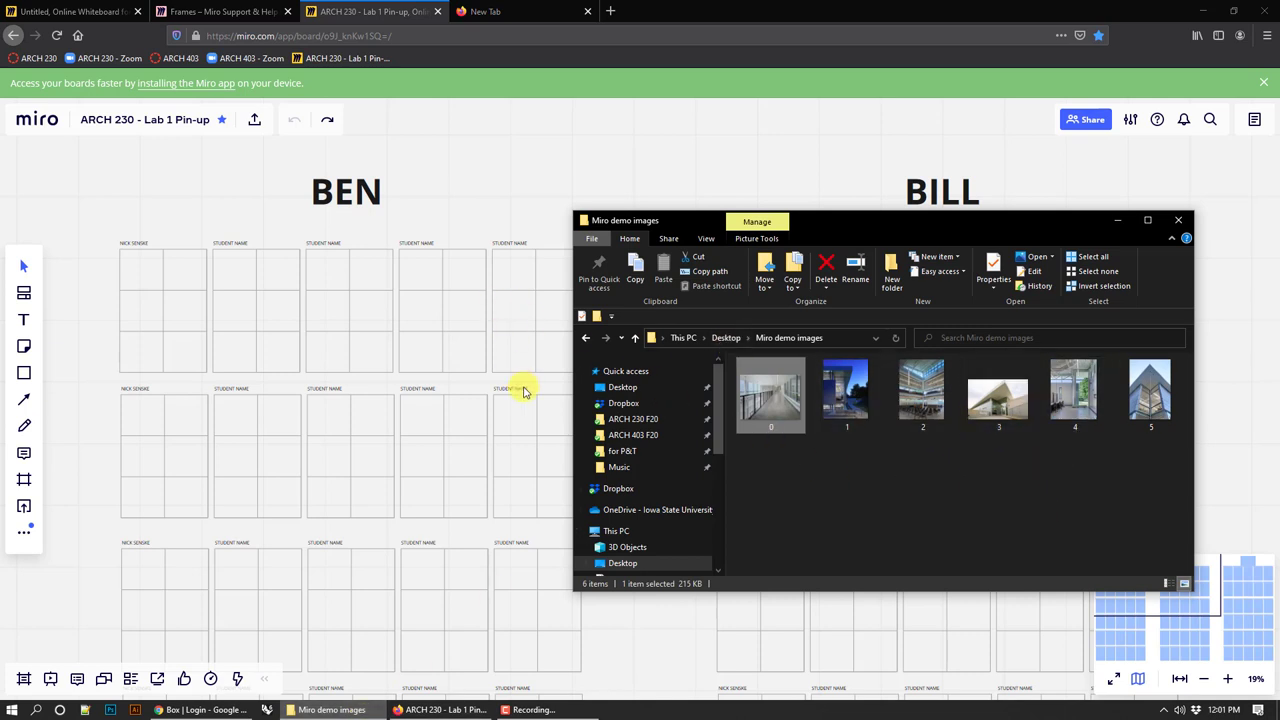
left_click_drag(770, 396, 248, 190)
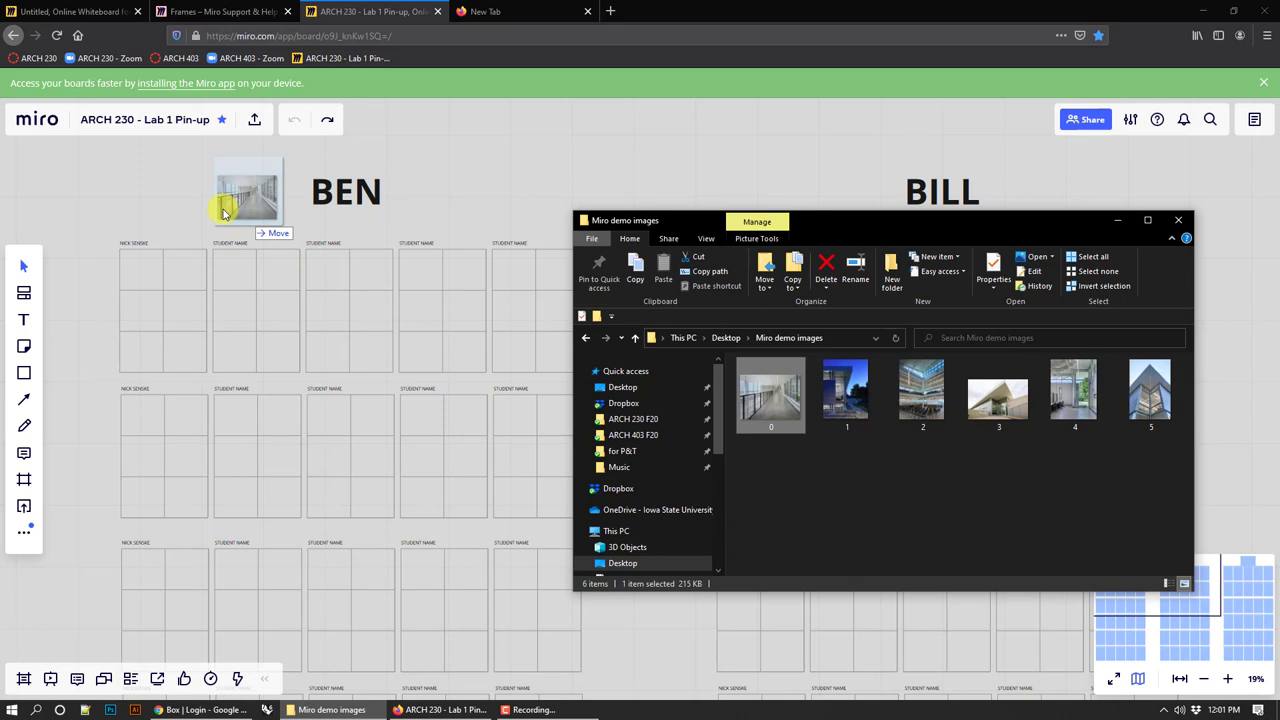
left_click_drag(248, 190, 464, 168)
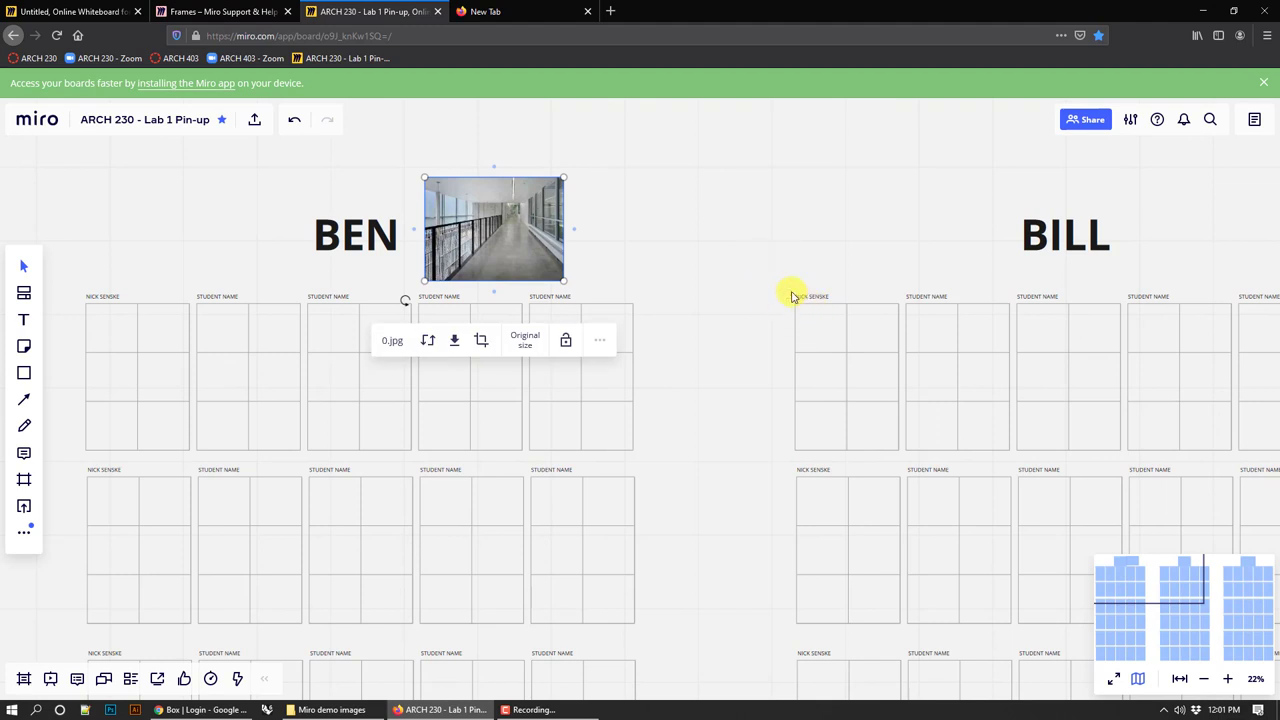
mouse_move(770, 284)
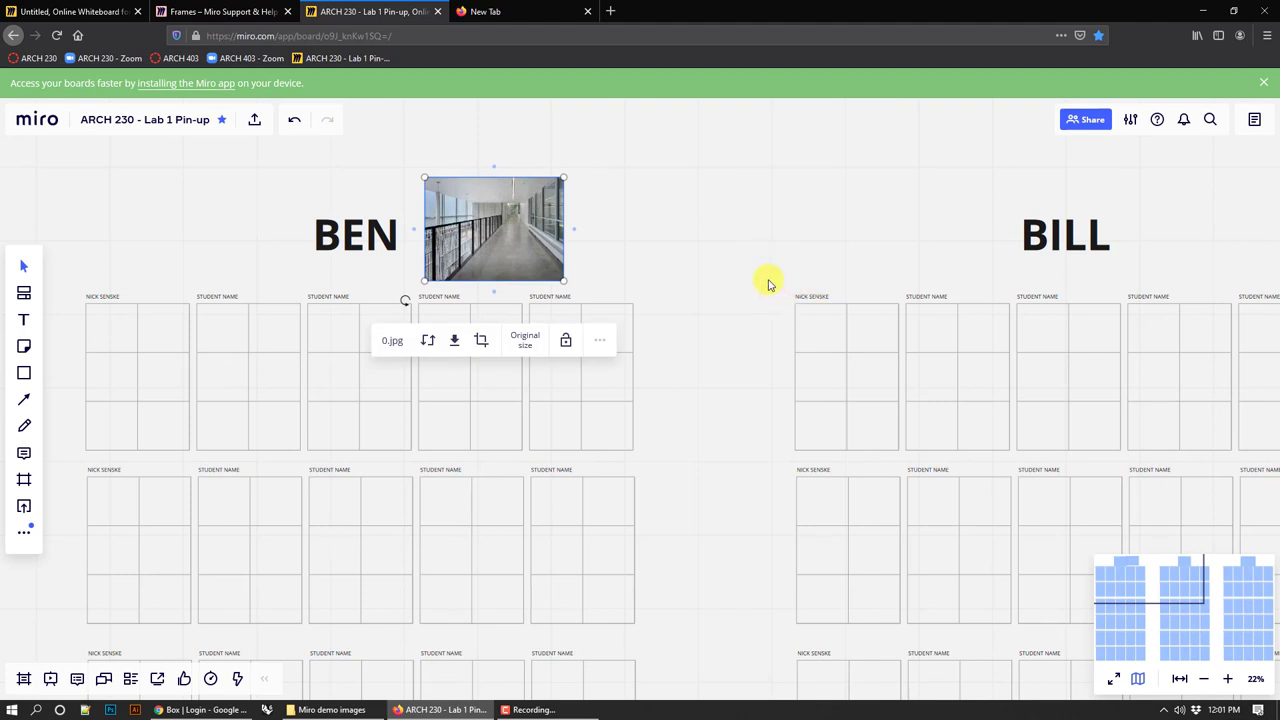
mouse_move(672, 288)
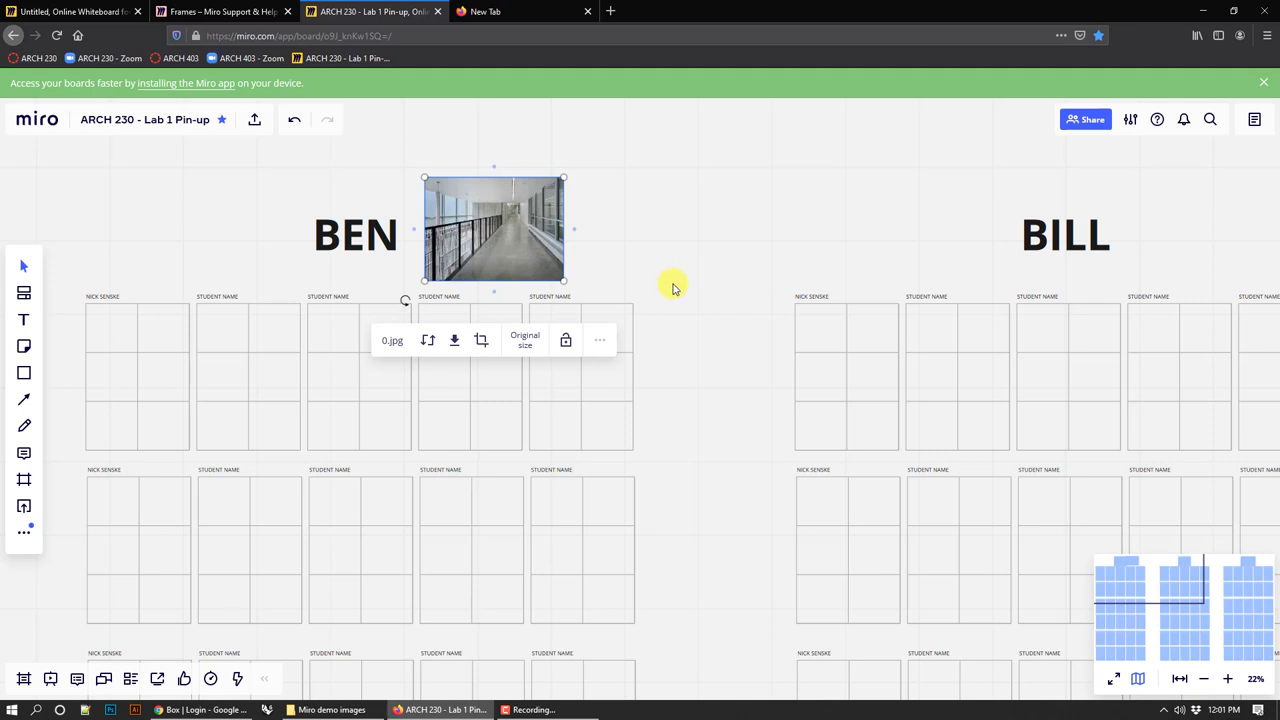
mouse_move(680, 288)
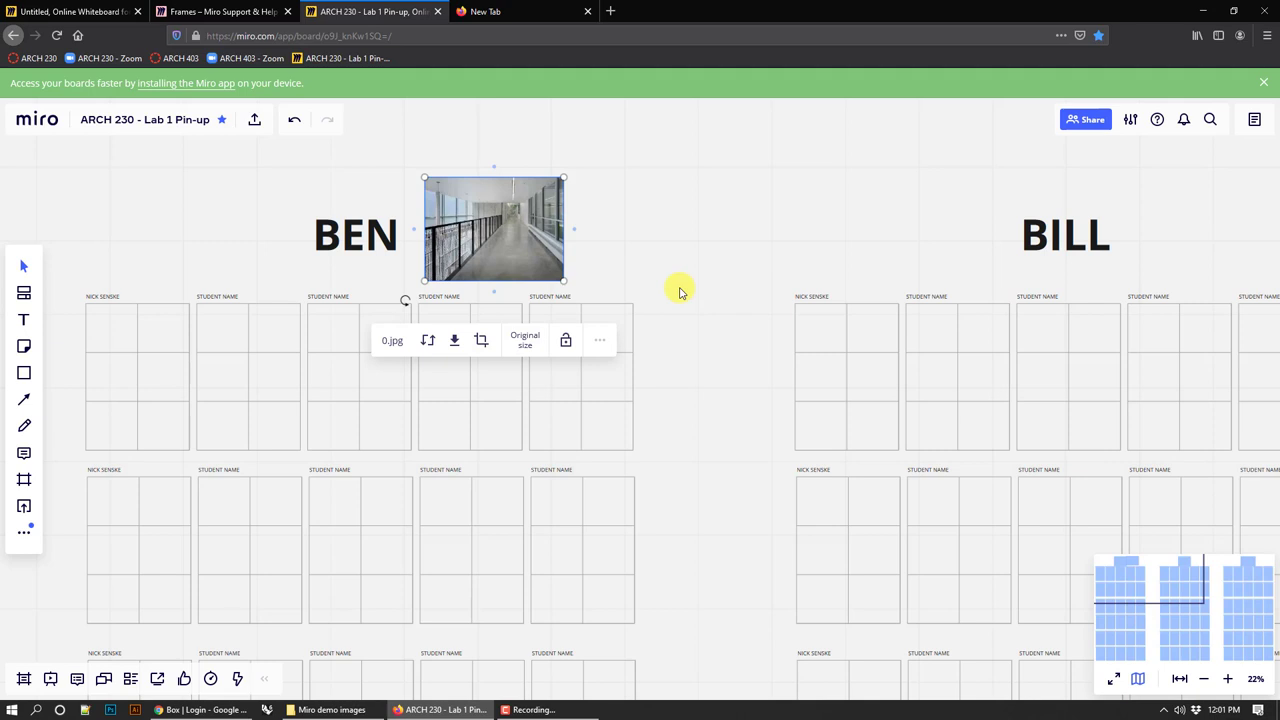
mouse_move(658, 262)
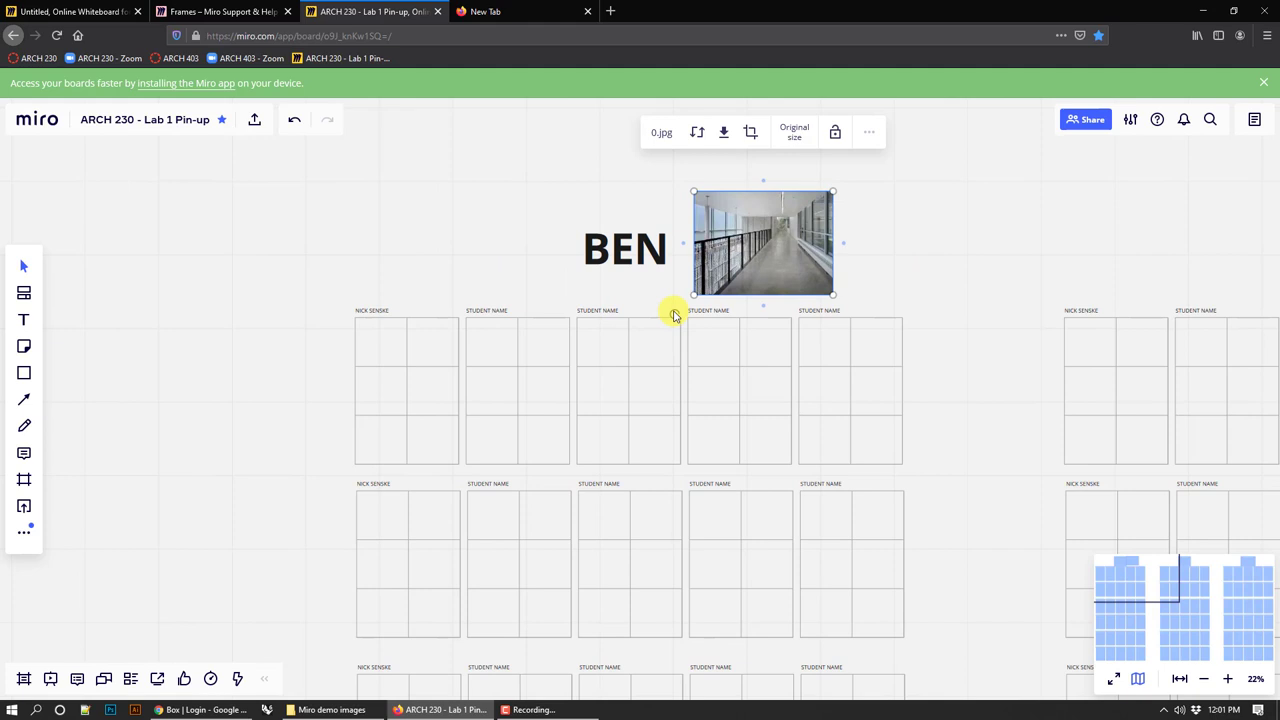
mouse_move(436, 376)
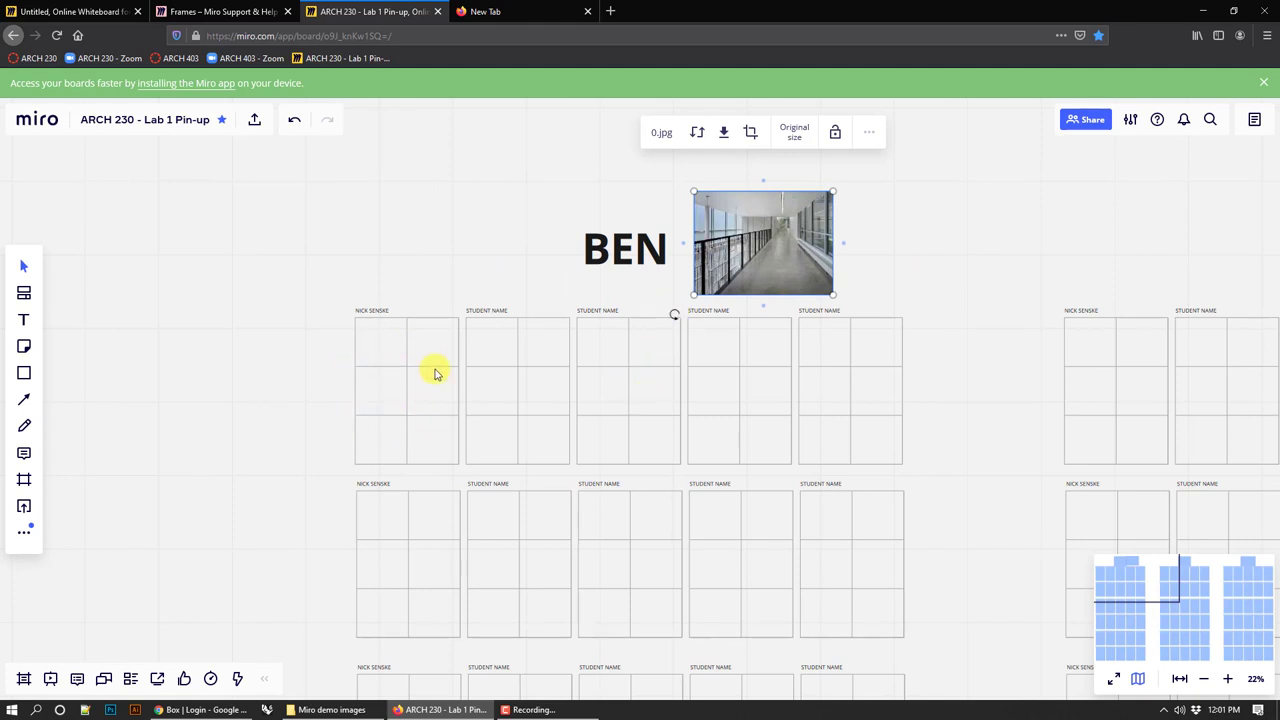
mouse_move(640, 522)
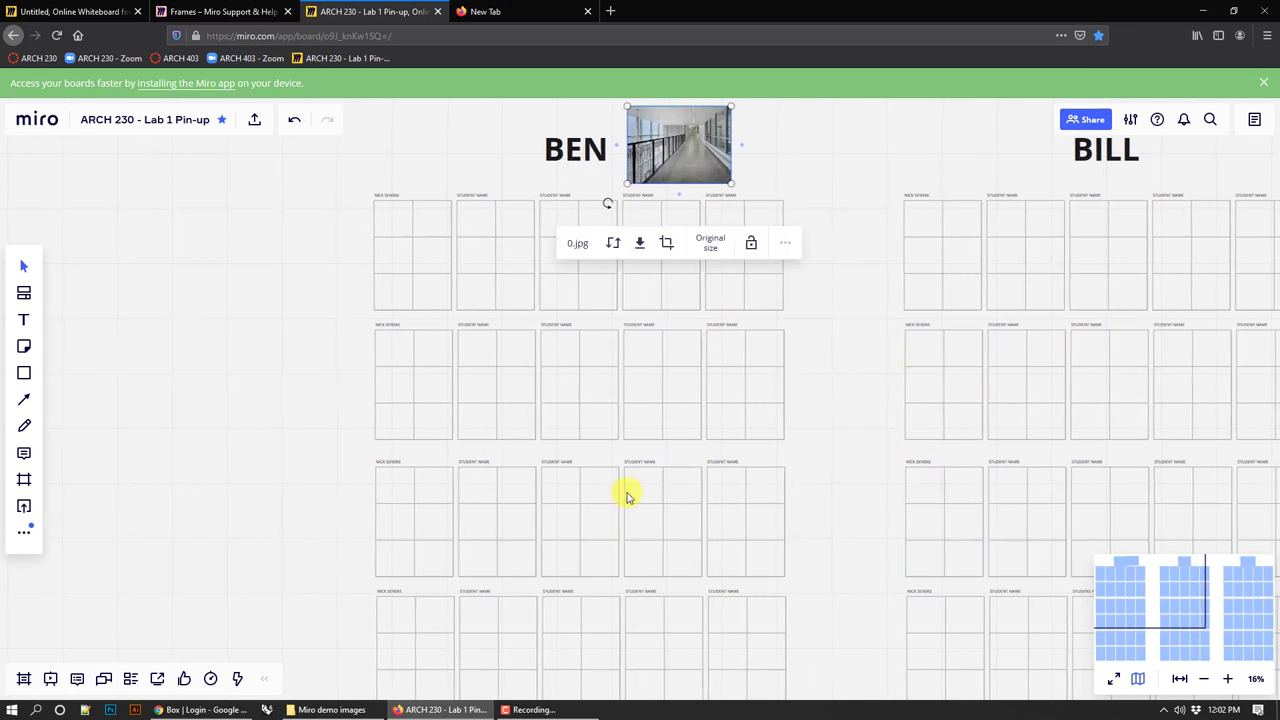
mouse_move(904, 364)
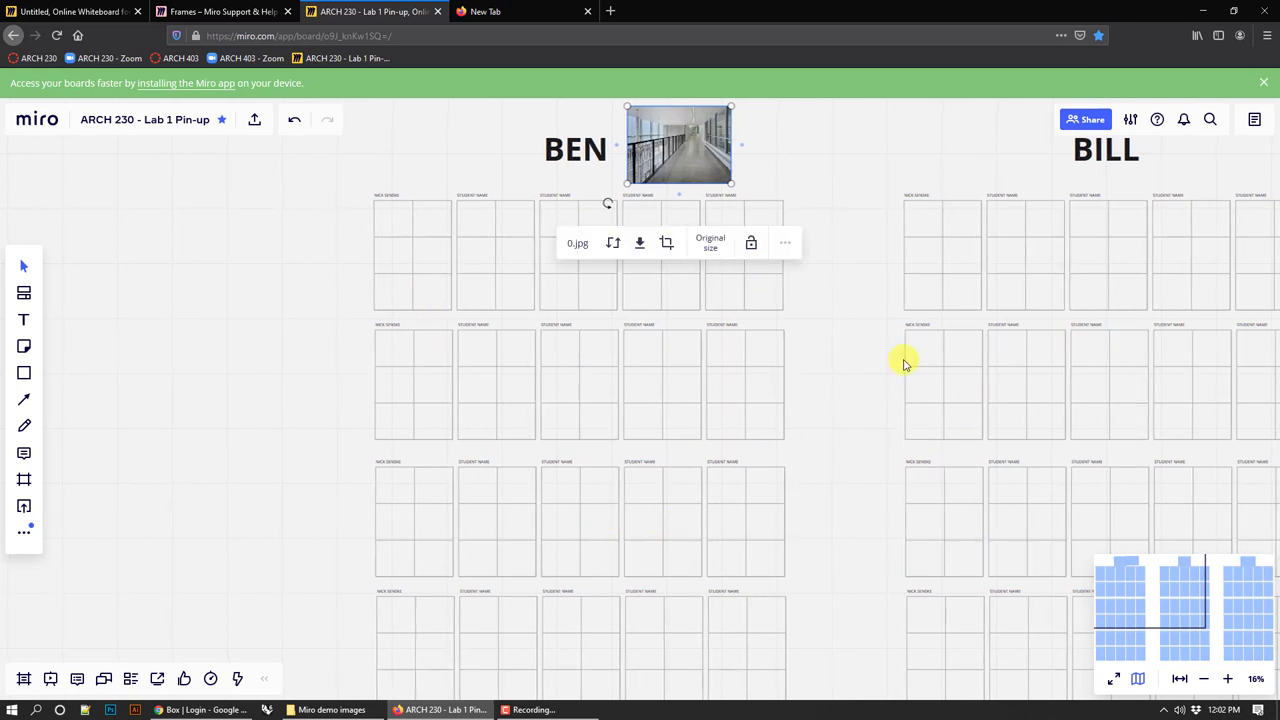
mouse_move(828, 316)
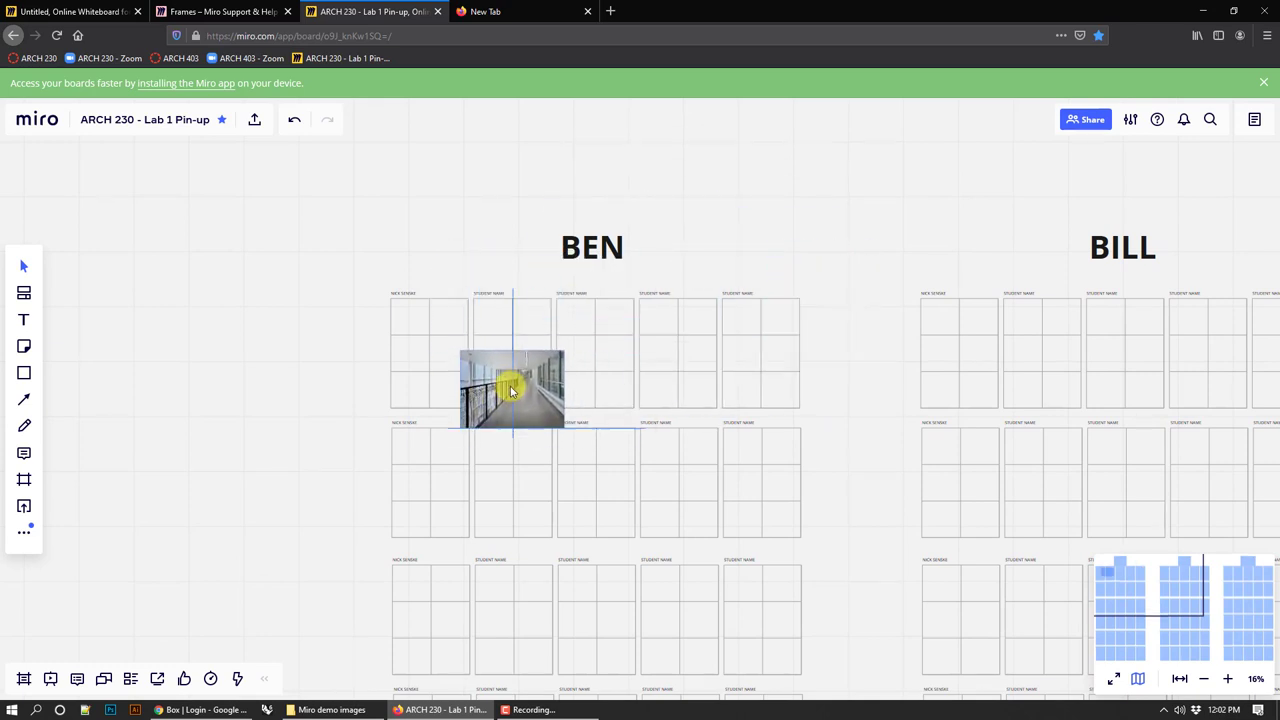
- Move the corridor photo into BEN's first grid panel and reposition it within the cell
left_click_drag(512, 388, 576, 378)
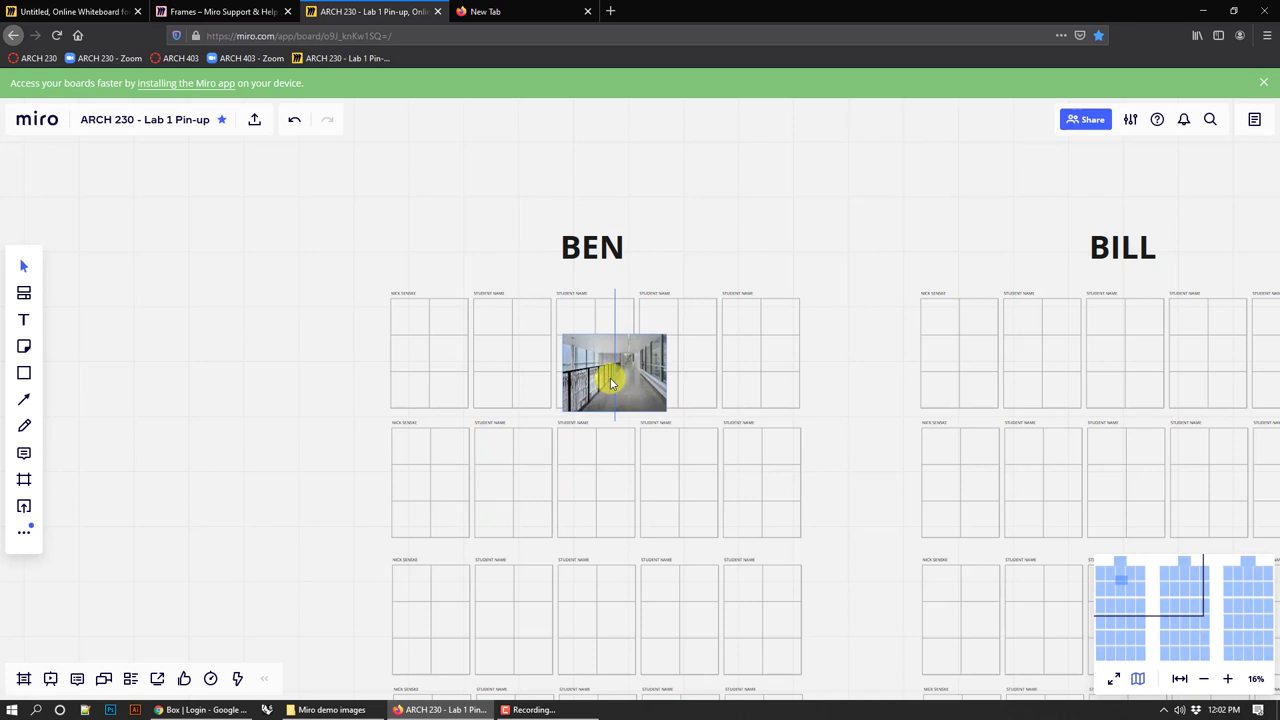
left_click_drag(612, 374, 484, 370)
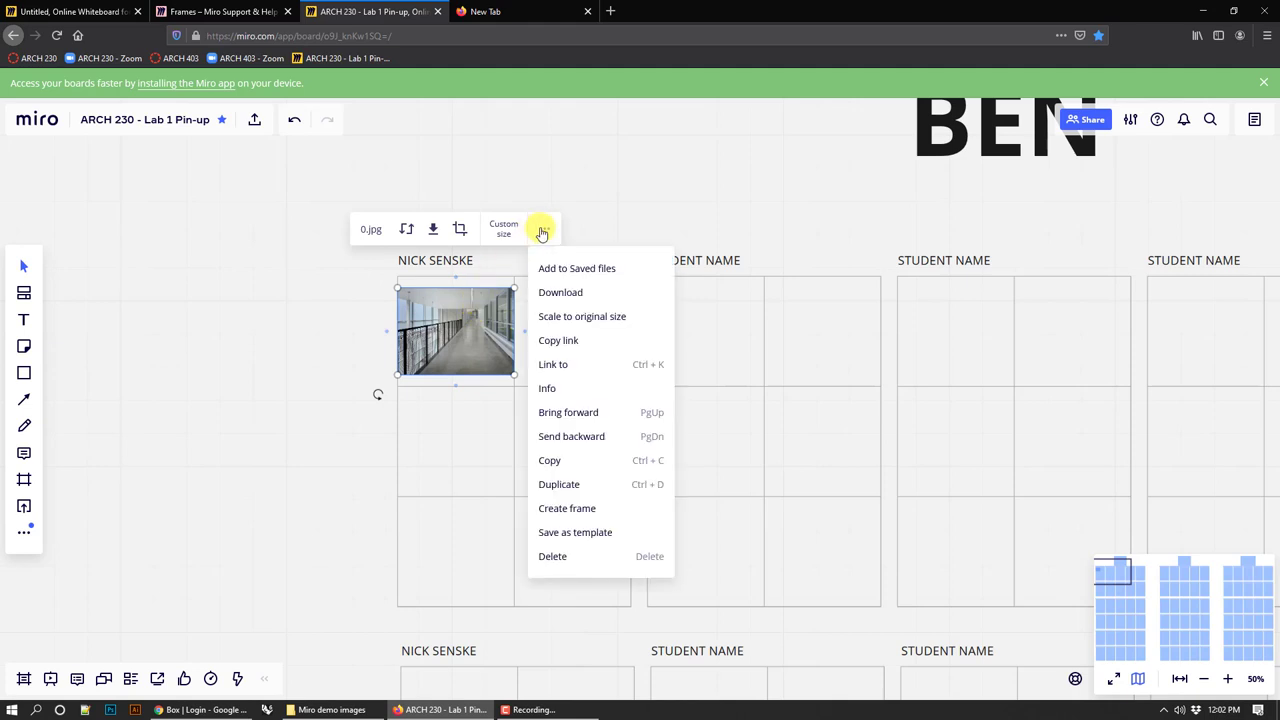
mouse_move(640, 172)
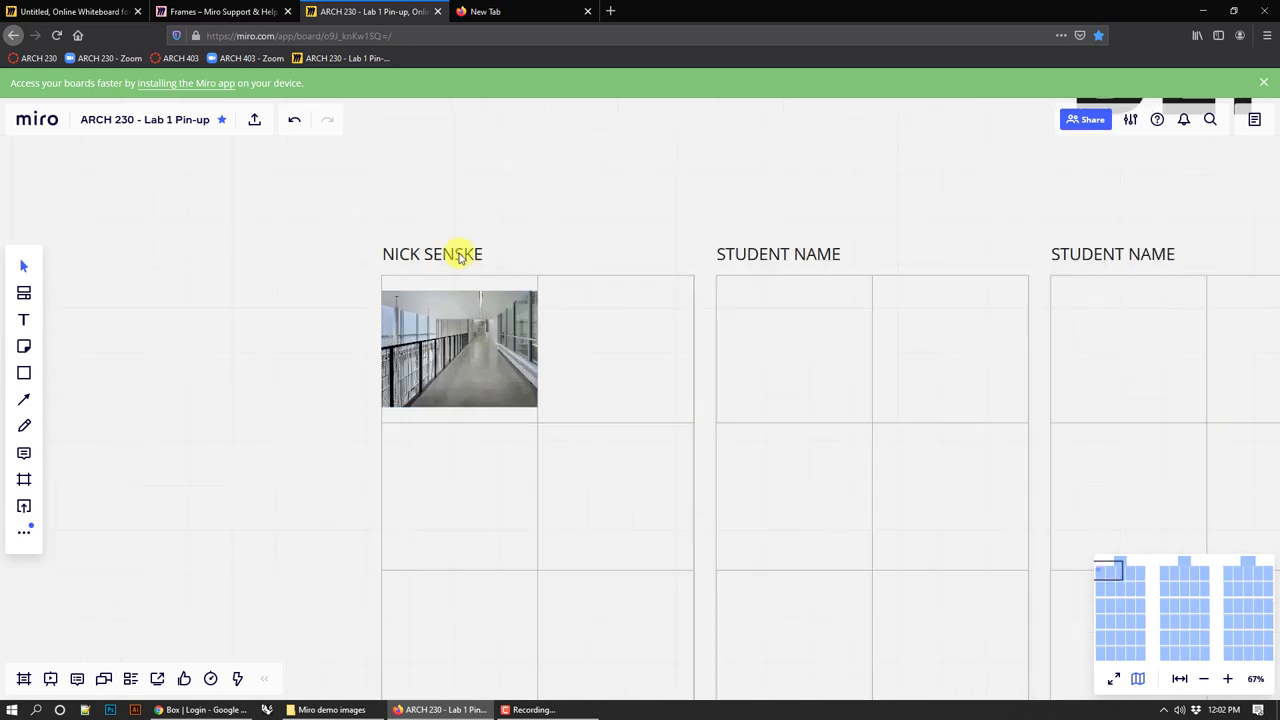
double_click(432, 252)
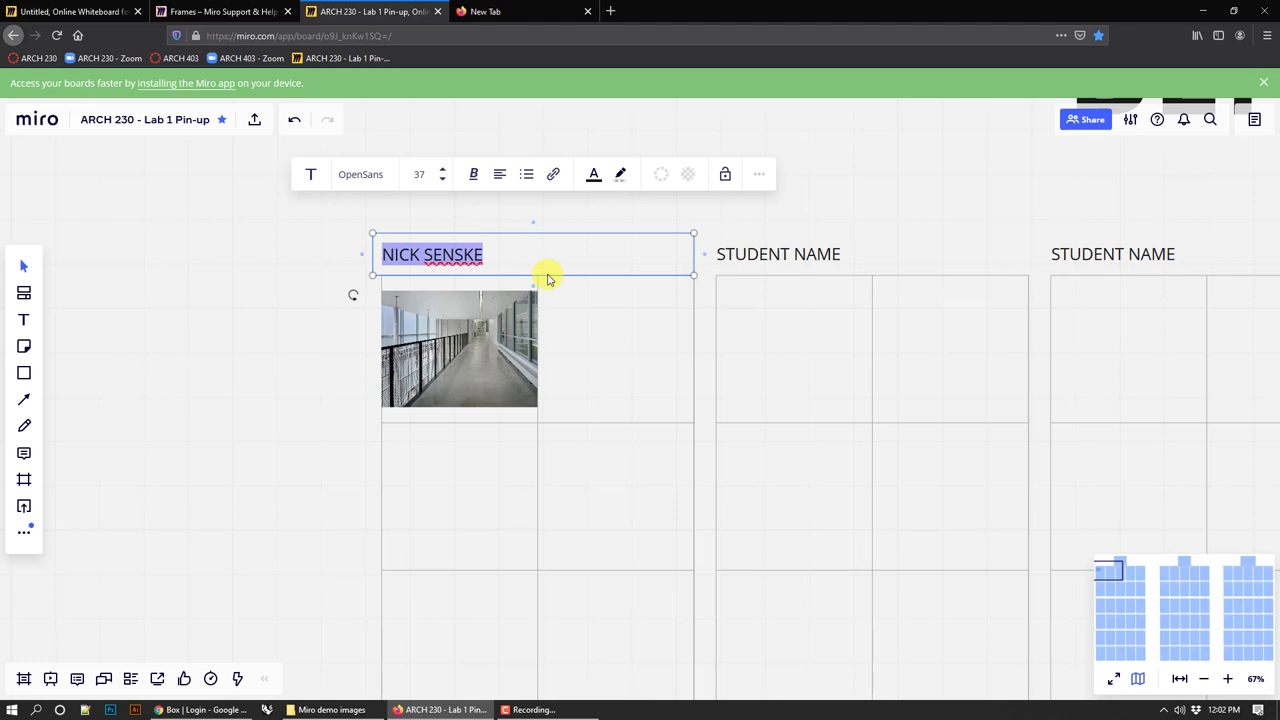
type("YOUR NAME HERE")
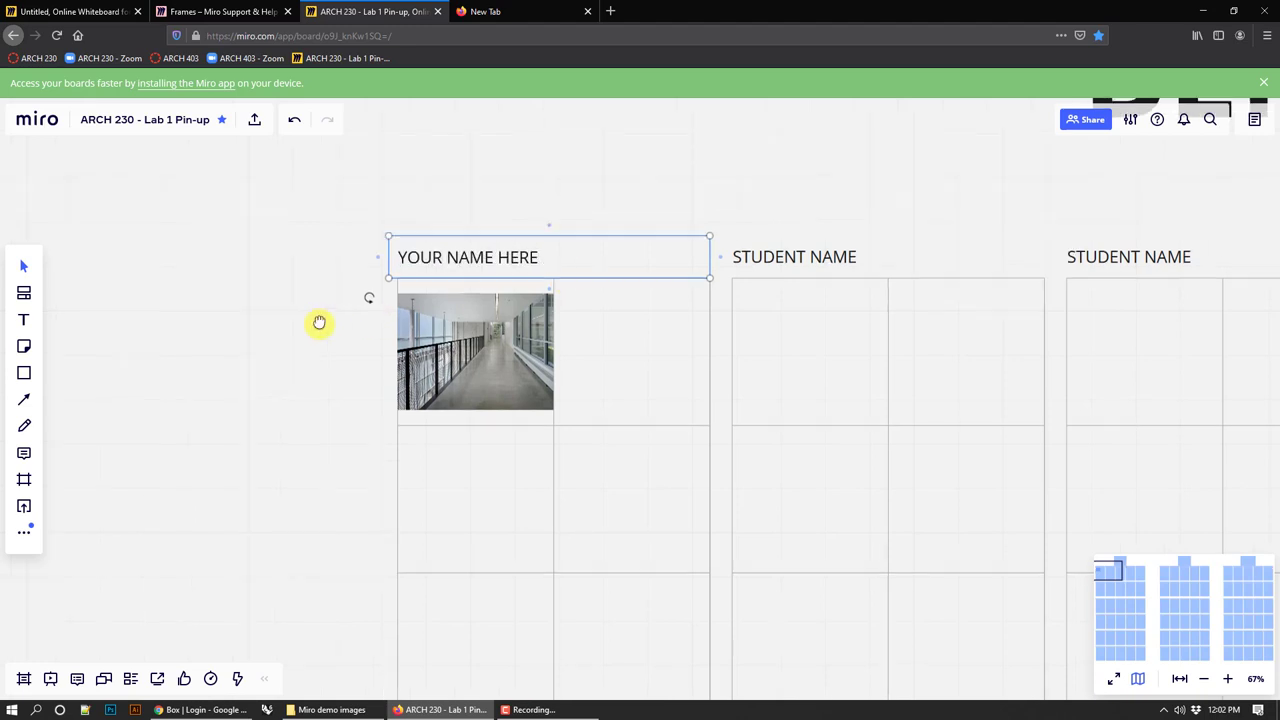
double_click(468, 256)
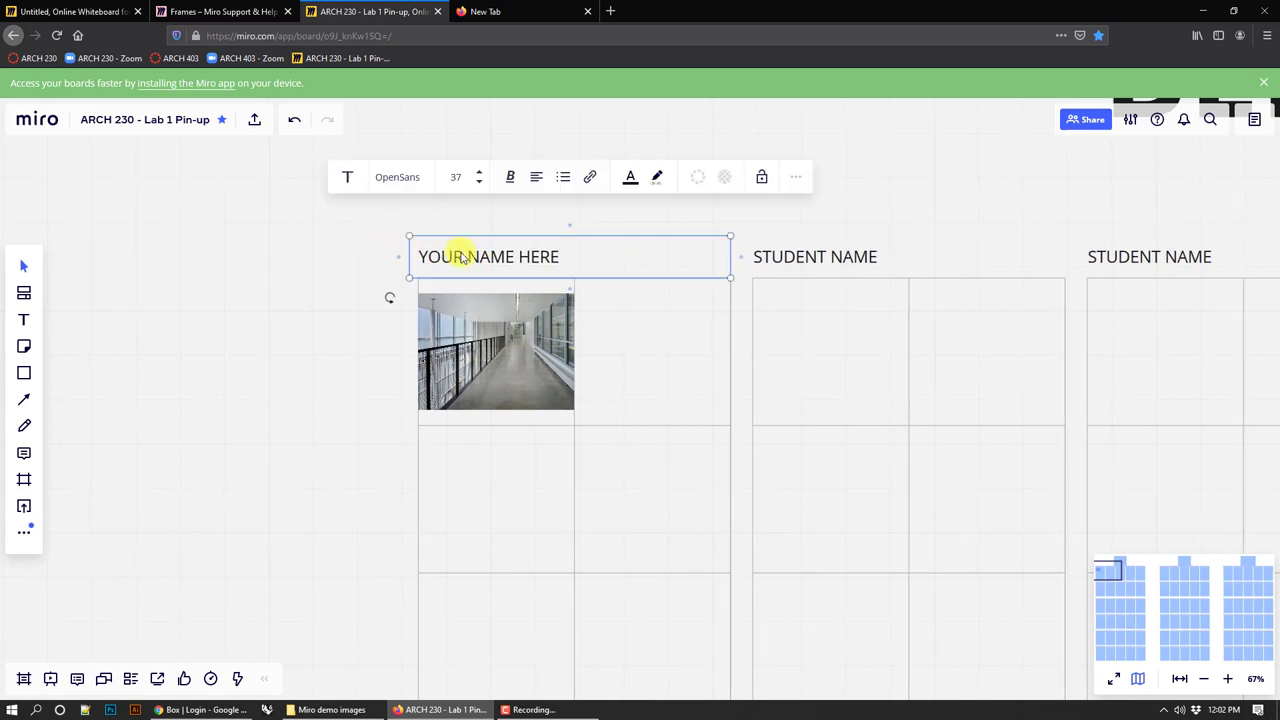
left_click(688, 276)
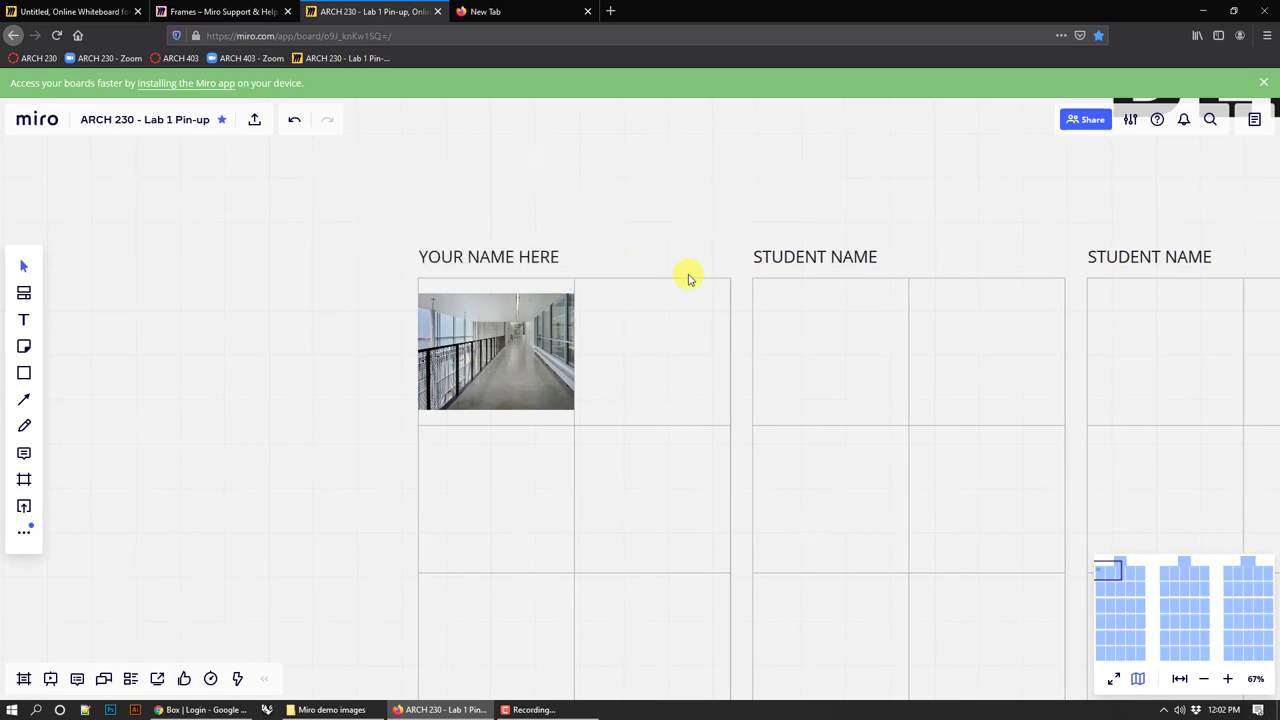
left_click(568, 256)
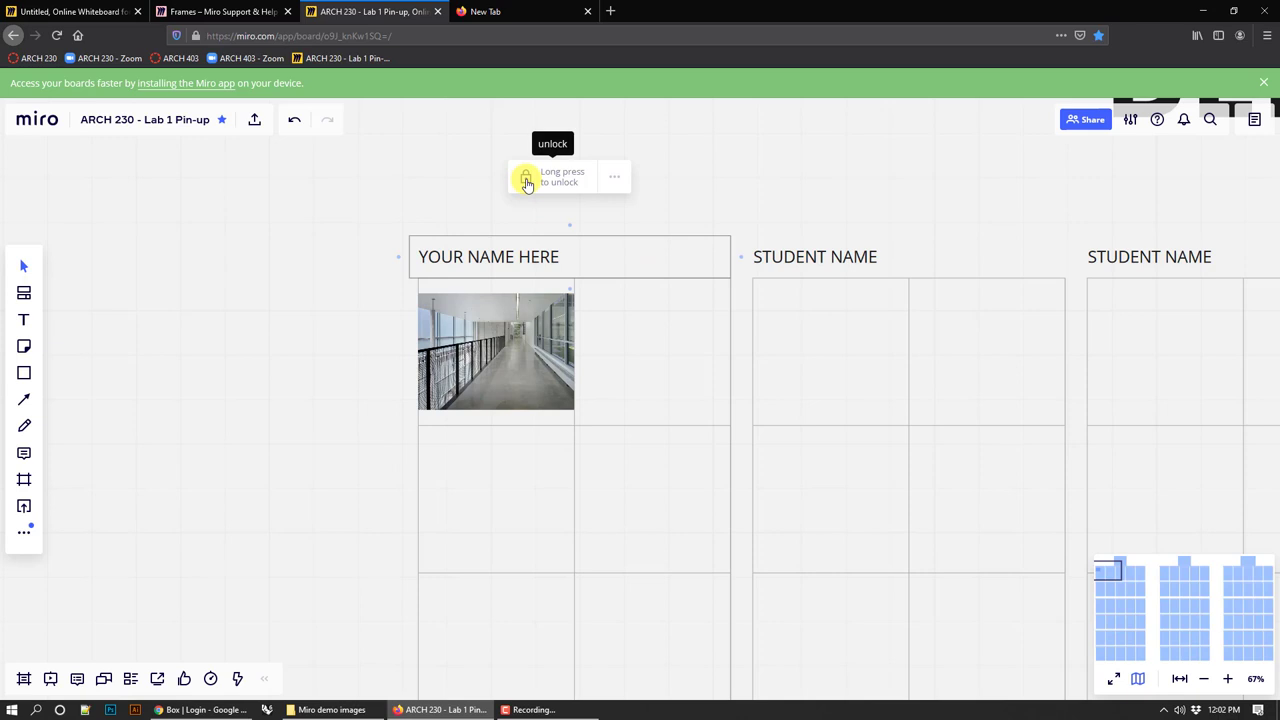
left_click(356, 324)
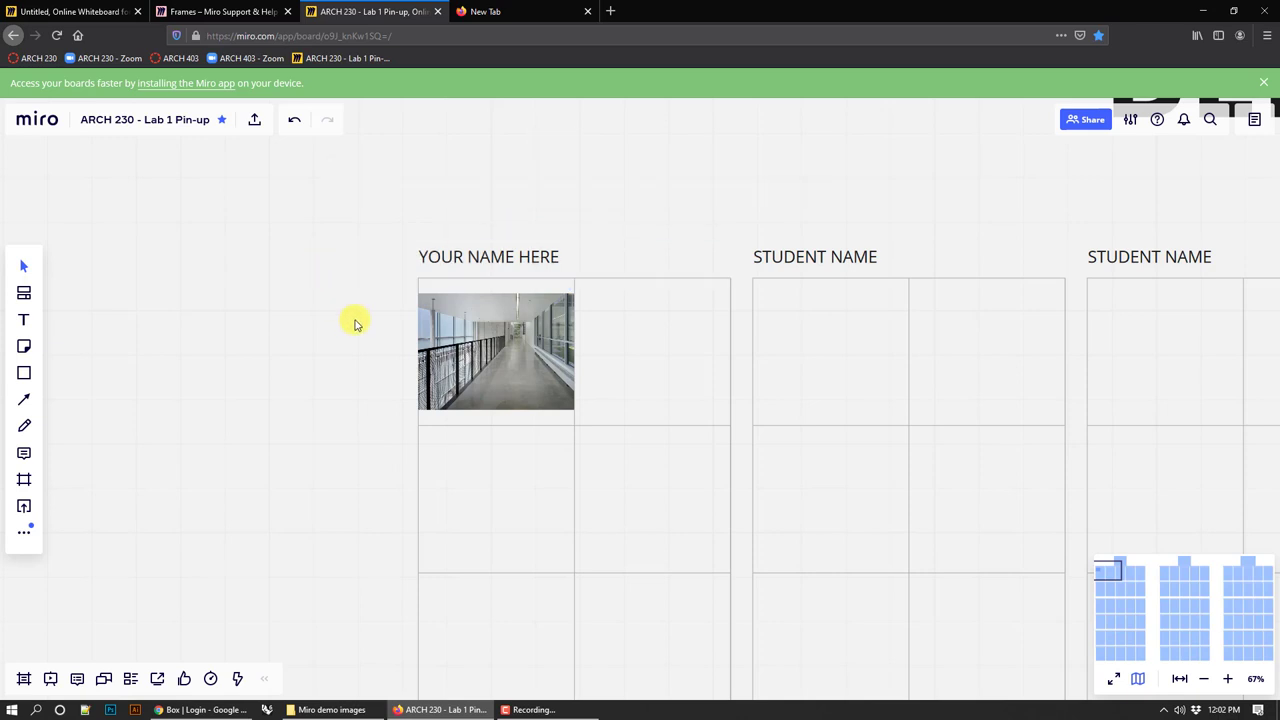
left_click(488, 256)
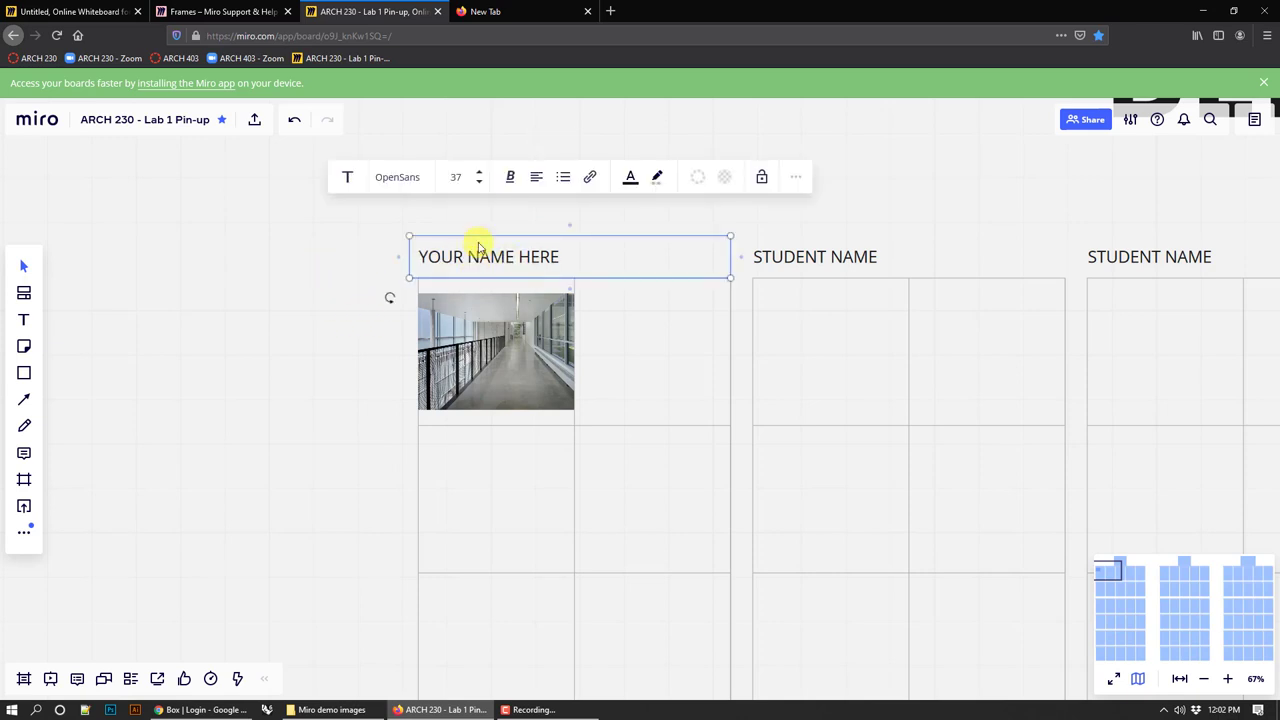
mouse_move(648, 278)
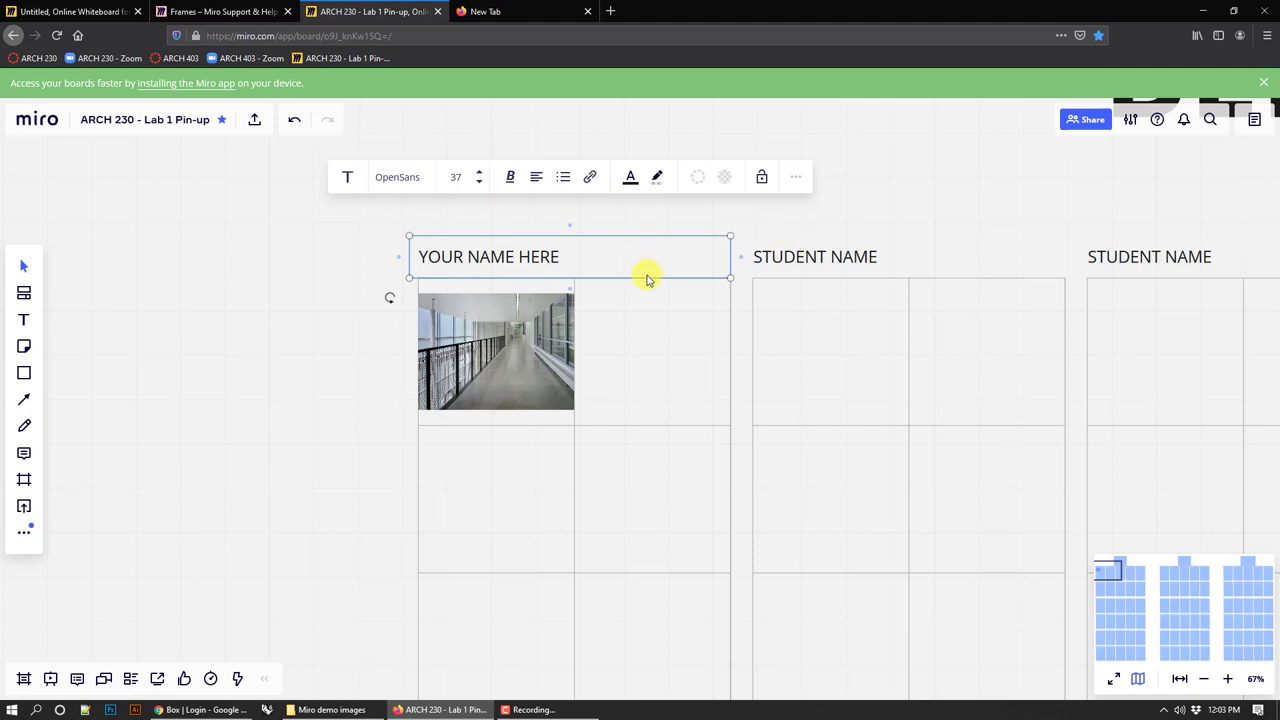
mouse_move(264, 392)
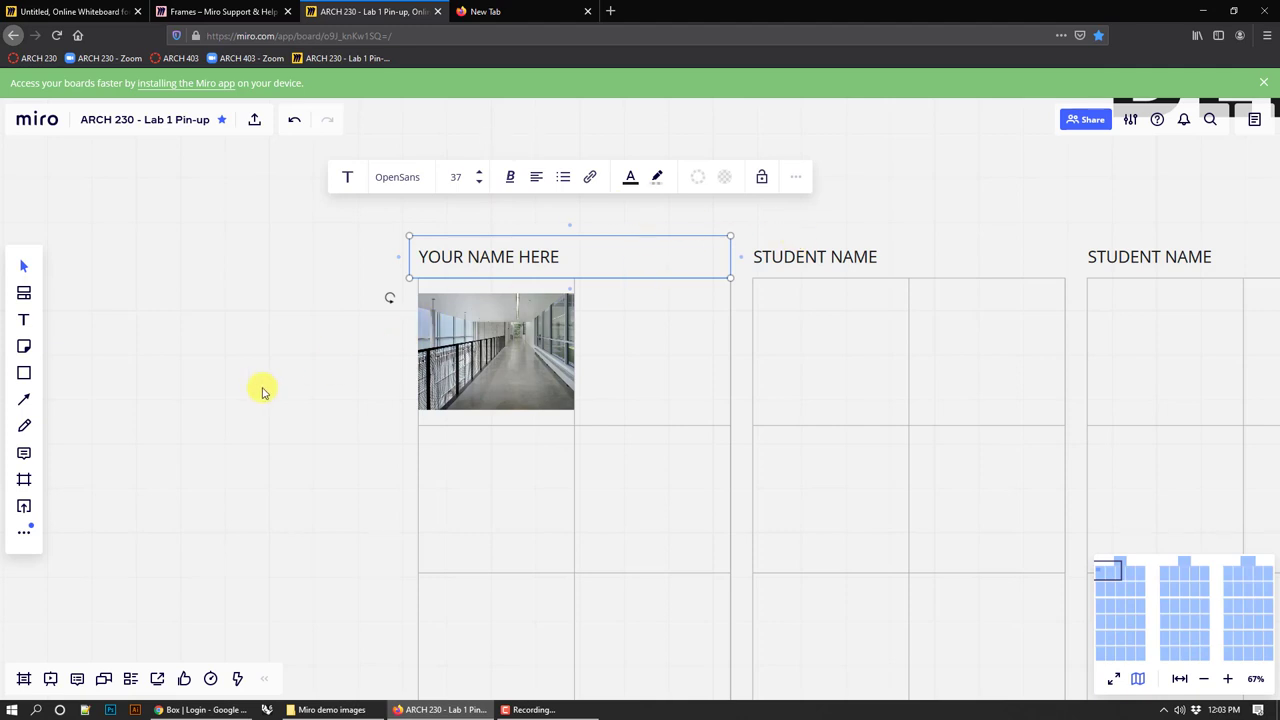
left_click(496, 350)
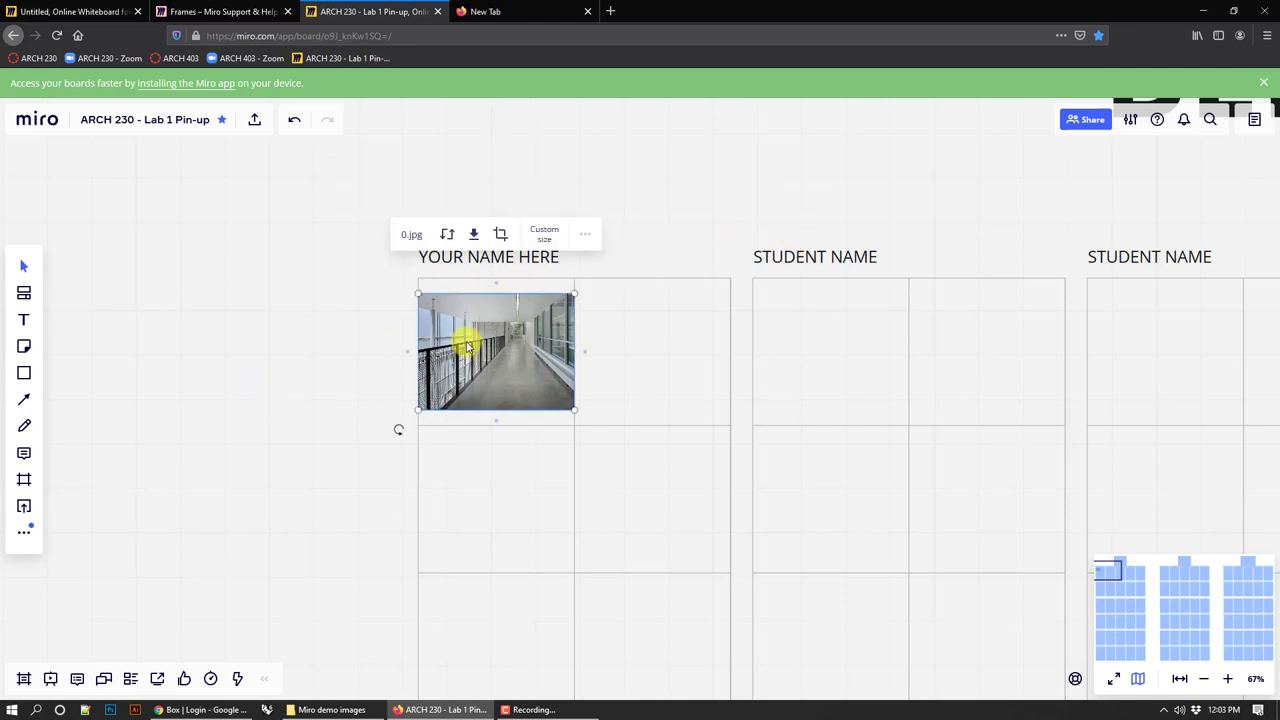
right_click(470, 348)
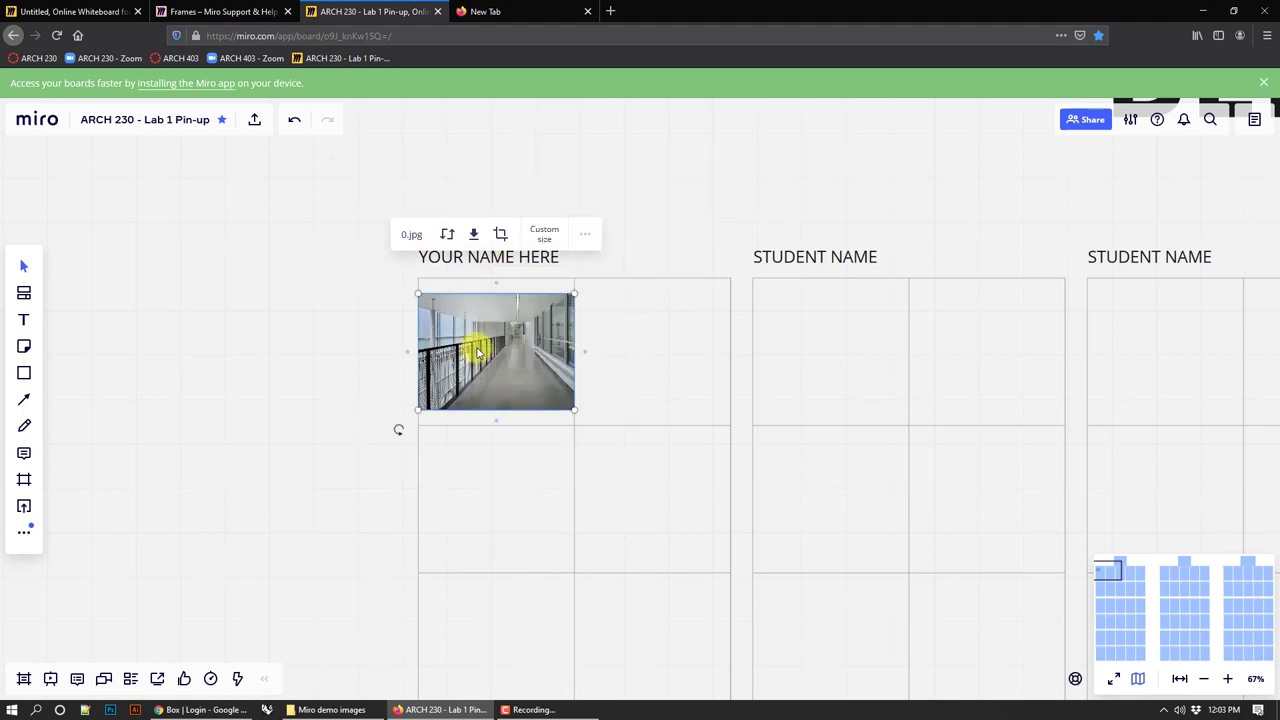
right_click(476, 350)
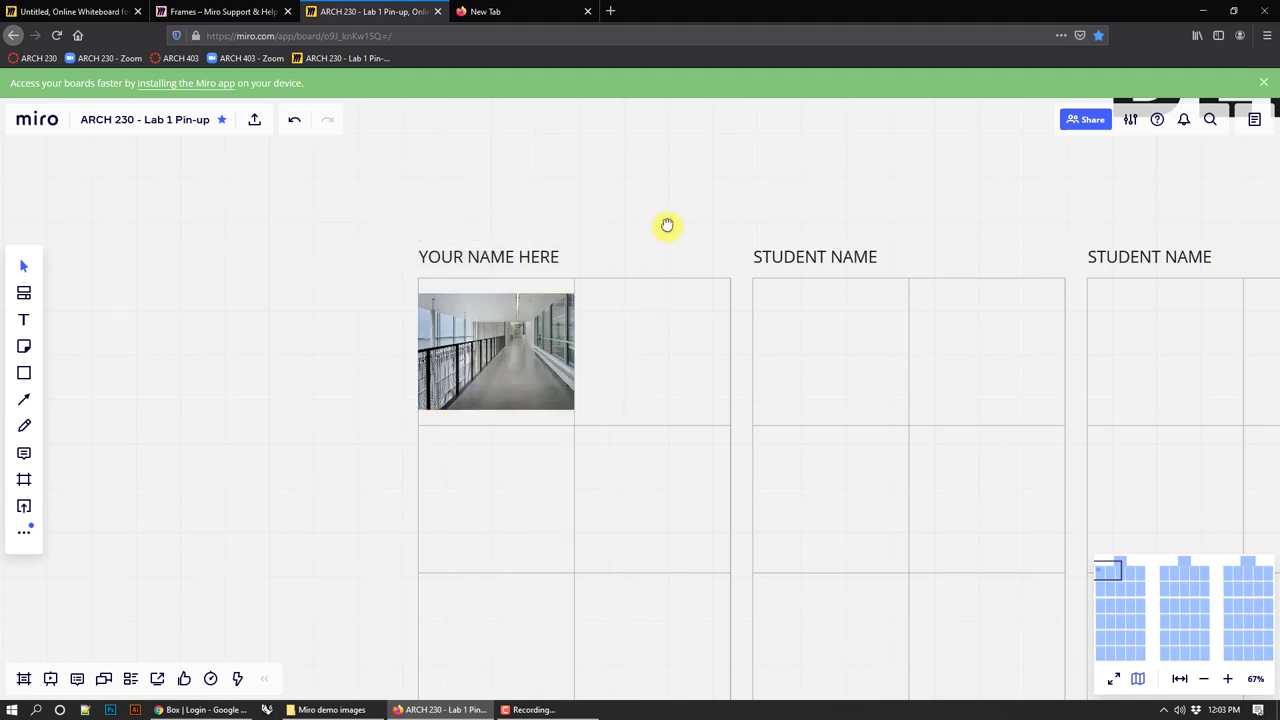
left_click_drag(668, 224, 512, 206)
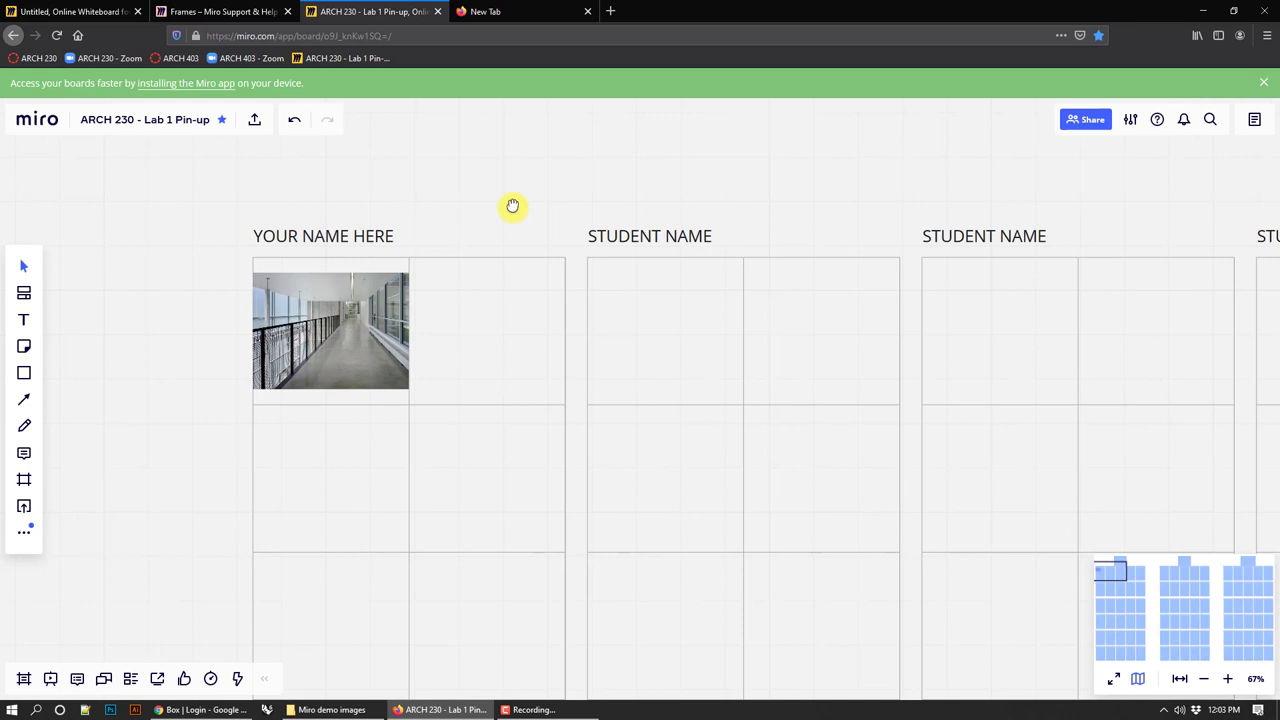
- Bring up the keyboard shortcuts list from the board settings and scroll through it
left_click(1130, 120)
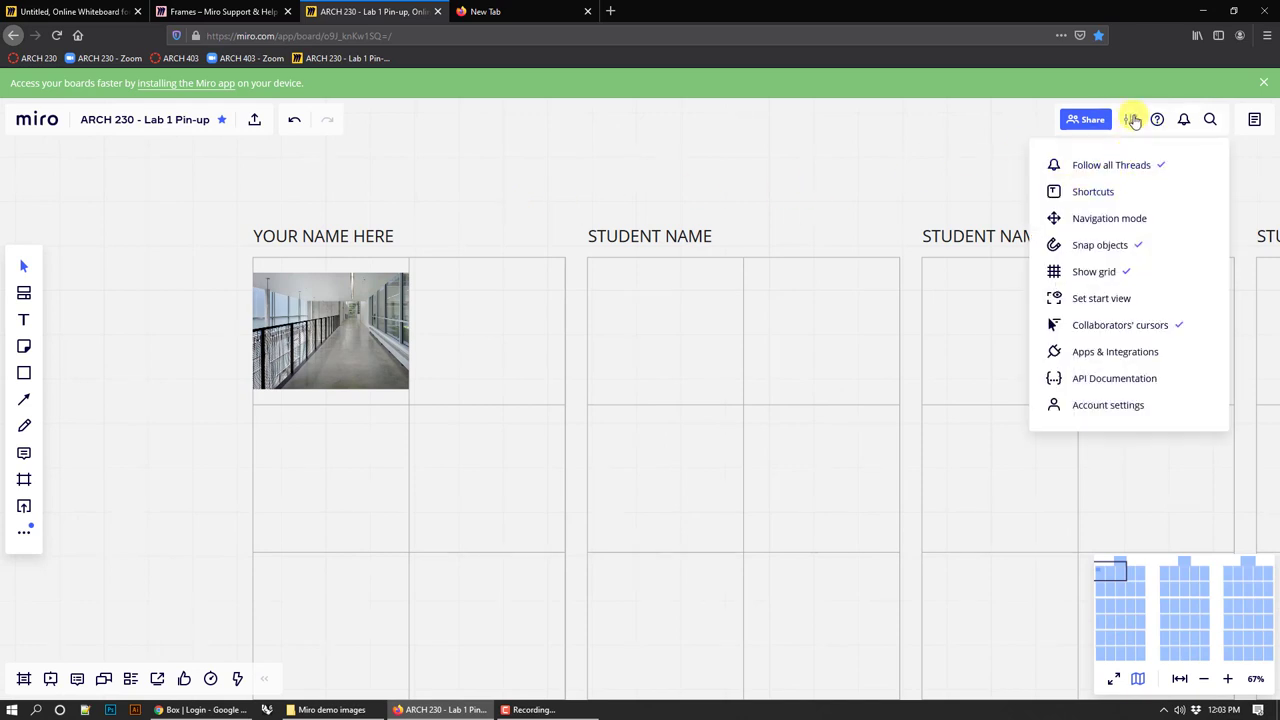
left_click(1092, 192)
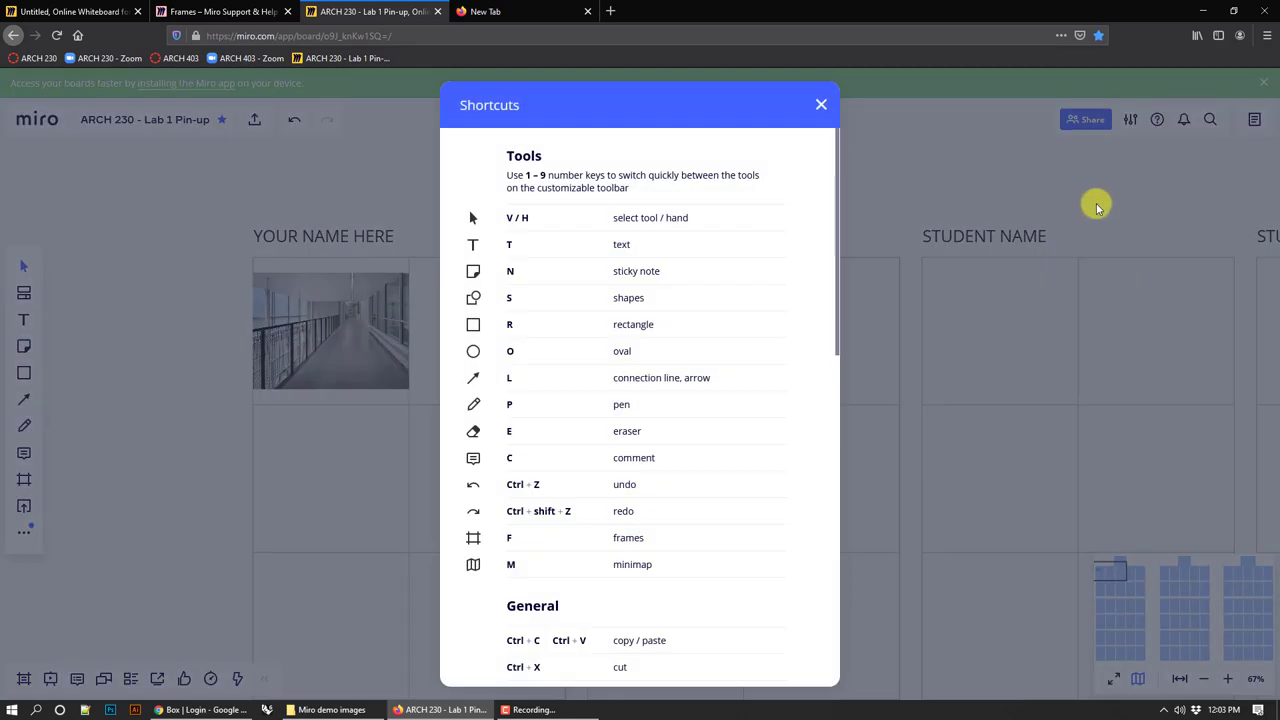
mouse_move(630, 482)
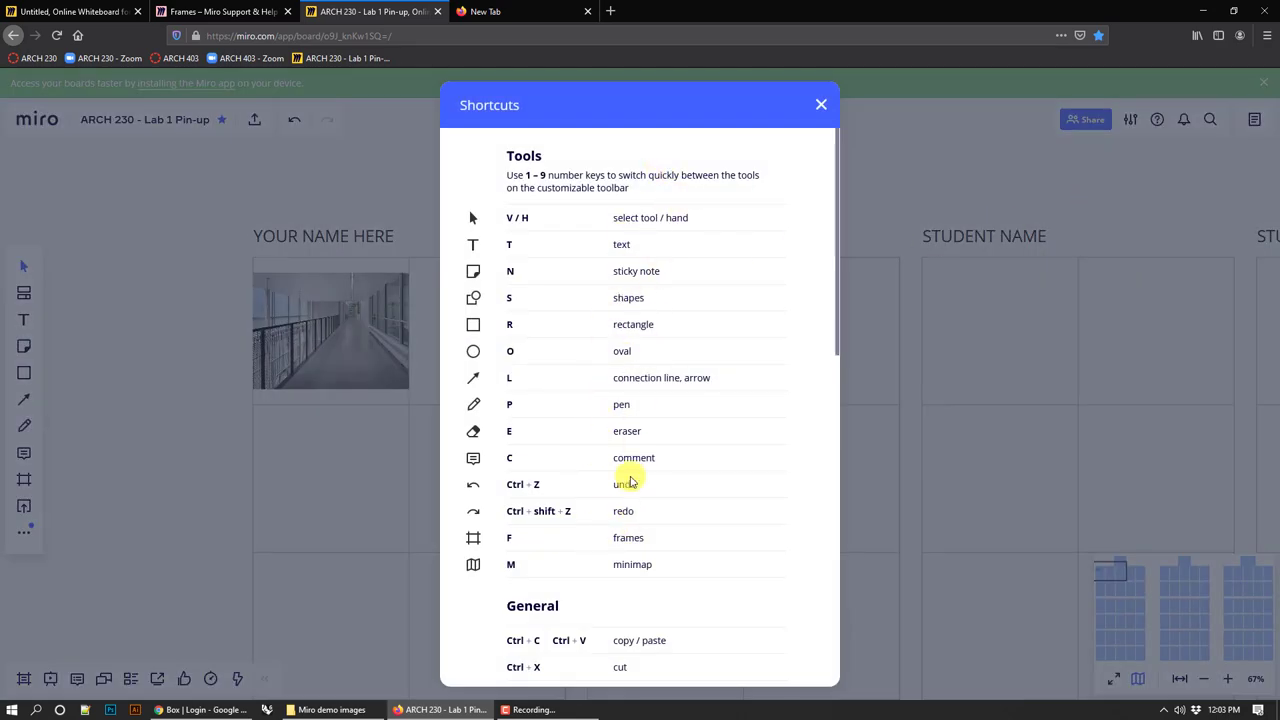
mouse_move(708, 512)
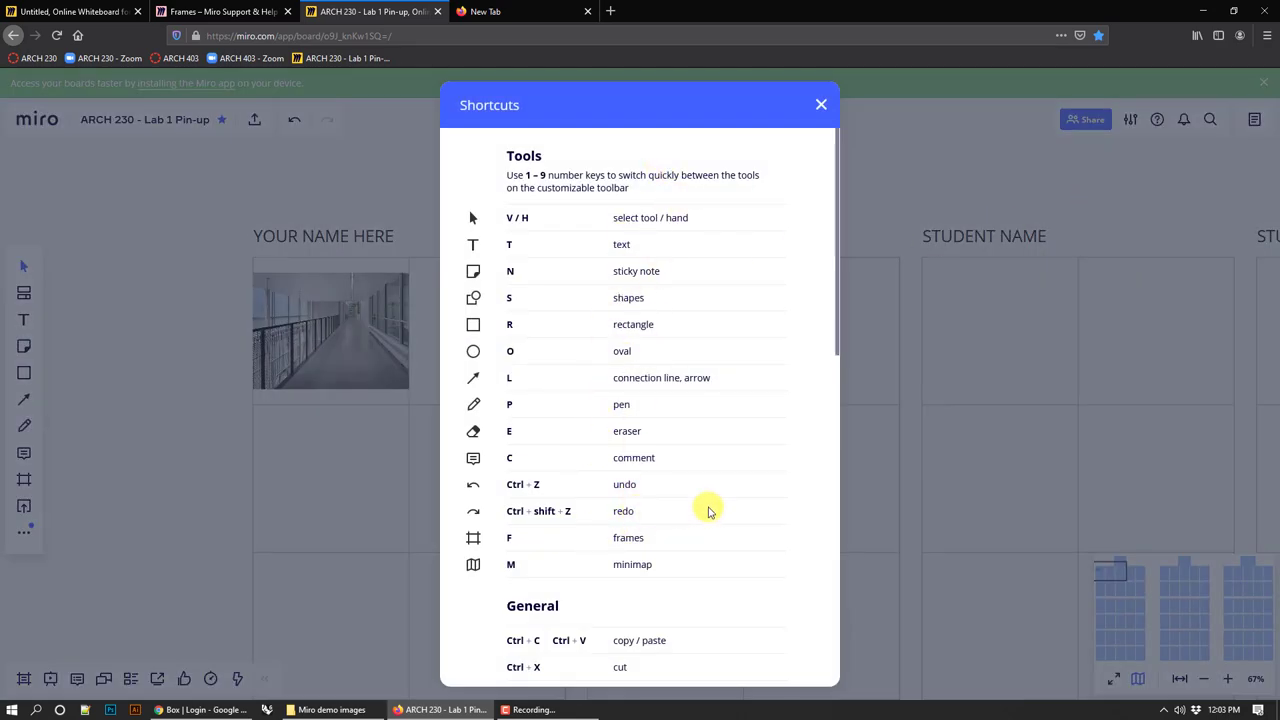
mouse_move(478, 488)
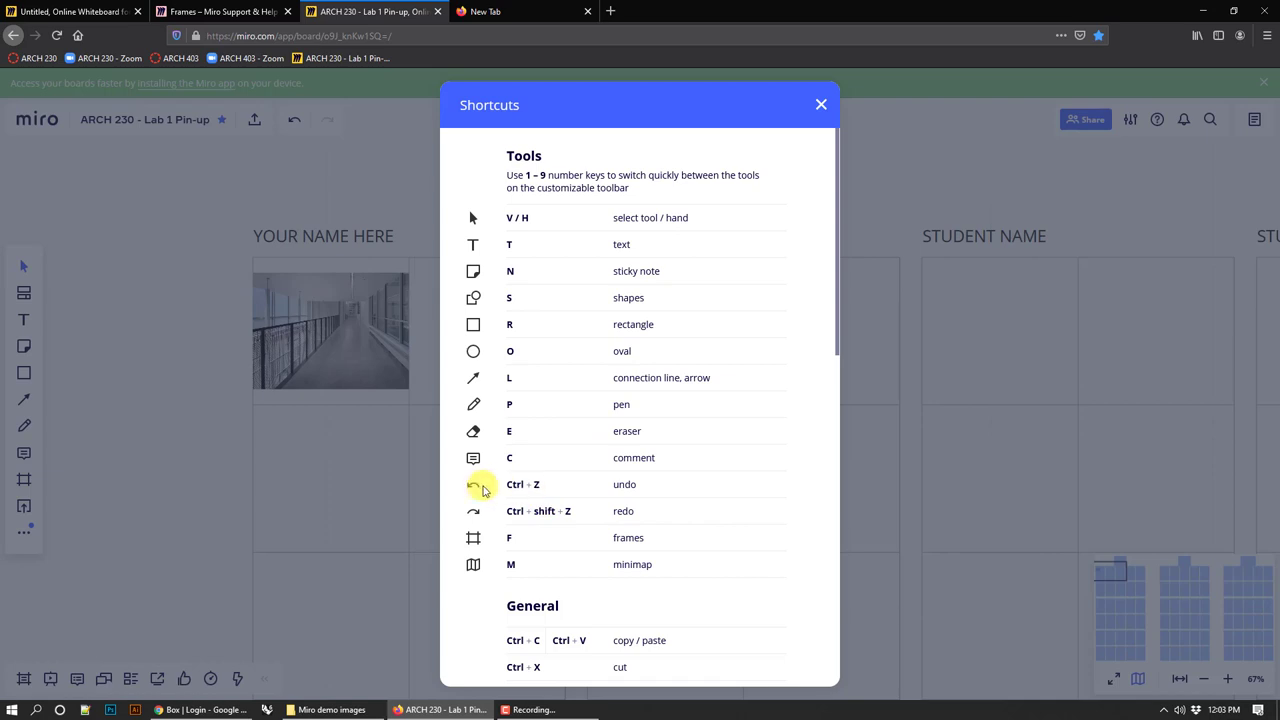
mouse_move(618, 470)
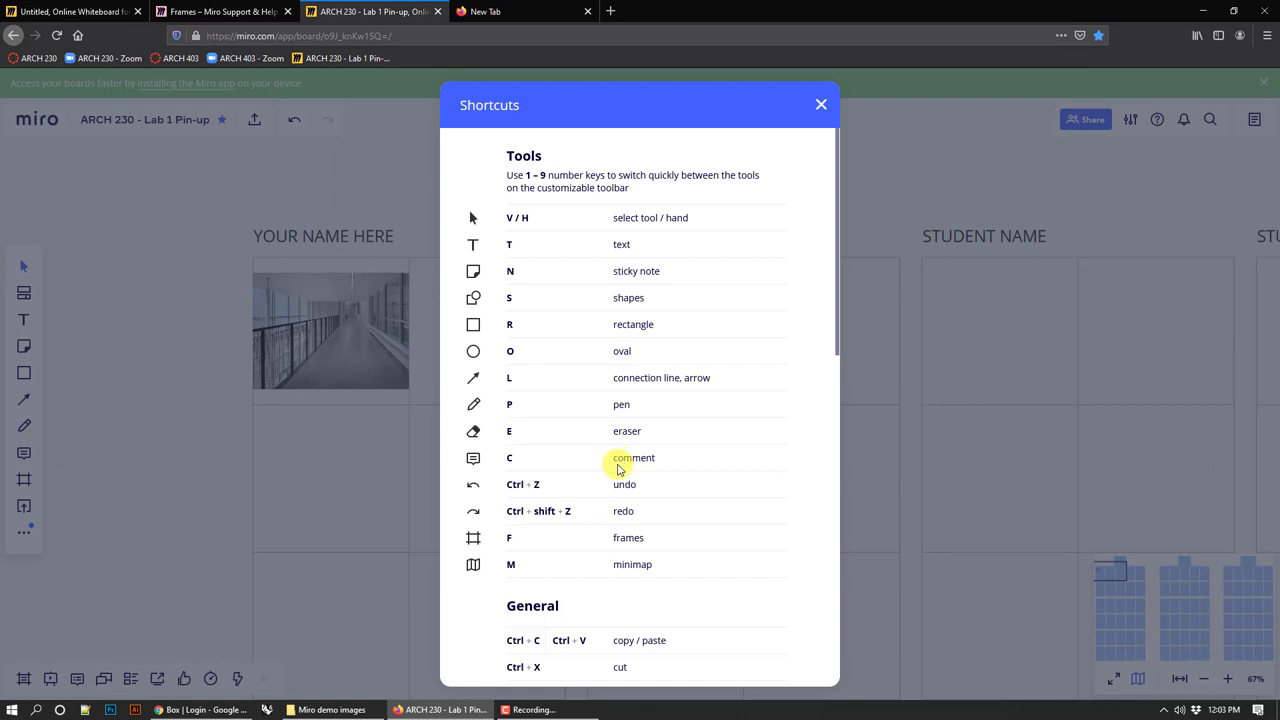
scroll("down", 3)
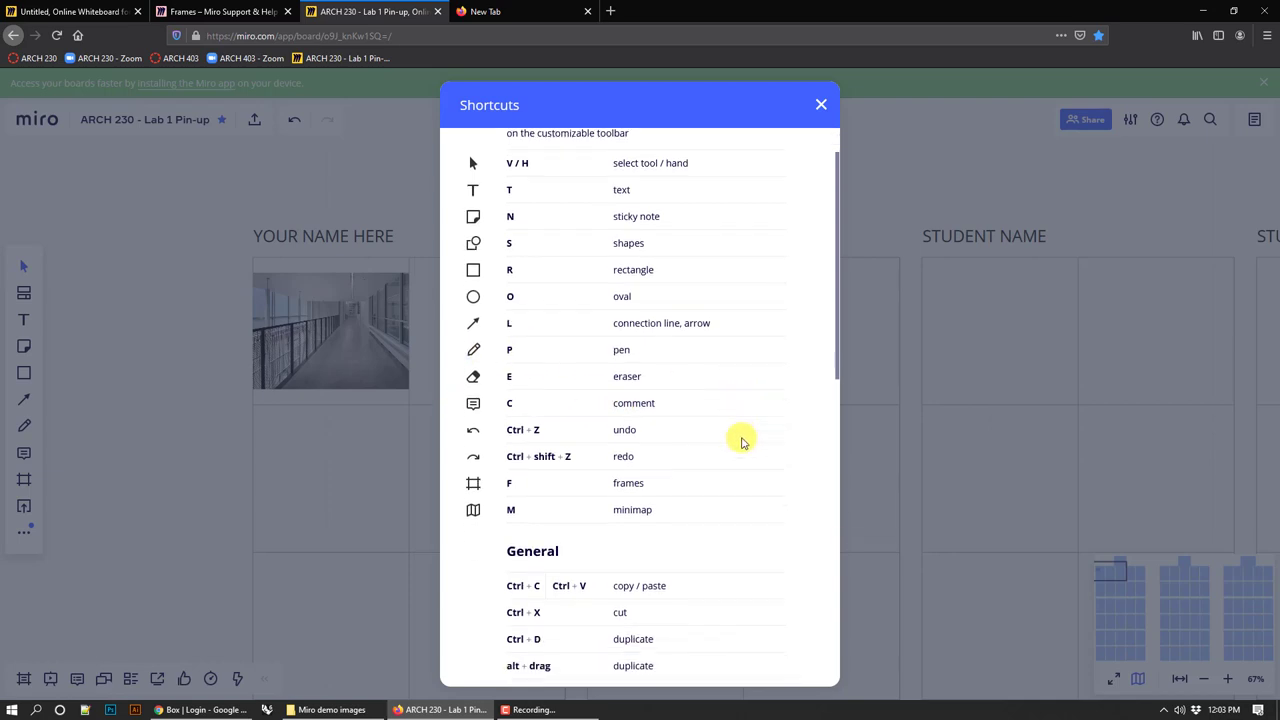
scroll("down", 3)
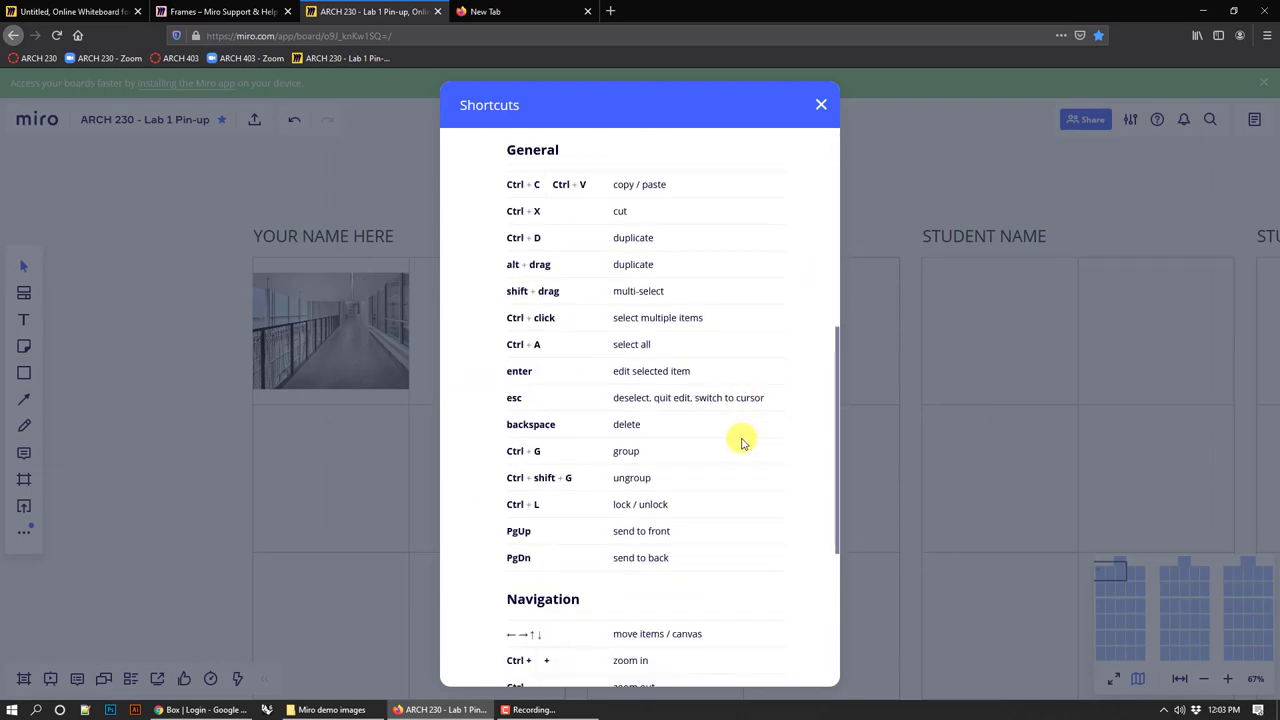
mouse_move(692, 400)
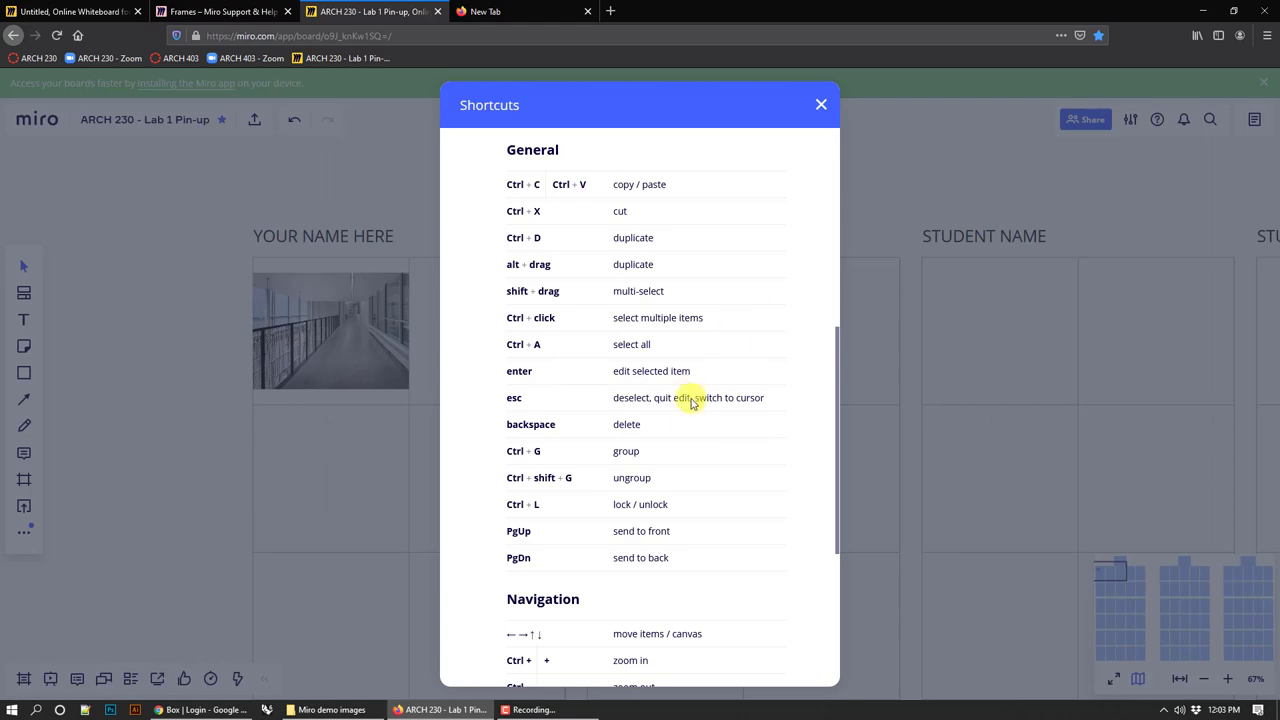
scroll("down", 3)
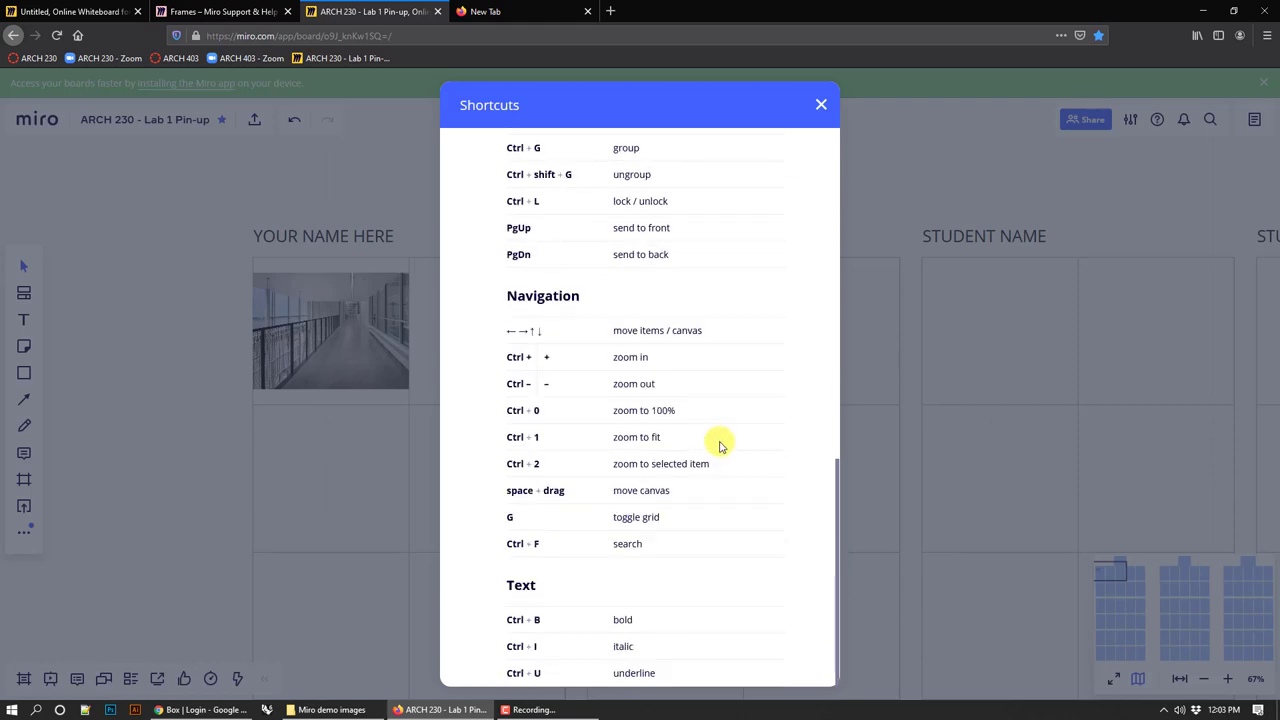
scroll("up", 3)
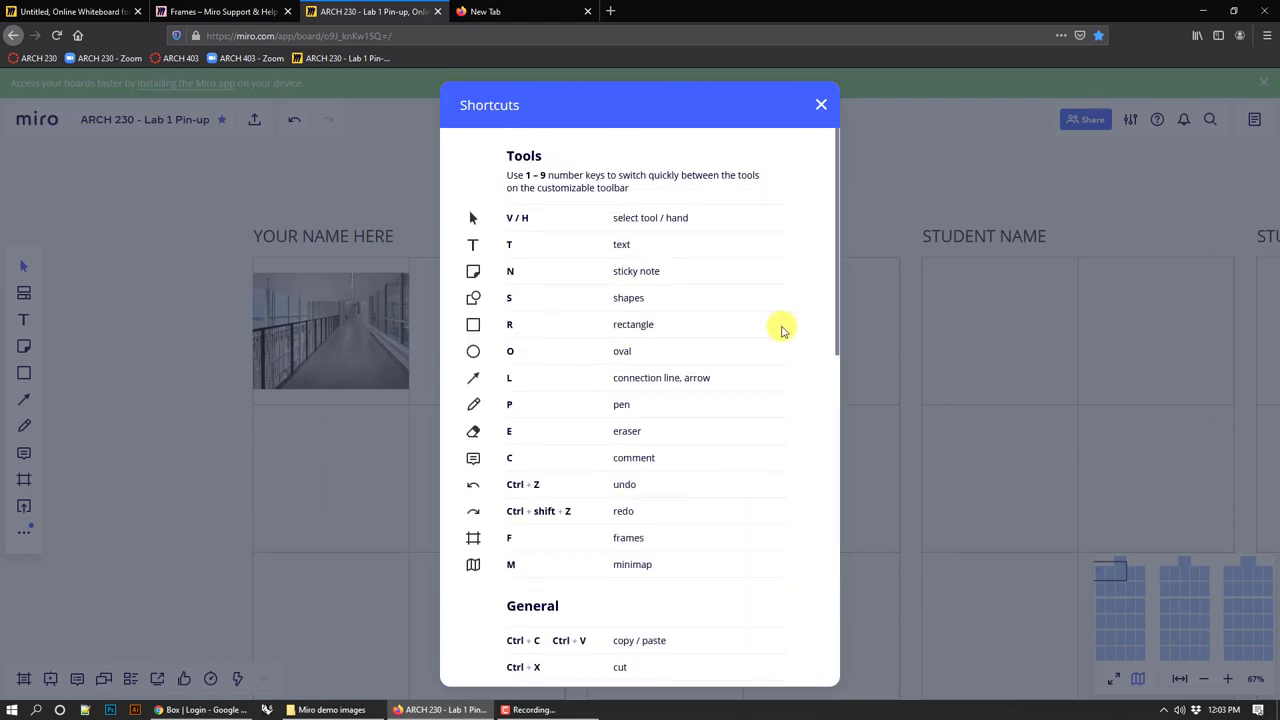
mouse_move(640, 218)
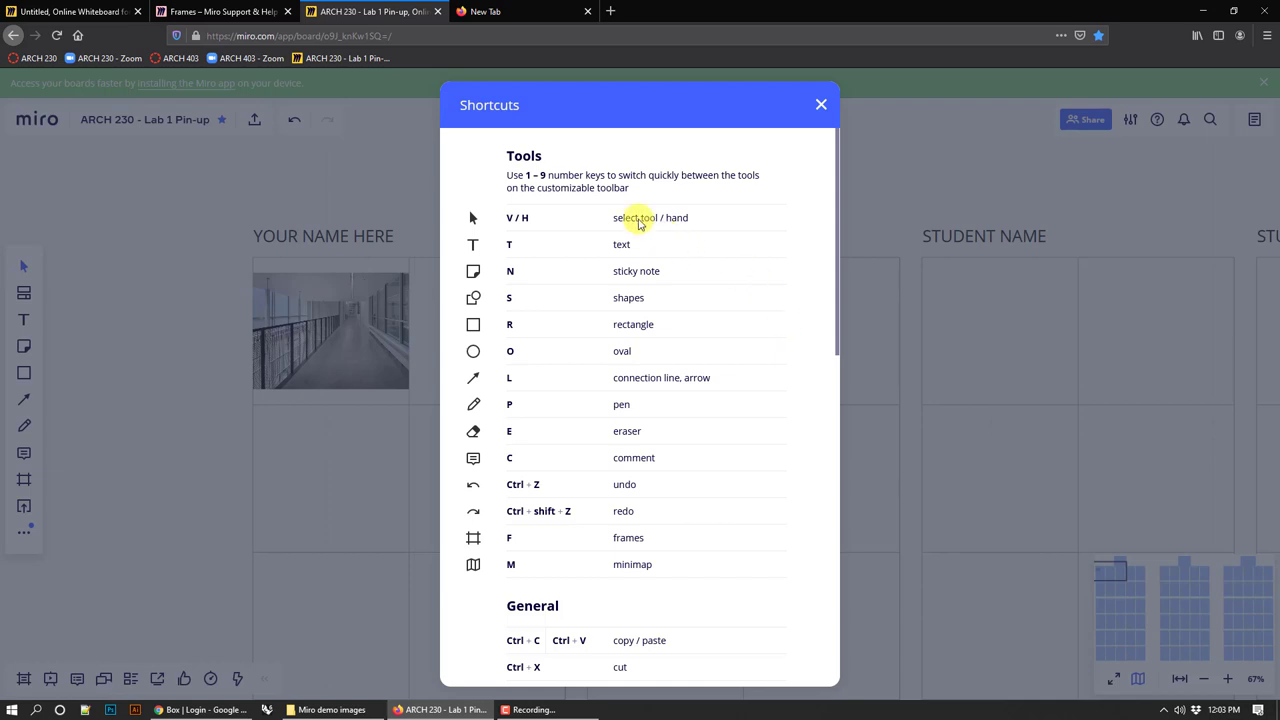
mouse_move(692, 360)
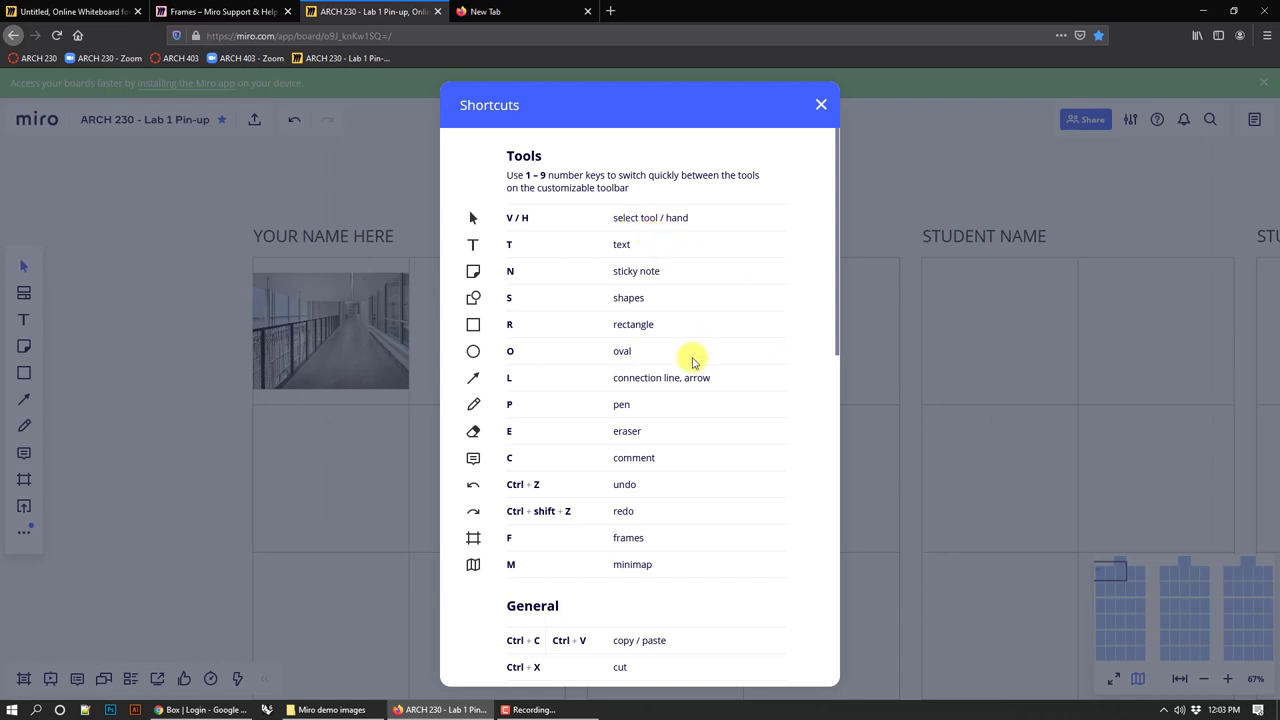
- Browse the remaining shortcuts, then close the list to return to the board
scroll("down", 3)
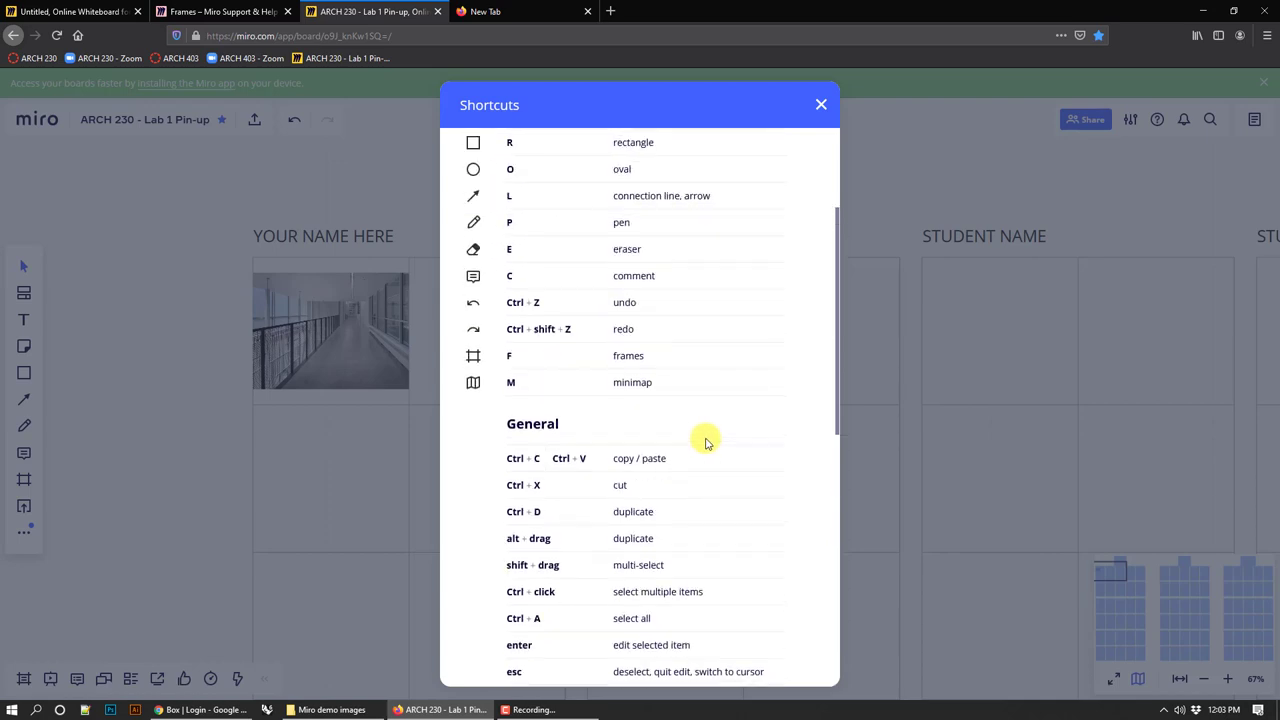
scroll("down", 3)
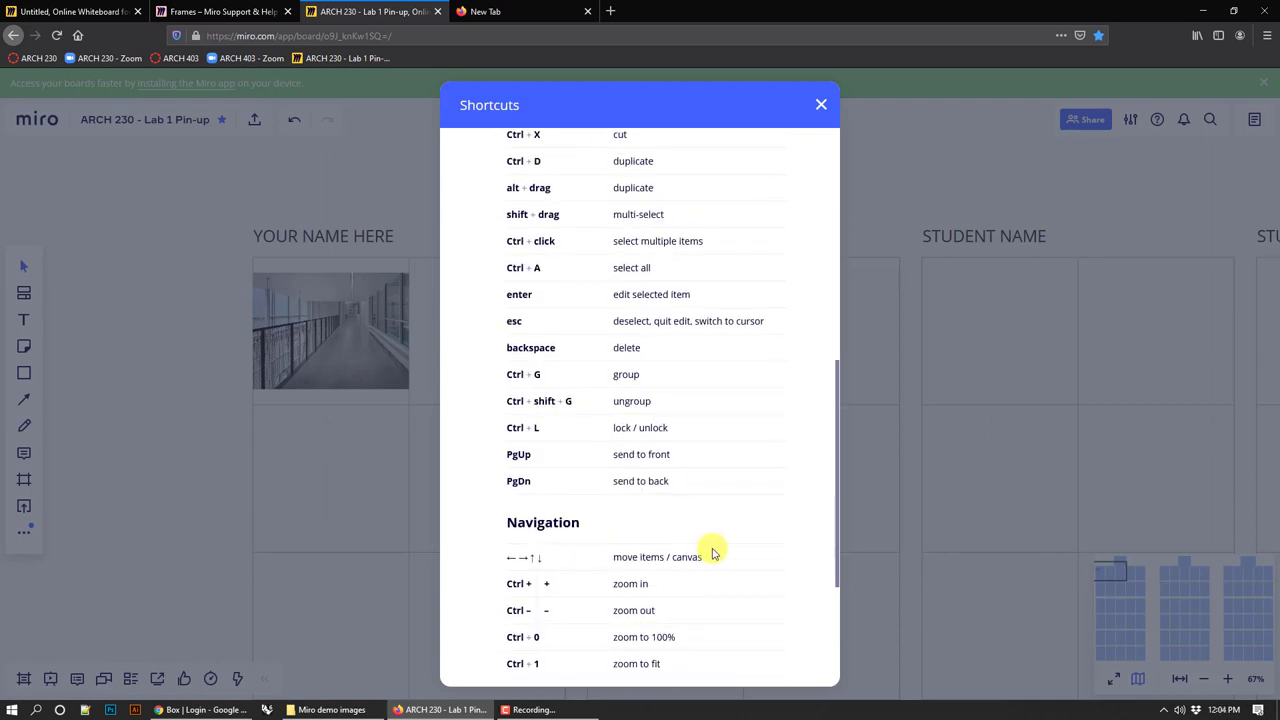
scroll("down", 3)
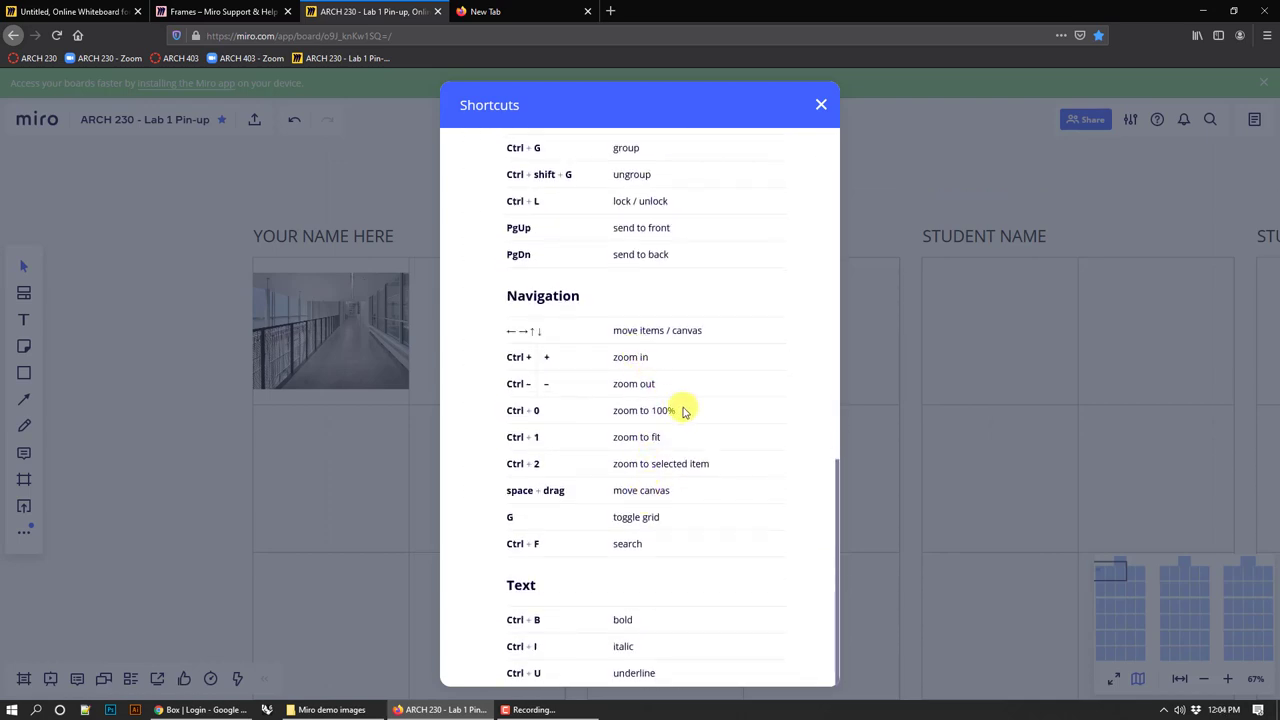
mouse_move(528, 364)
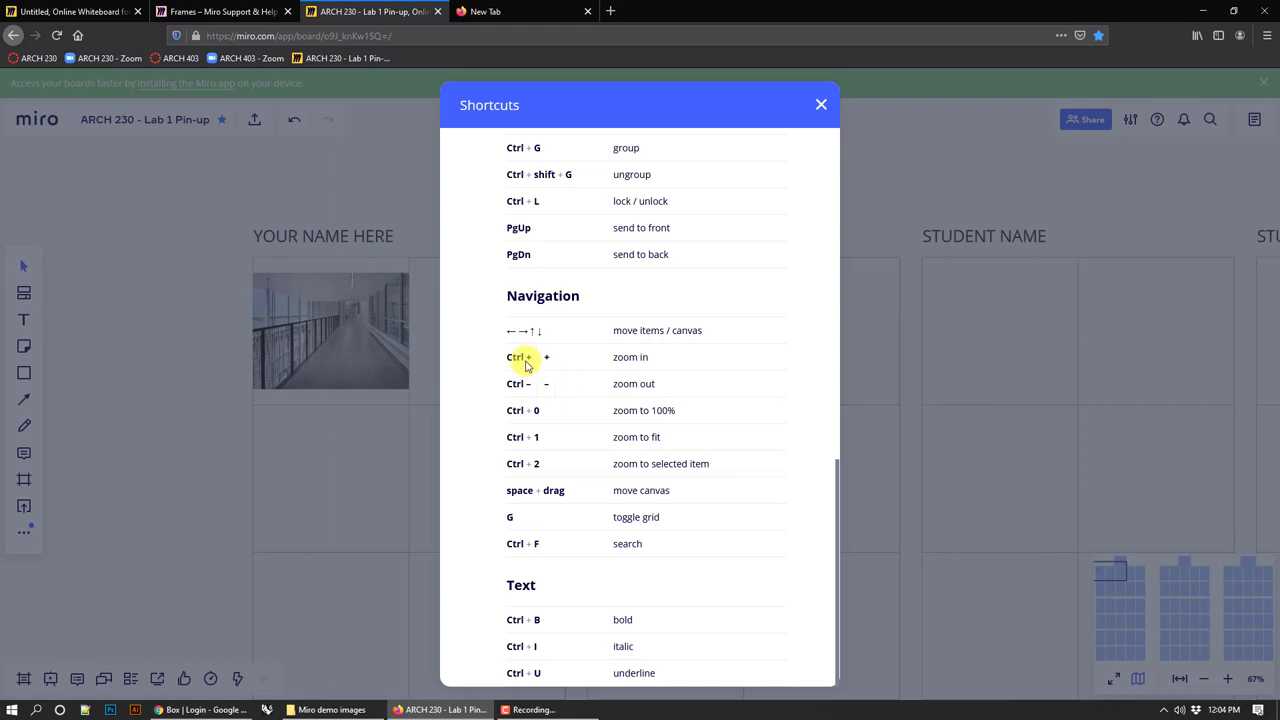
mouse_move(520, 410)
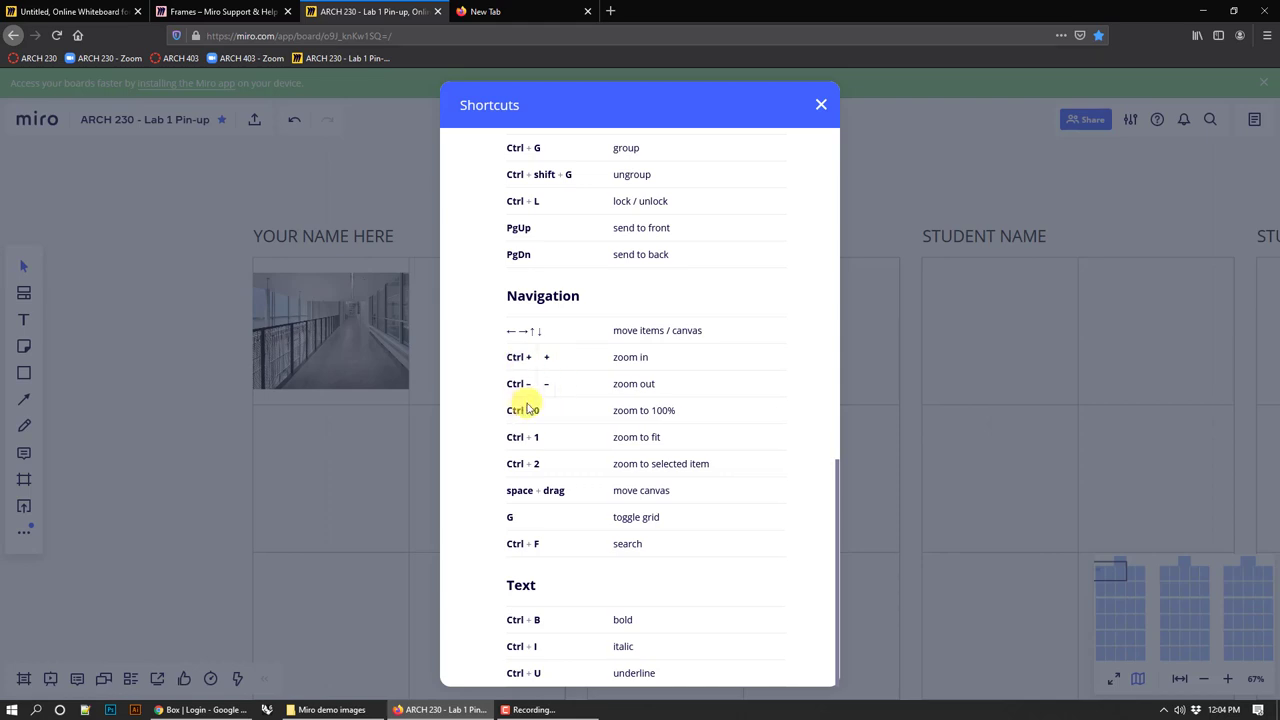
scroll("up", 3)
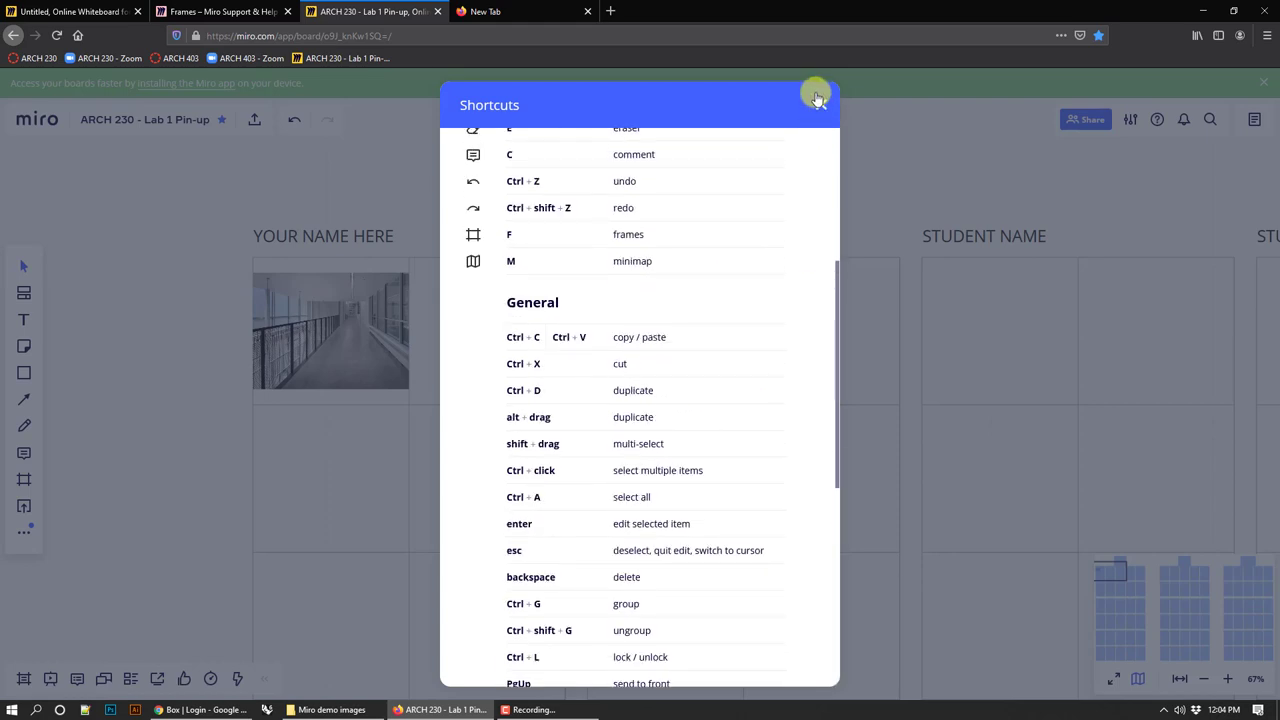
left_click(816, 96)
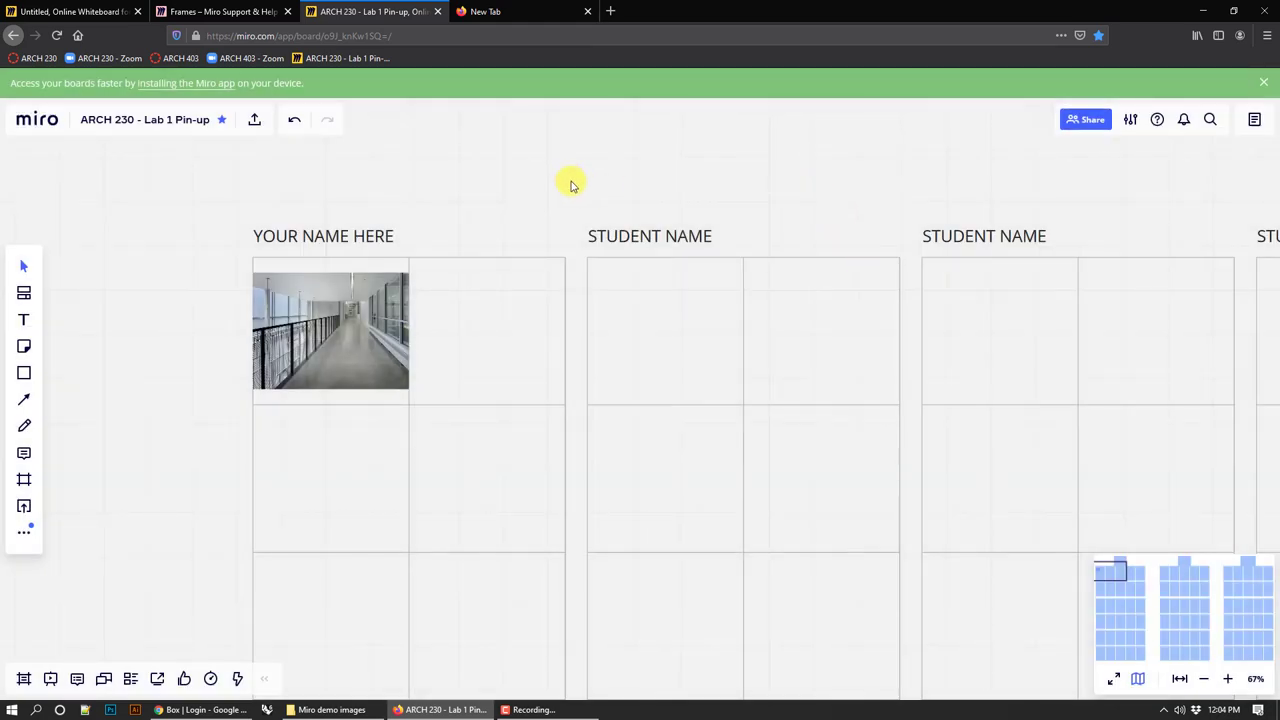
- Bring up the Miro demo images folder from the taskbar
left_click(332, 708)
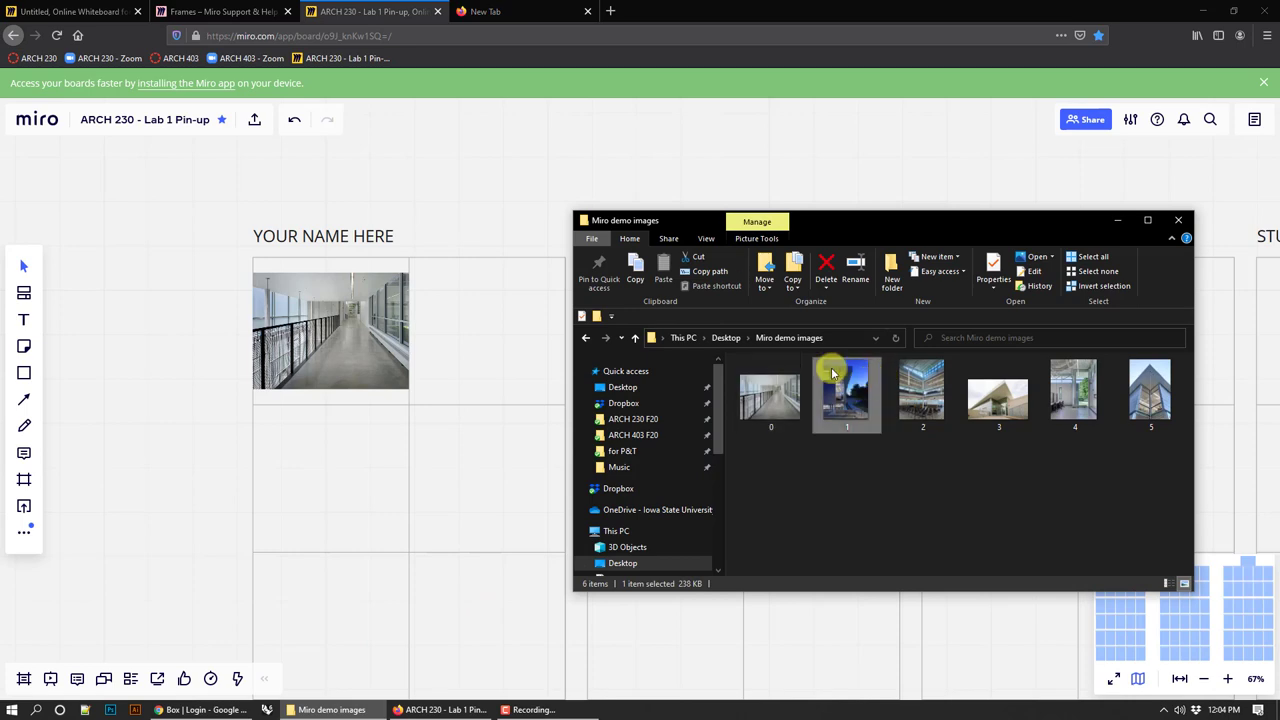
mouse_move(922, 396)
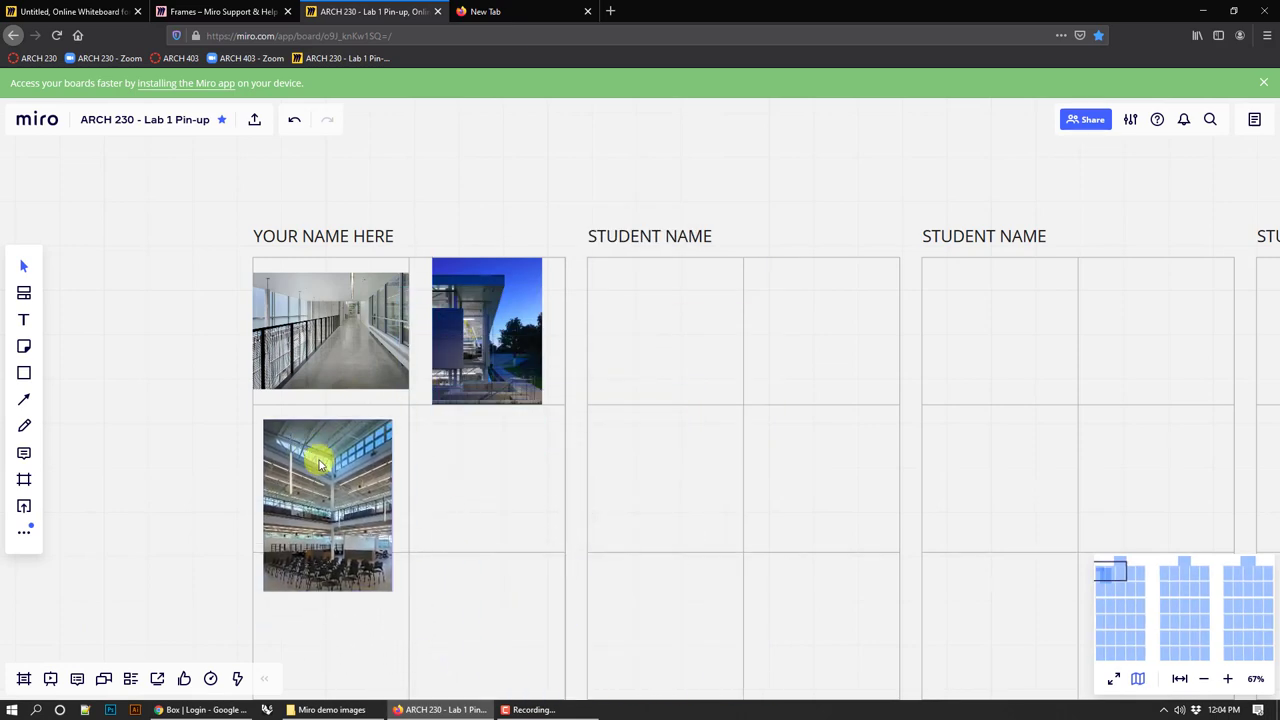
- Place the atrium photo into the middle-left cell of the first panel
left_click(328, 504)
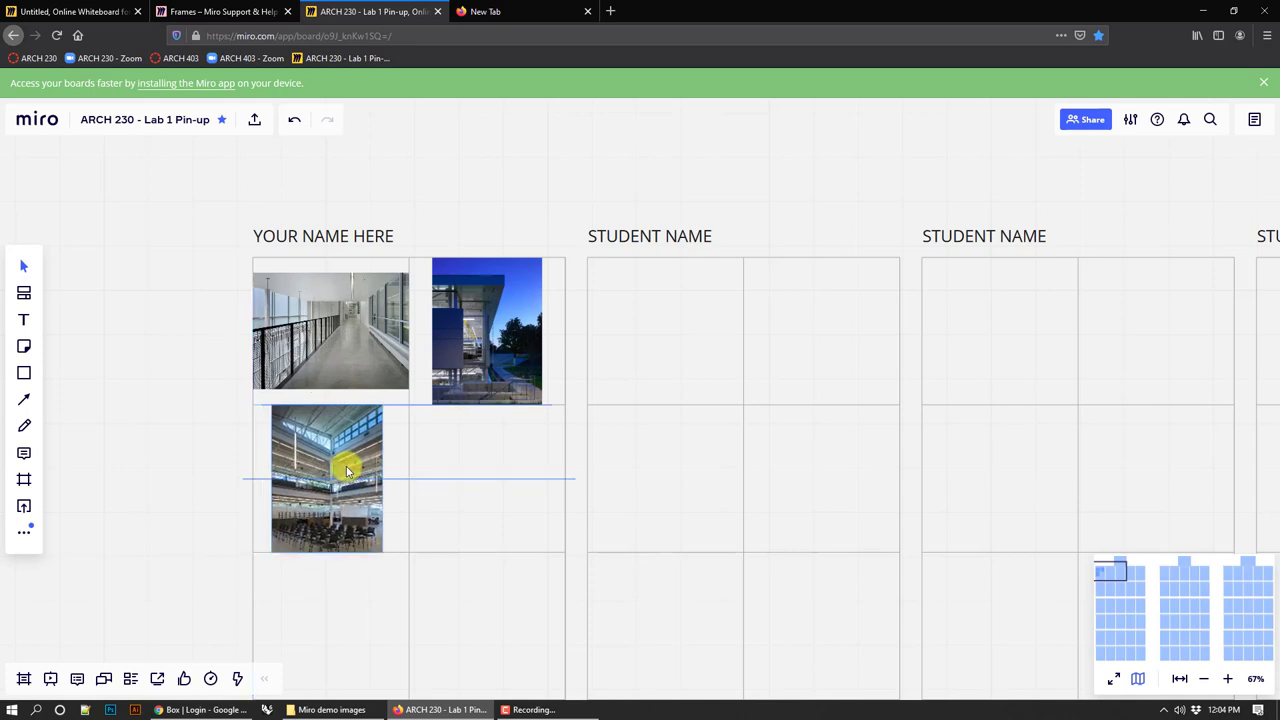
left_click(330, 476)
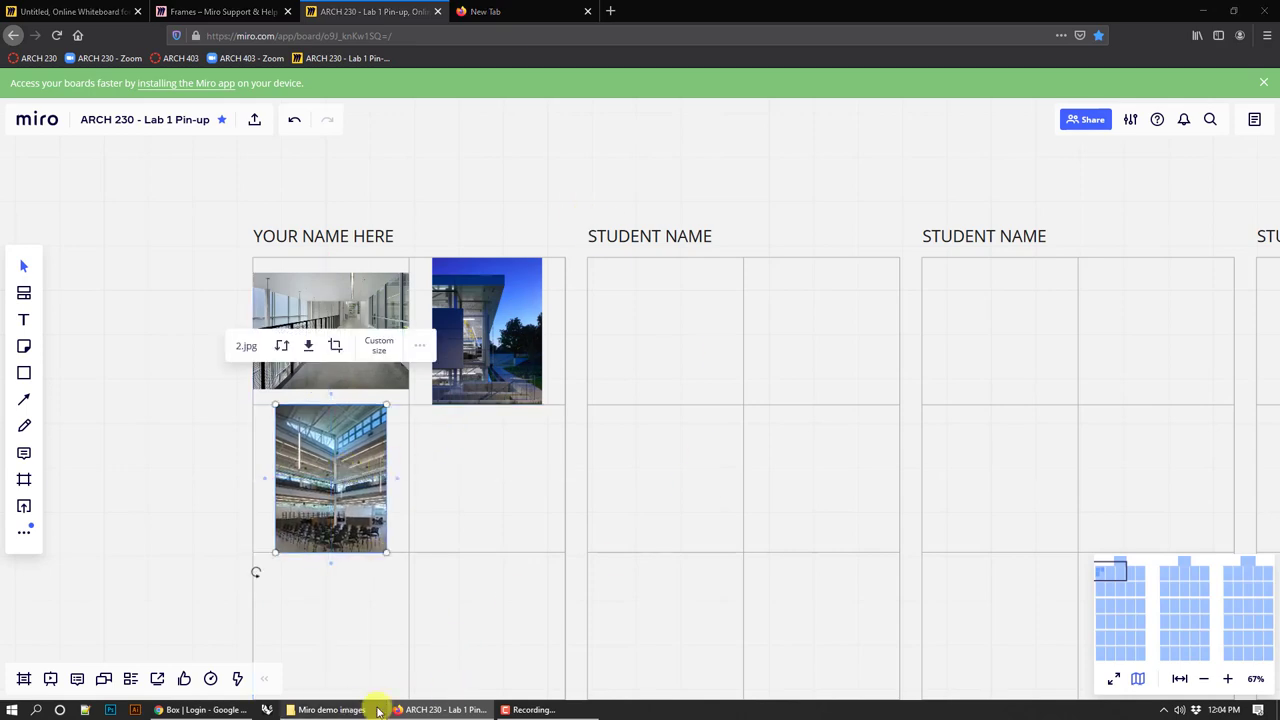
left_click(330, 708)
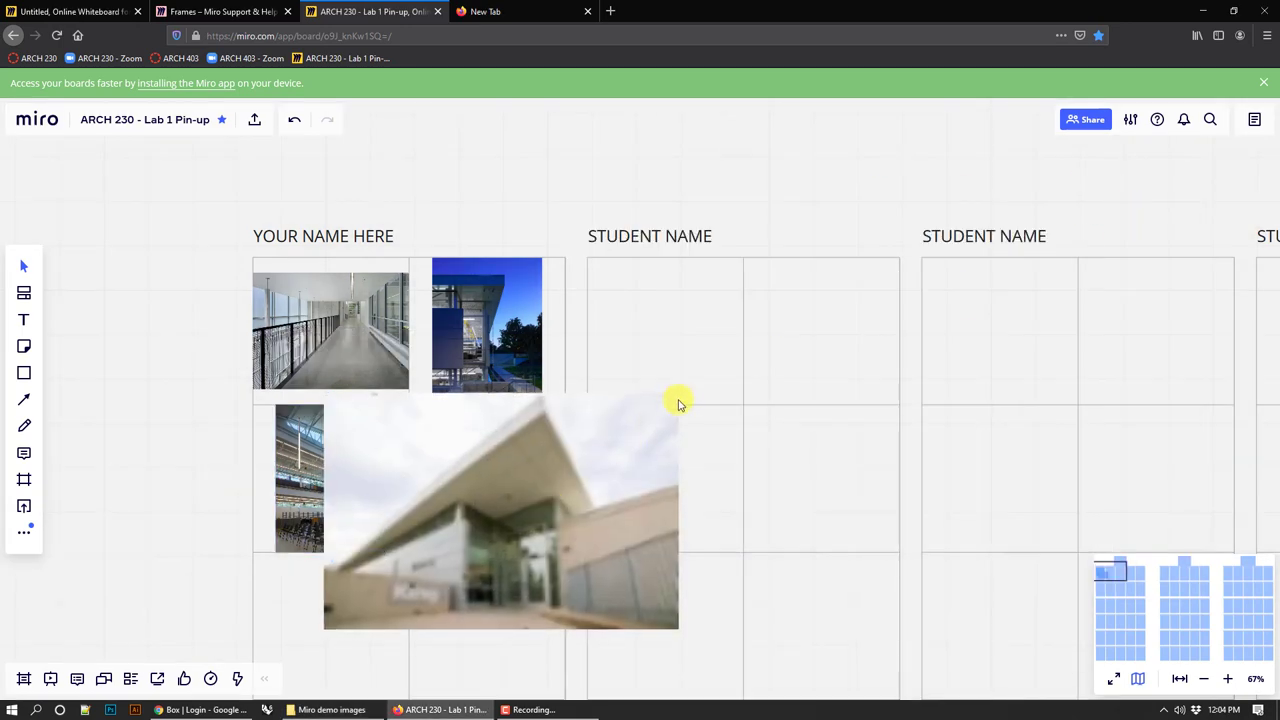
- Shrink the exterior photo into the middle-right cell and drop the interior photo into the bottom-left cell
left_click_drag(500, 510, 396, 580)
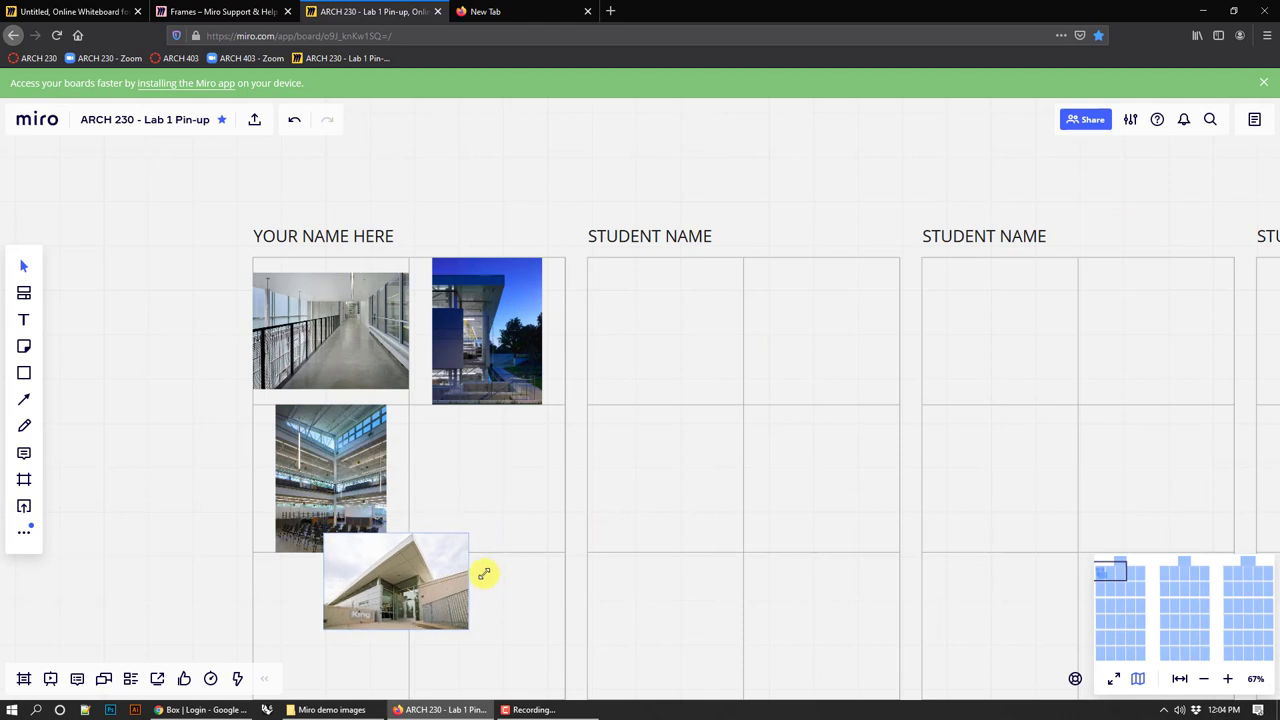
left_click_drag(396, 580, 480, 476)
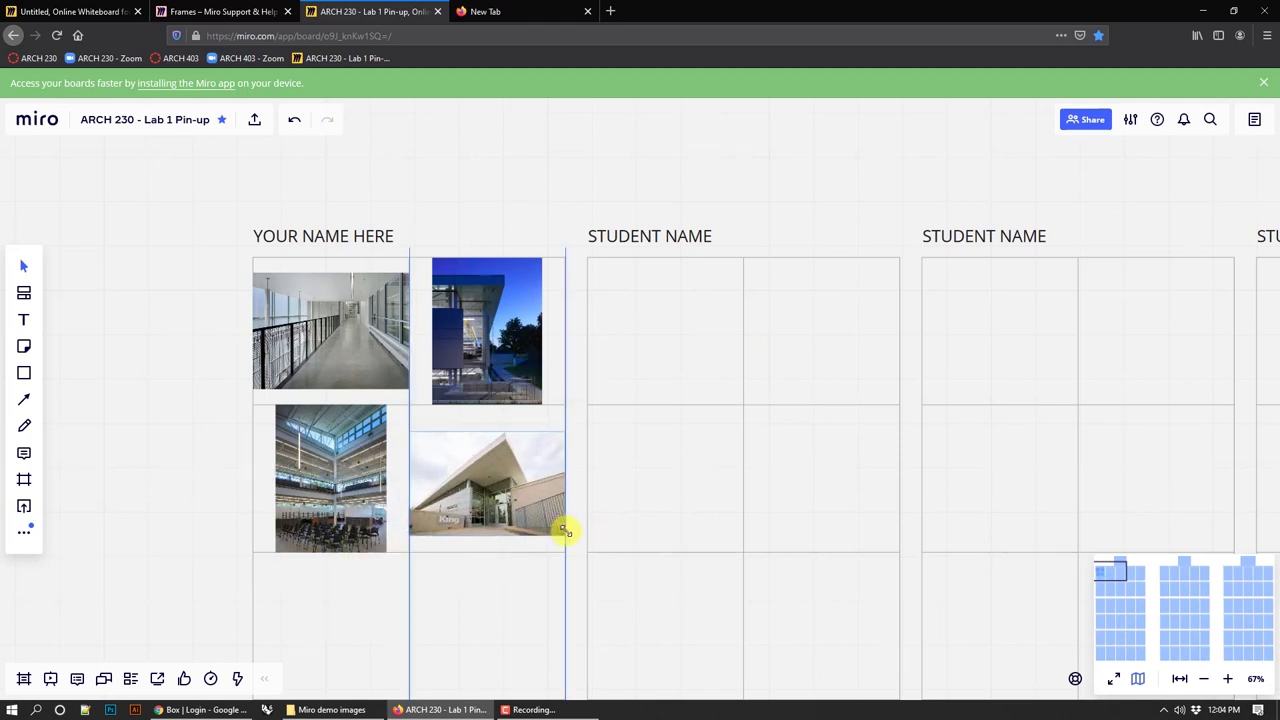
left_click(488, 480)
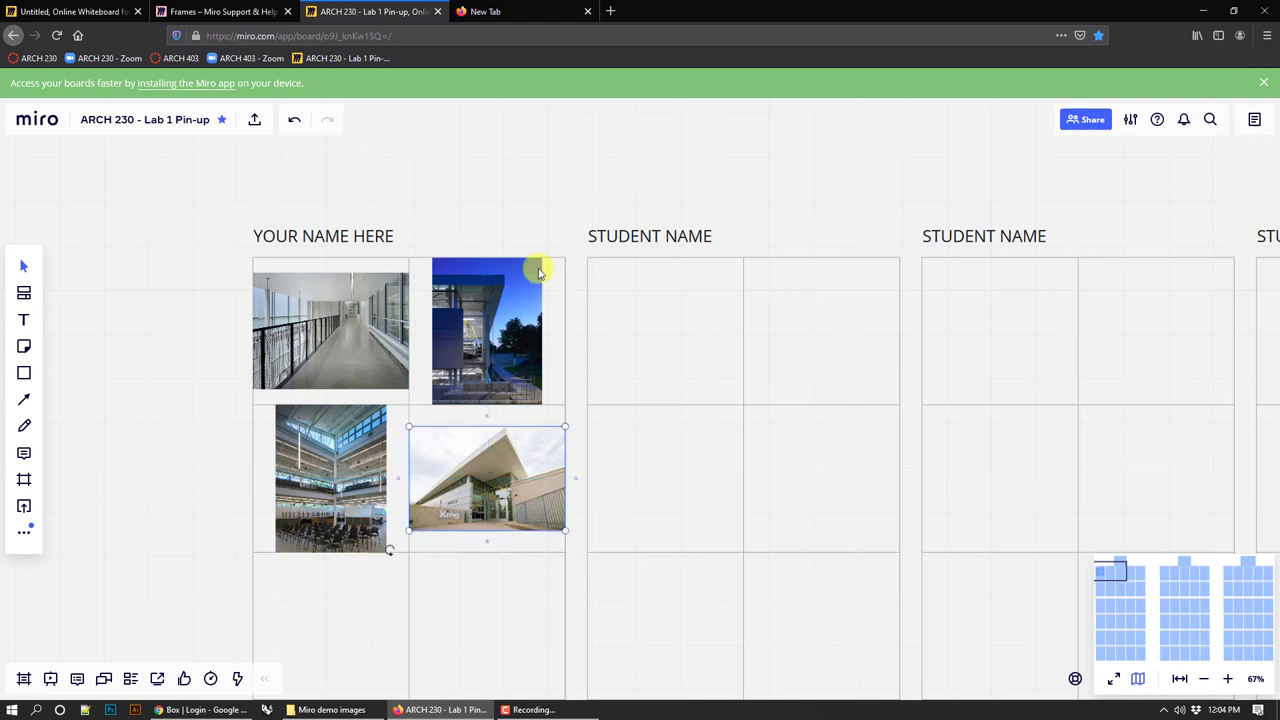
left_click(332, 708)
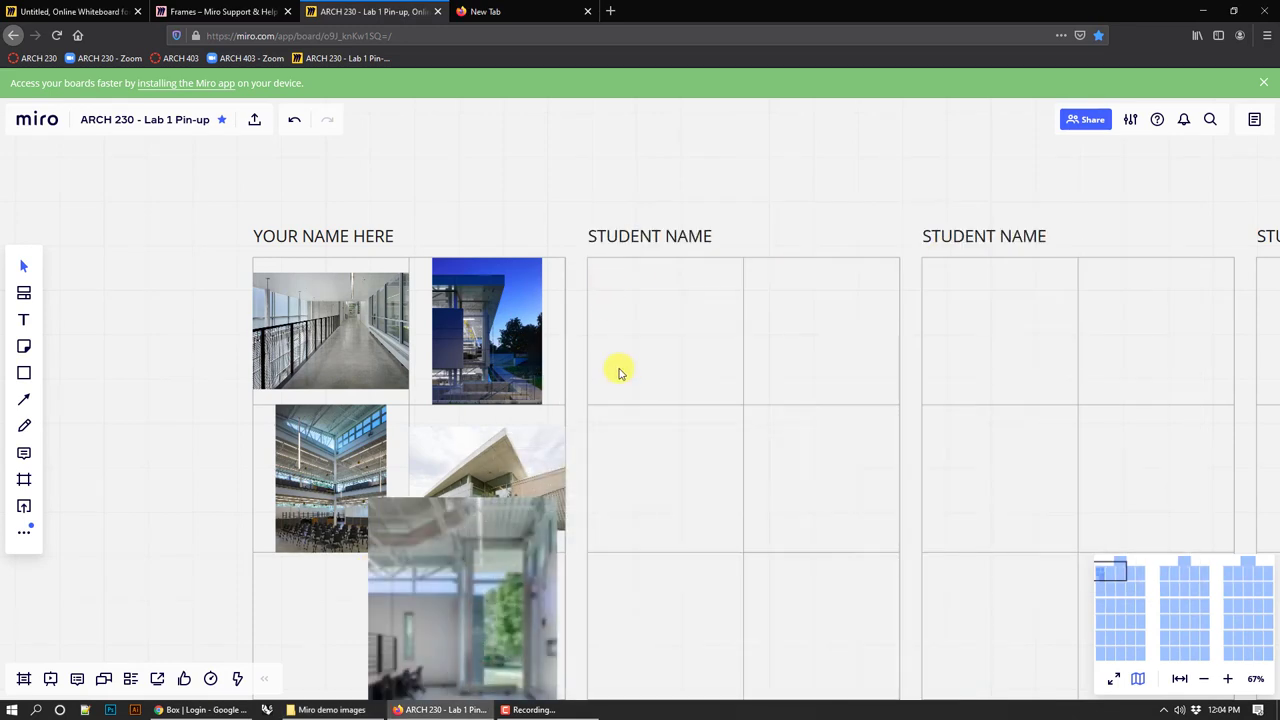
scroll("down", 3)
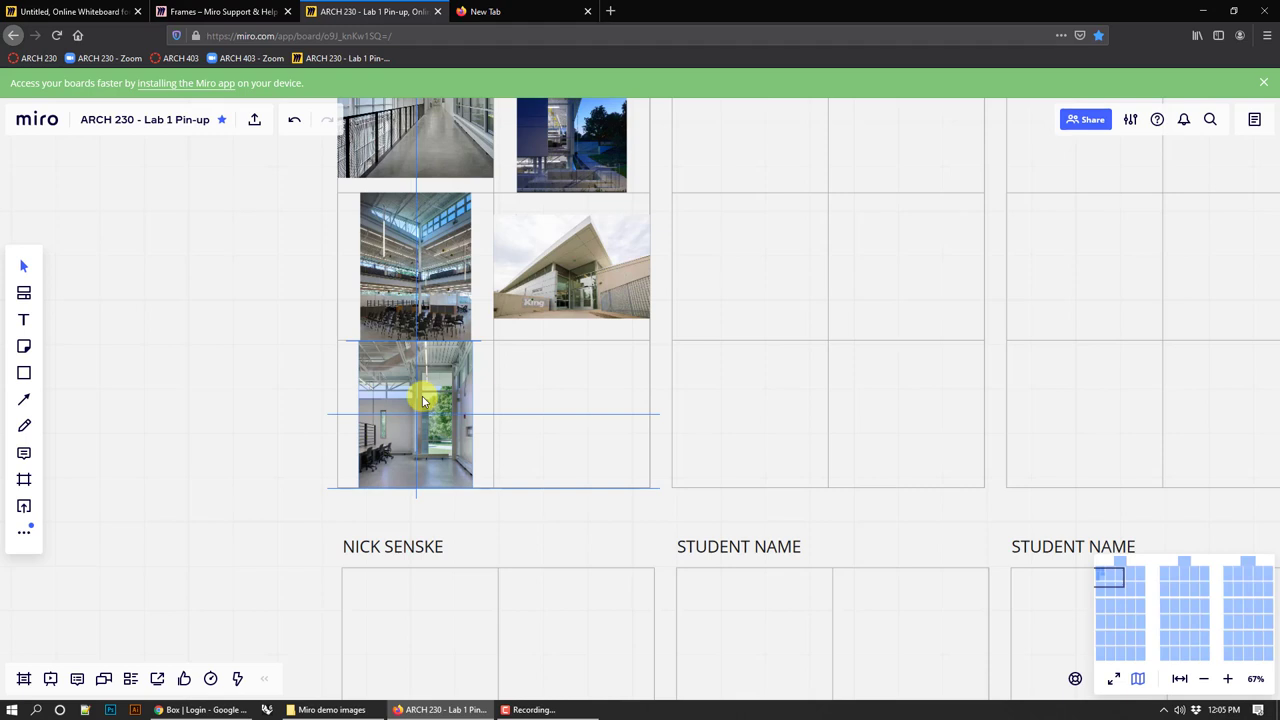
left_click(416, 414)
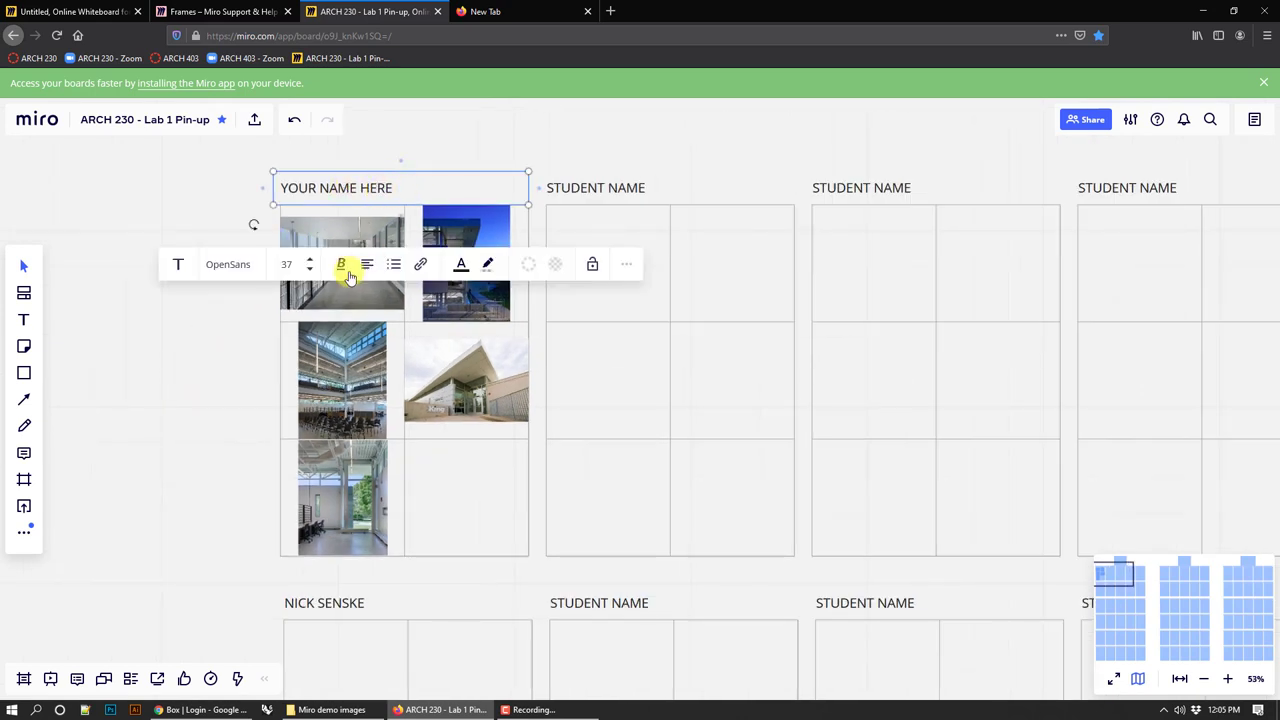
left_click(136, 430)
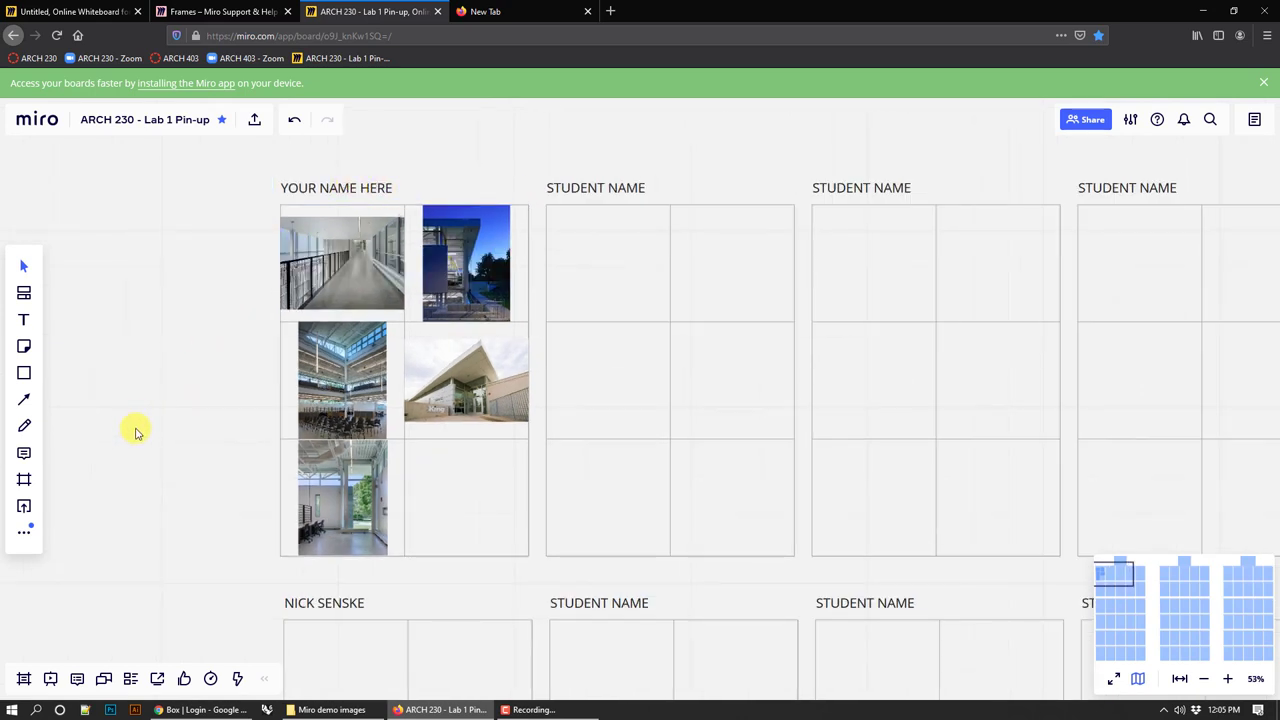
mouse_move(132, 448)
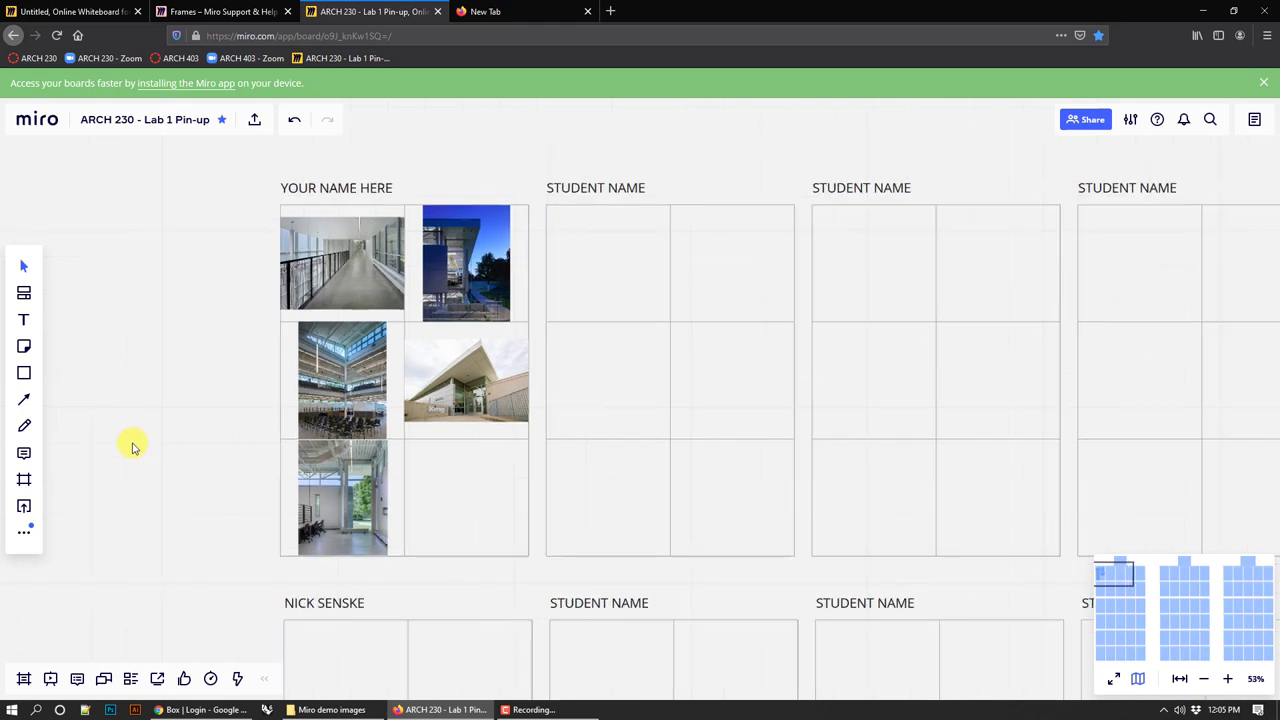
mouse_move(752, 362)
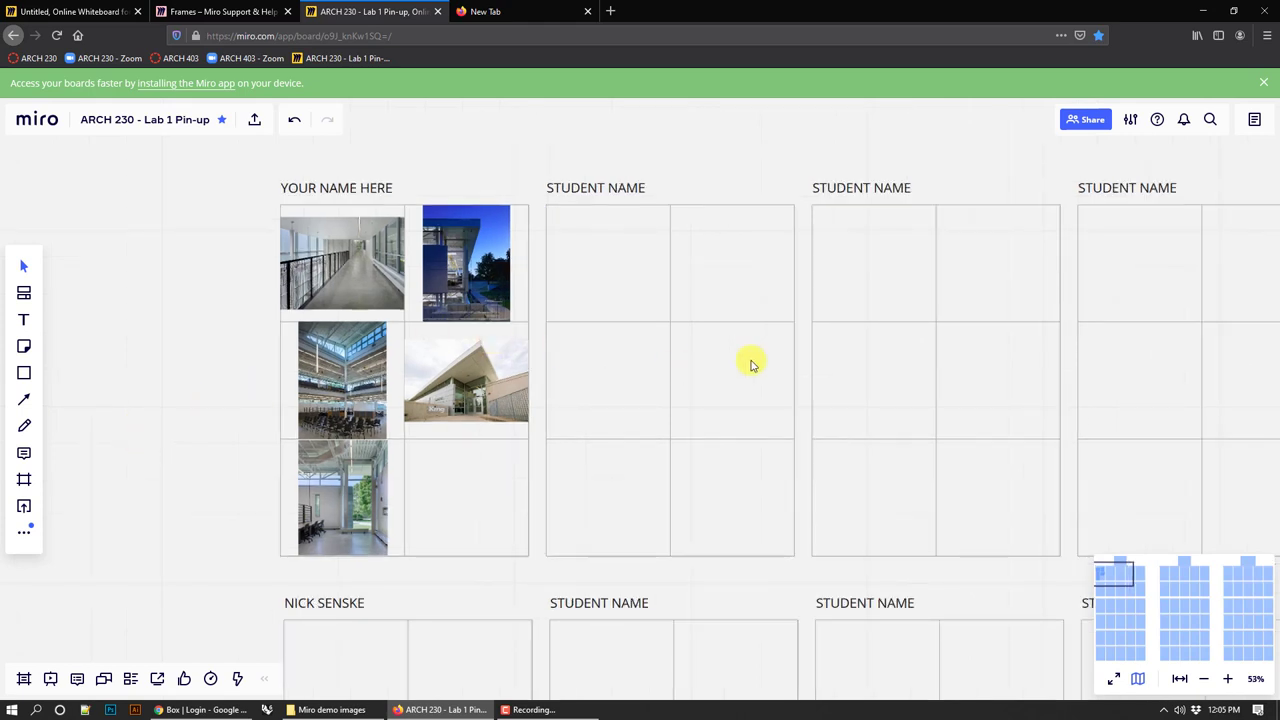
mouse_move(784, 358)
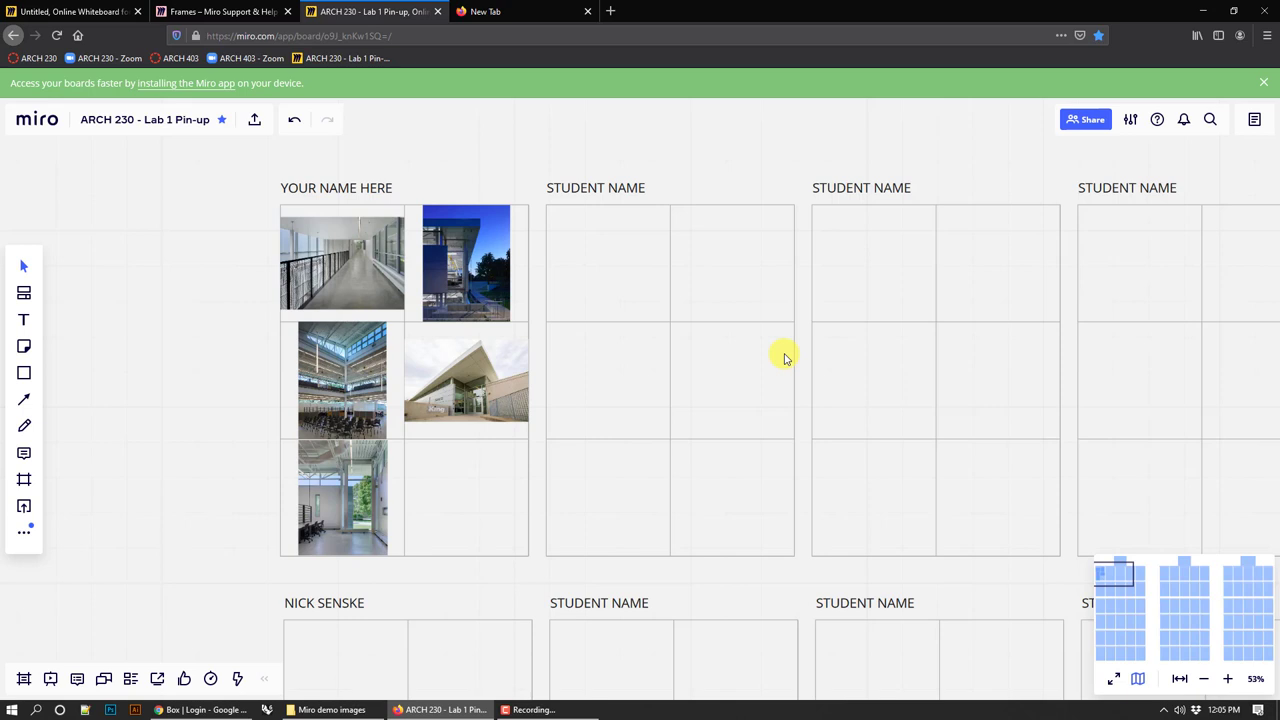
mouse_move(438, 166)
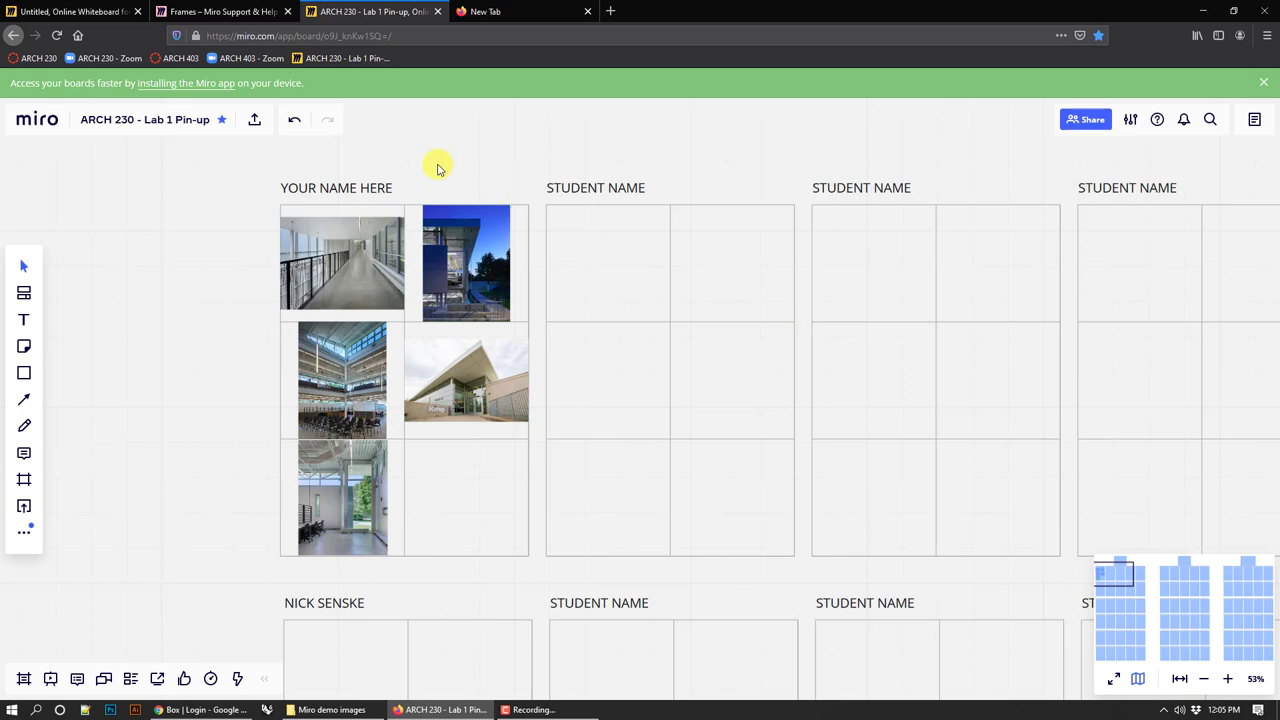
- Edit the first panel's heading text to read 'NICK SENSKE' and finish editing
left_click(464, 264)
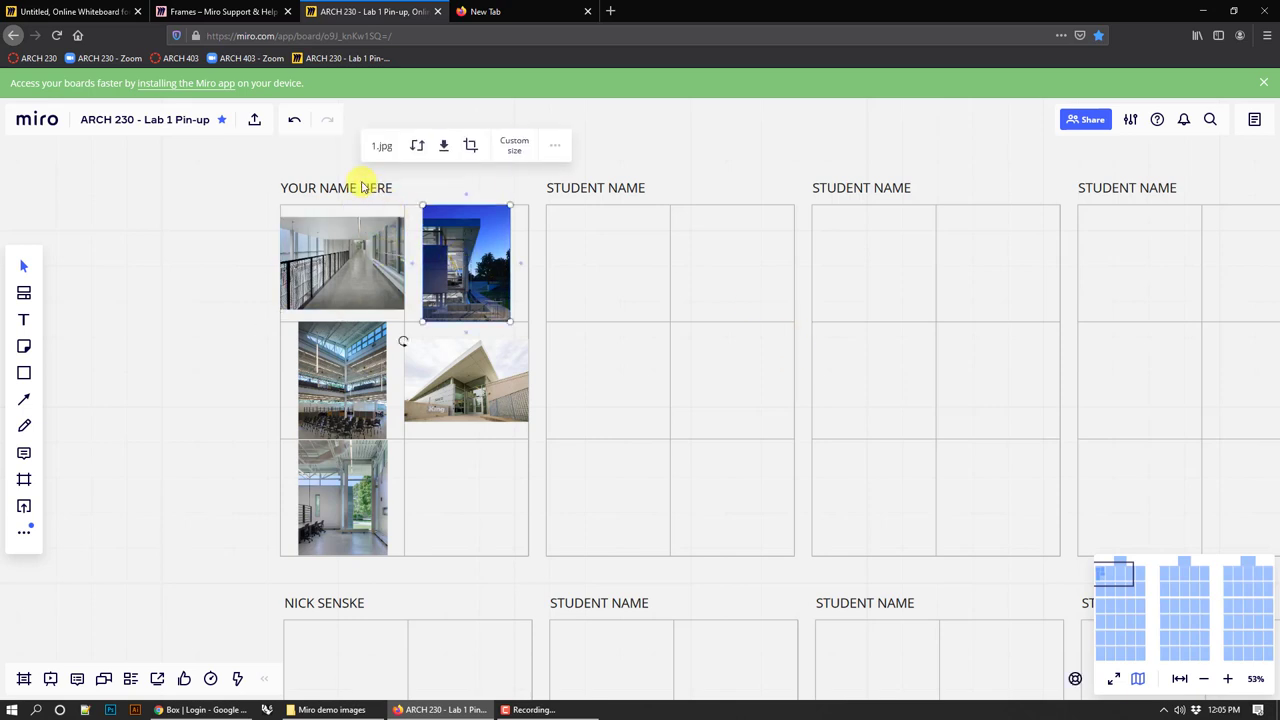
double_click(336, 188)
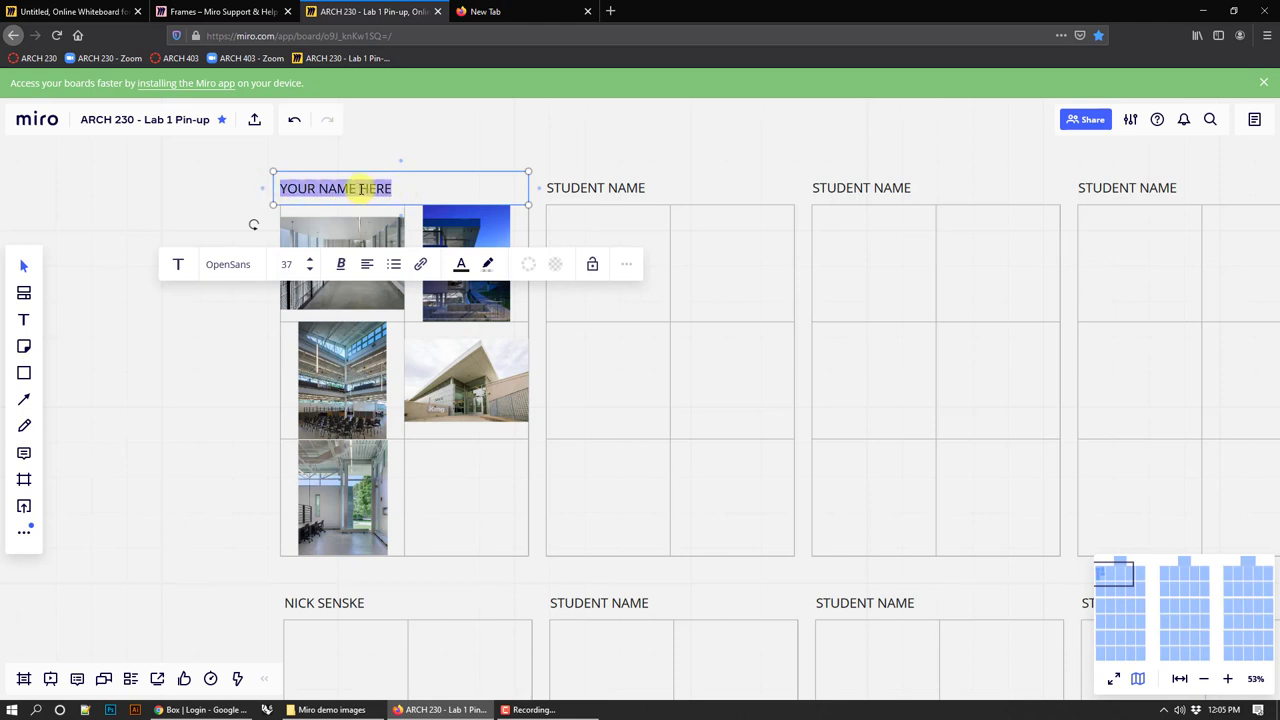
type("NICK SENS")
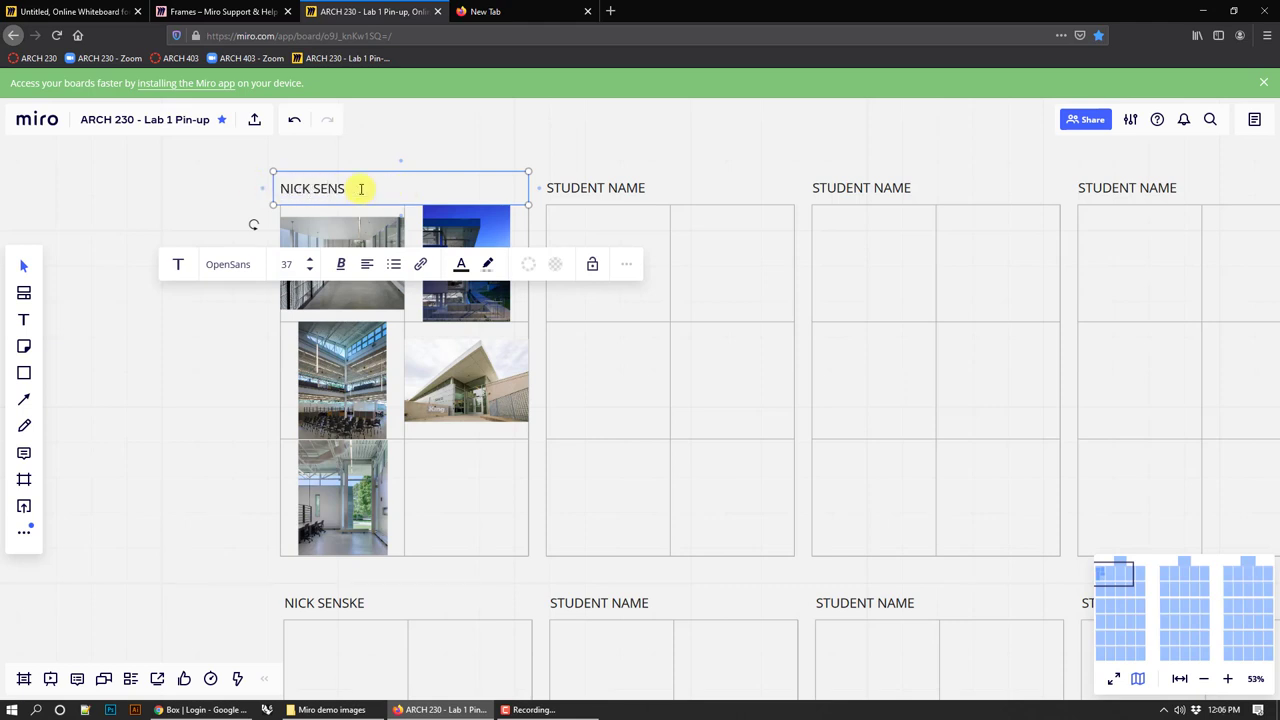
type("KE")
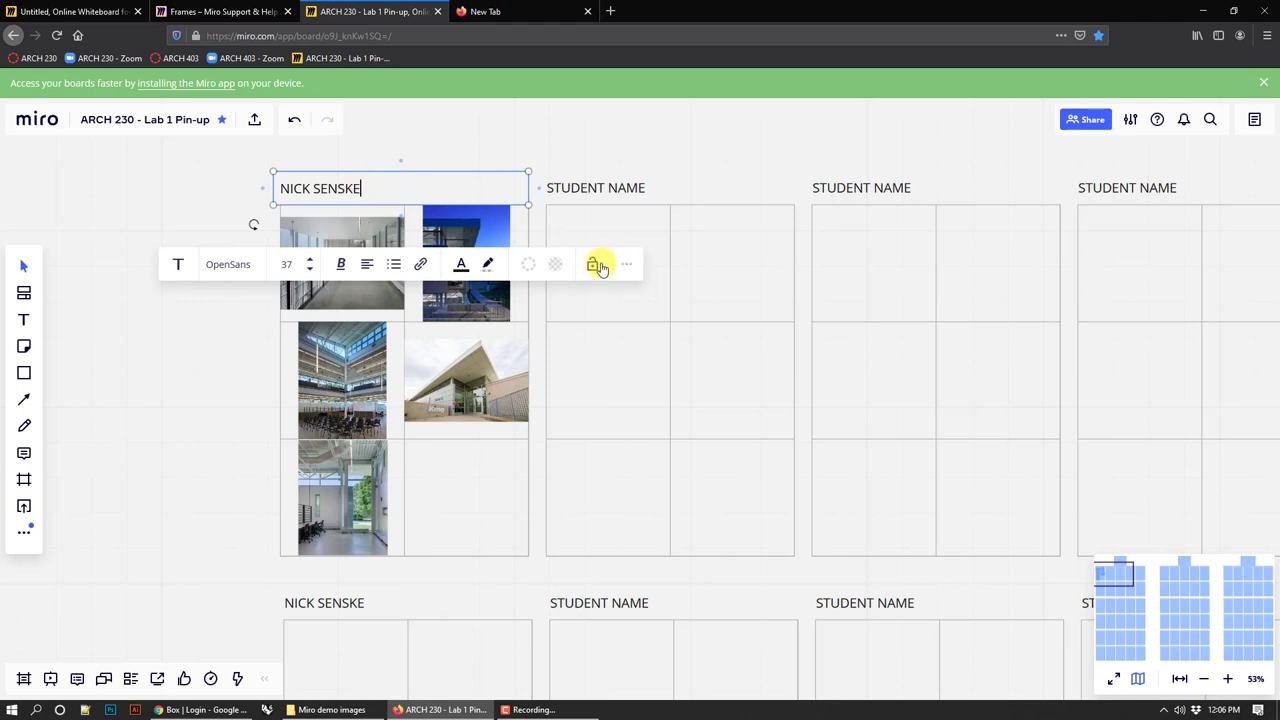
left_click(464, 236)
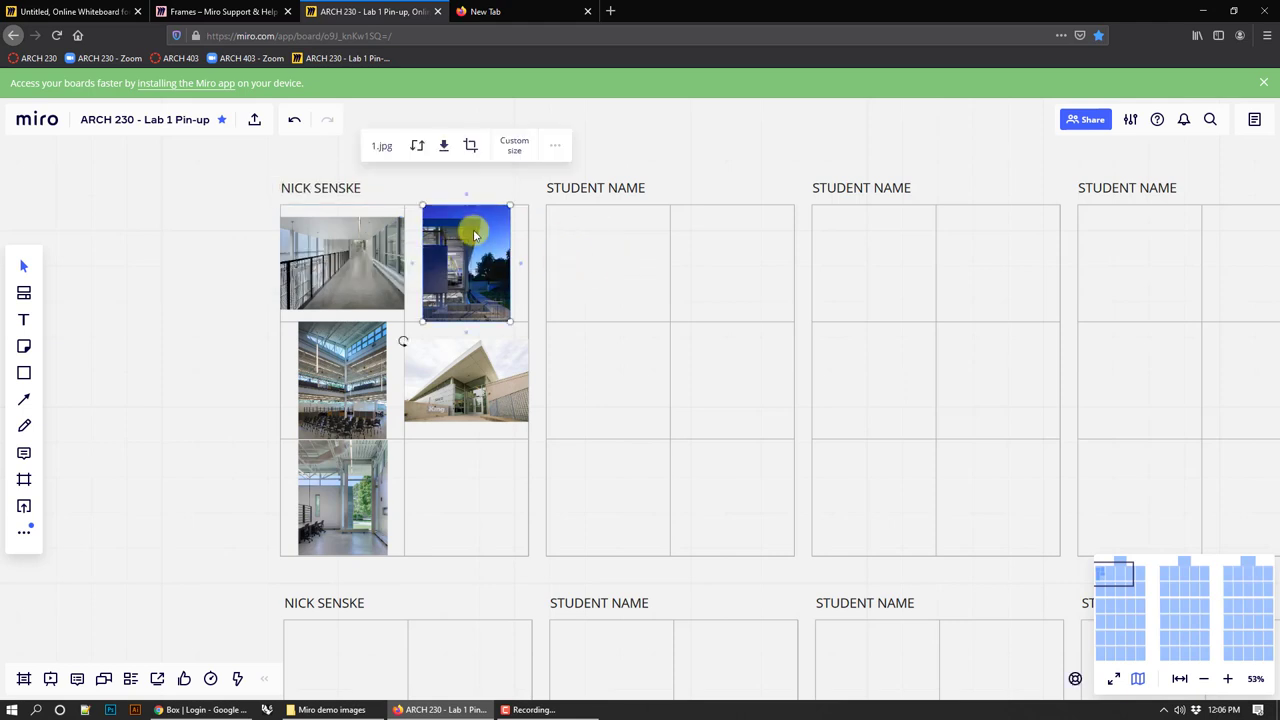
right_click(464, 262)
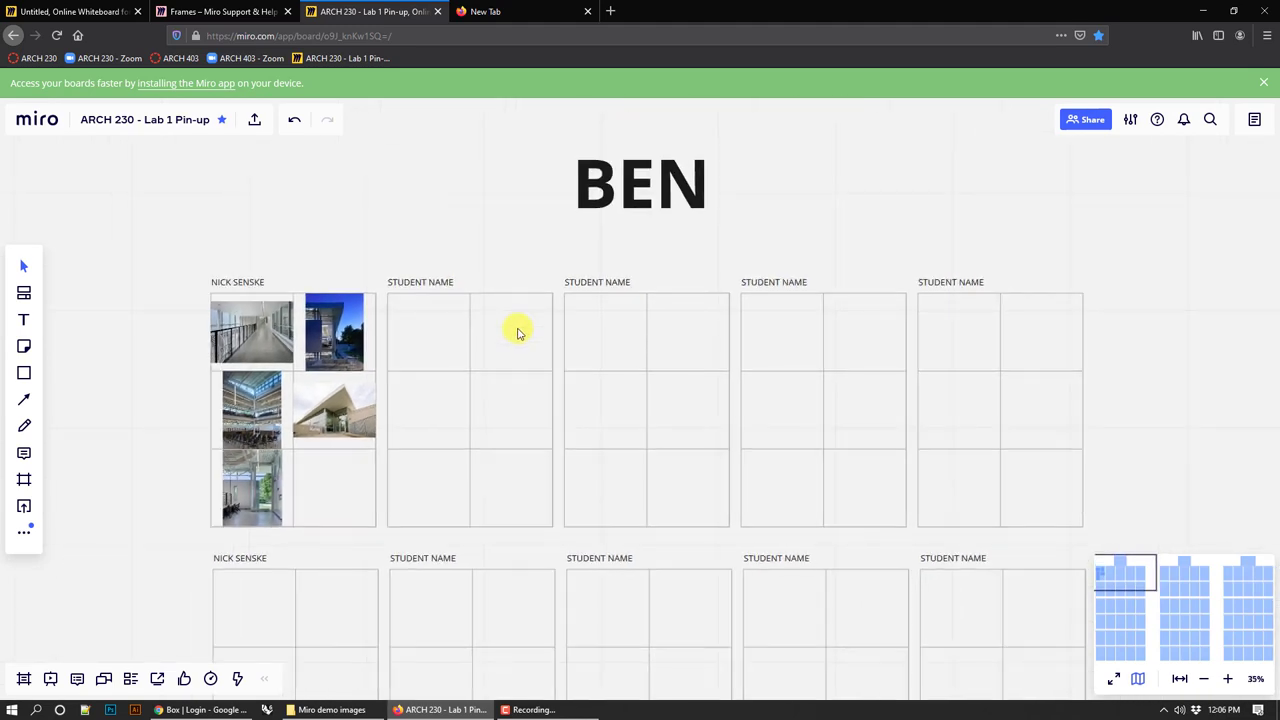
scroll("down", 3)
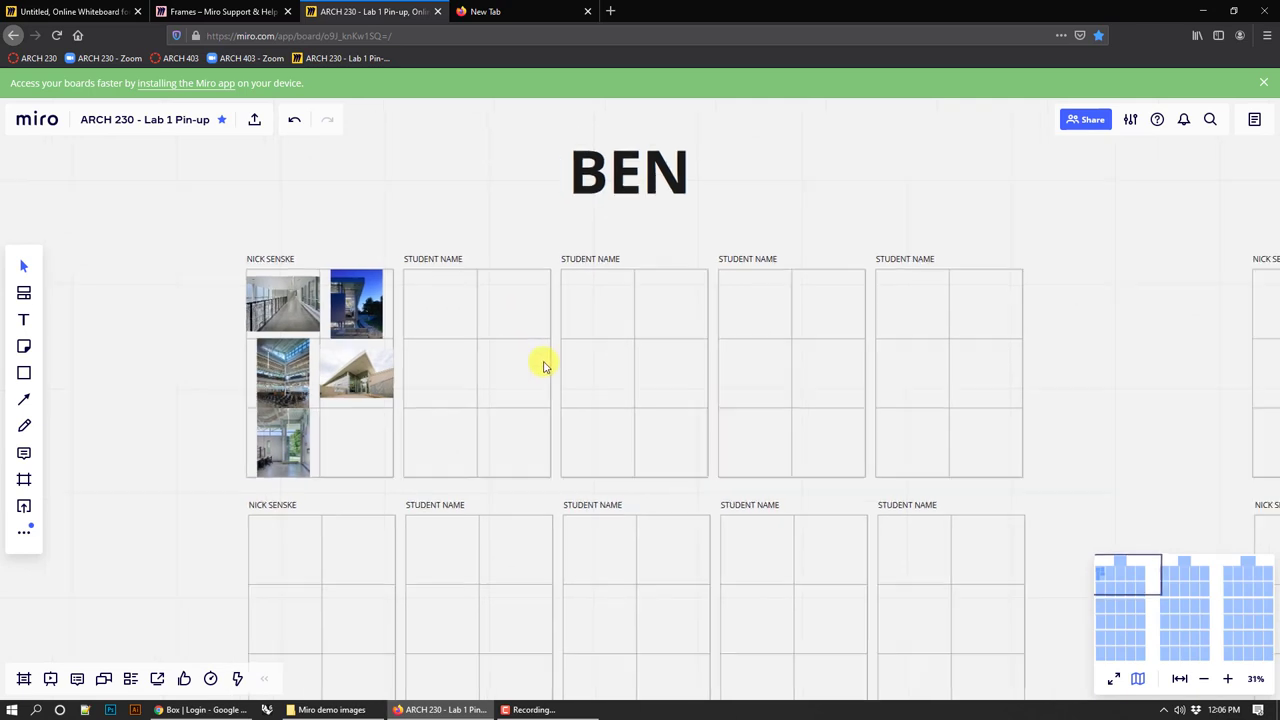
scroll("down", 3)
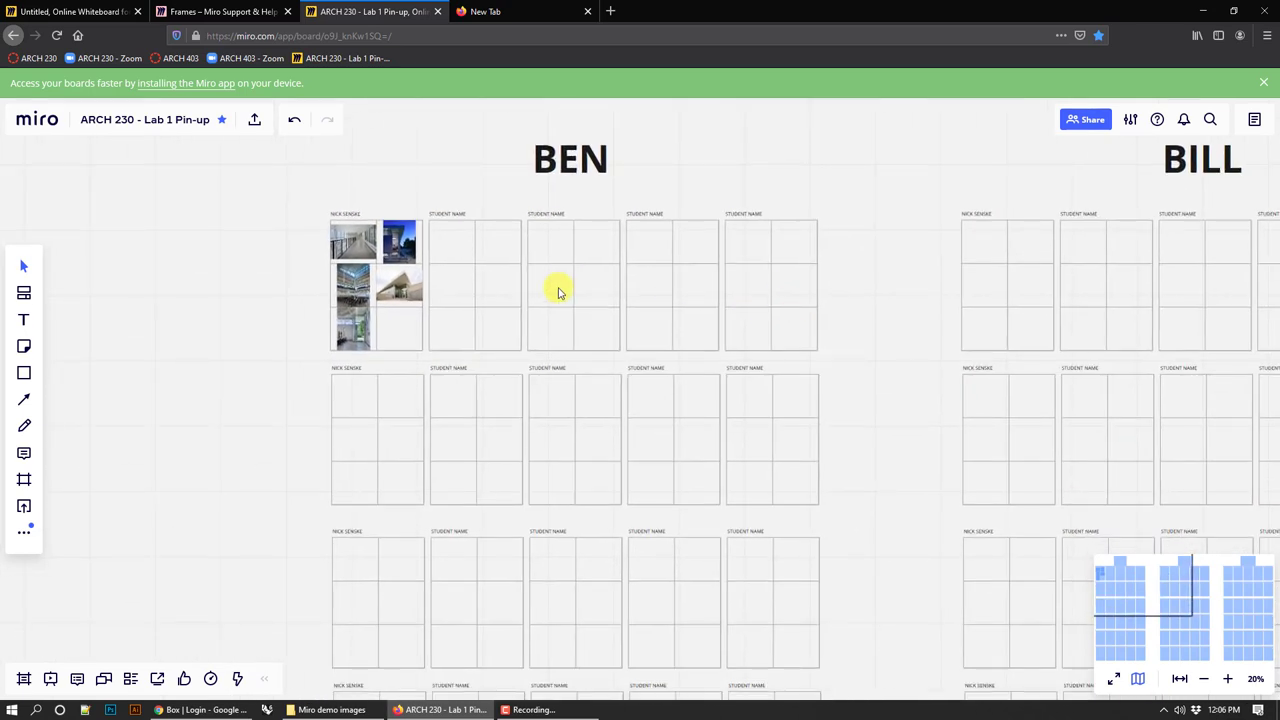
mouse_move(560, 328)
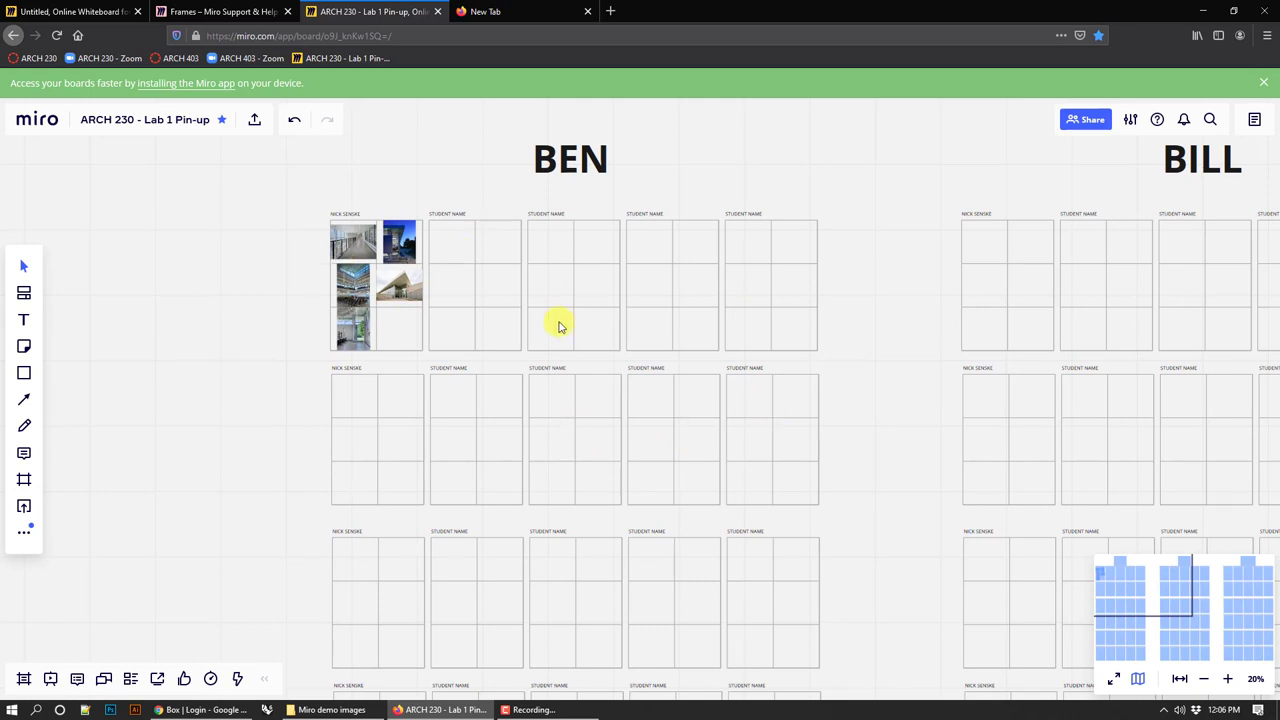